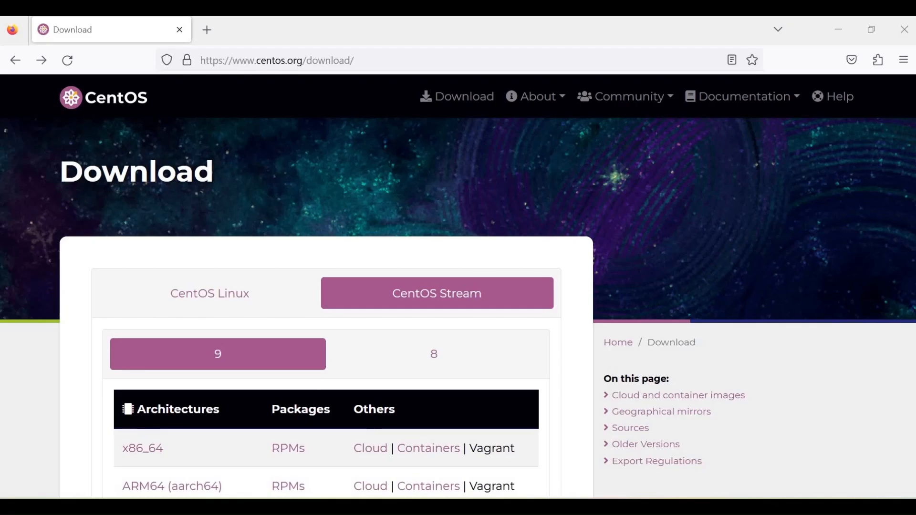
mouse_move(218, 357)
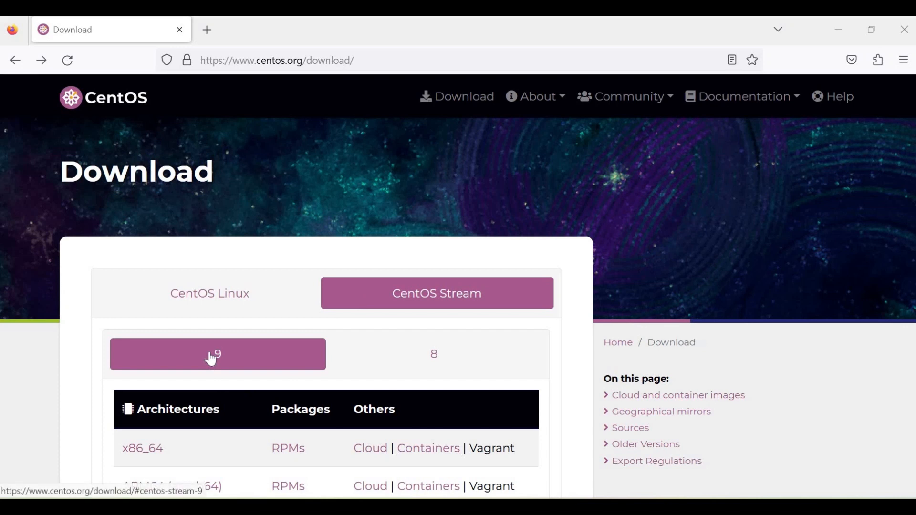
mouse_move(217, 317)
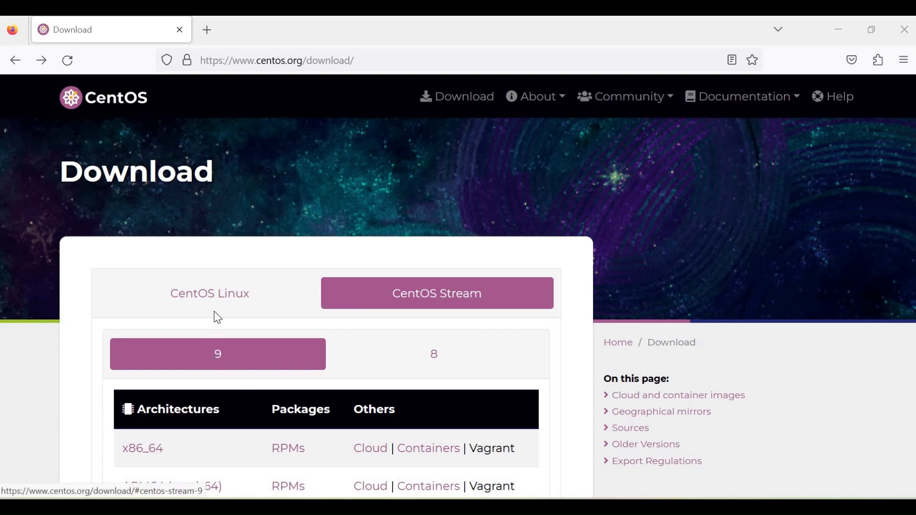
Scroll down the CentOS download page and open the x86_64 Cloud images listing
scroll("down", 3)
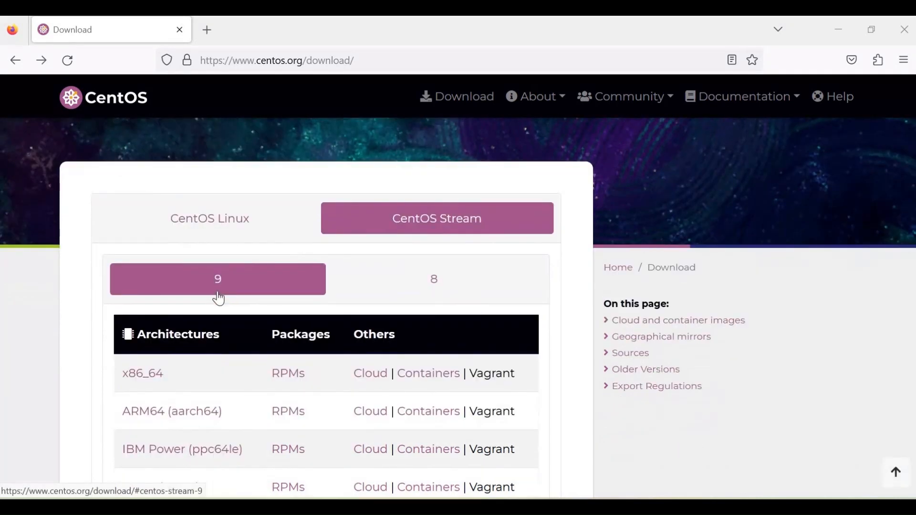
scroll("down", 3)
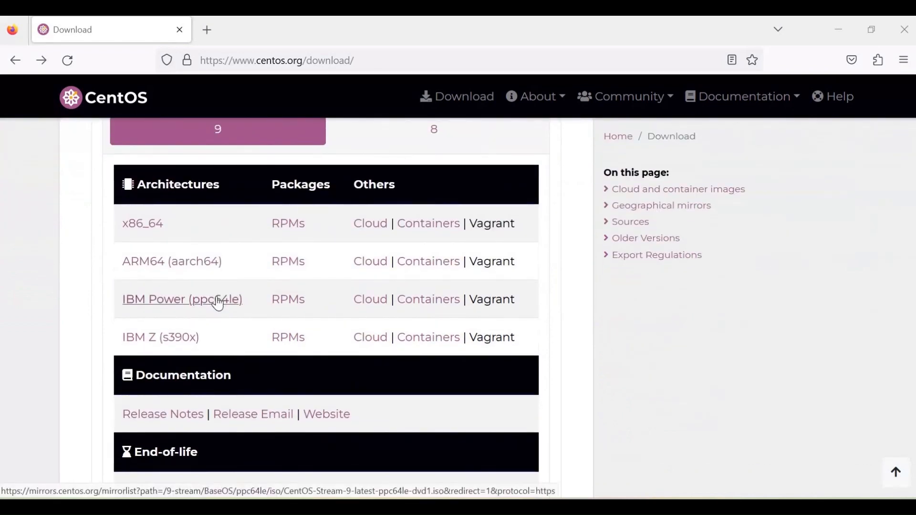
scroll("down", 3)
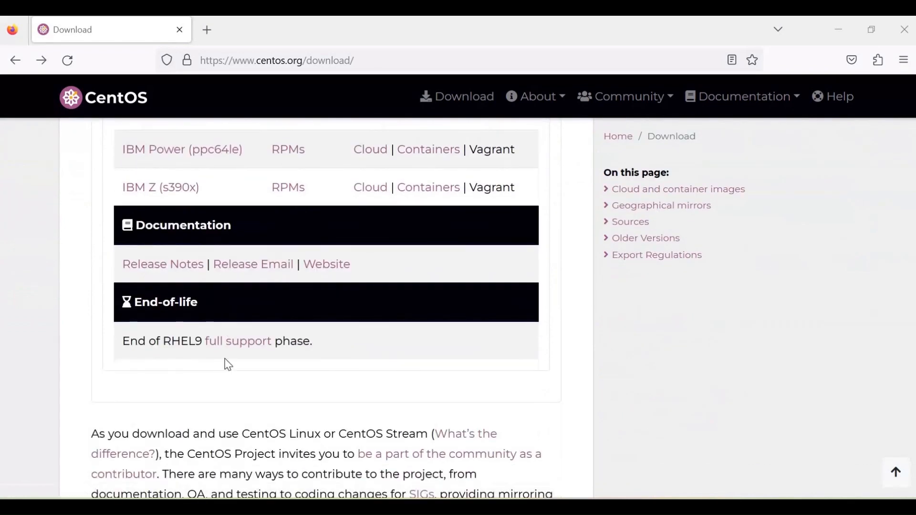
mouse_move(195, 356)
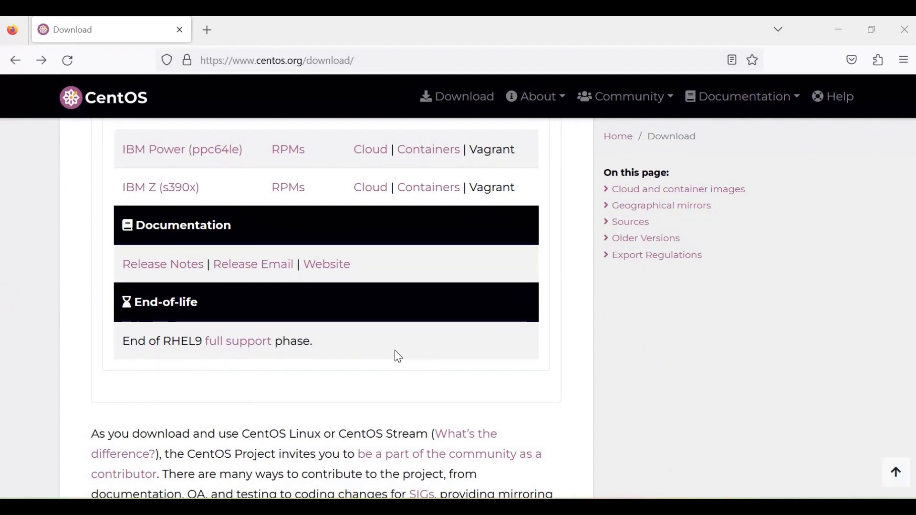
scroll("down", 3)
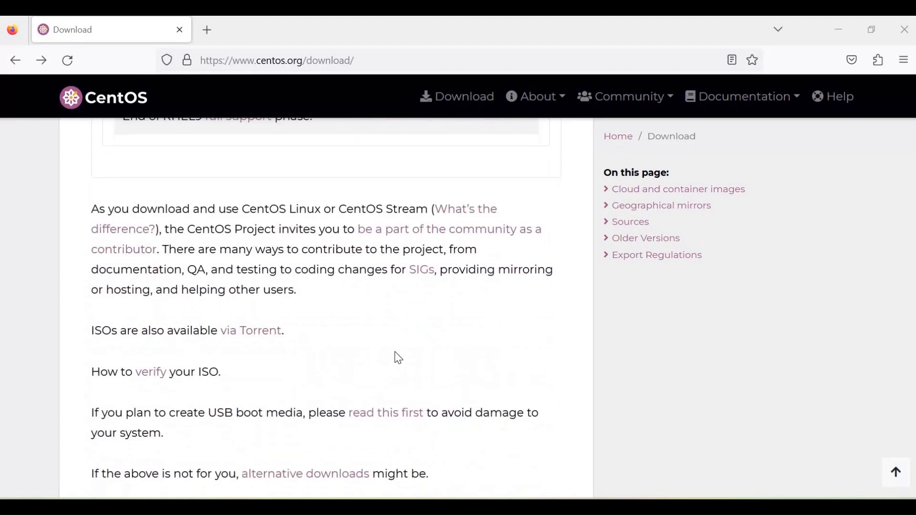
mouse_move(146, 388)
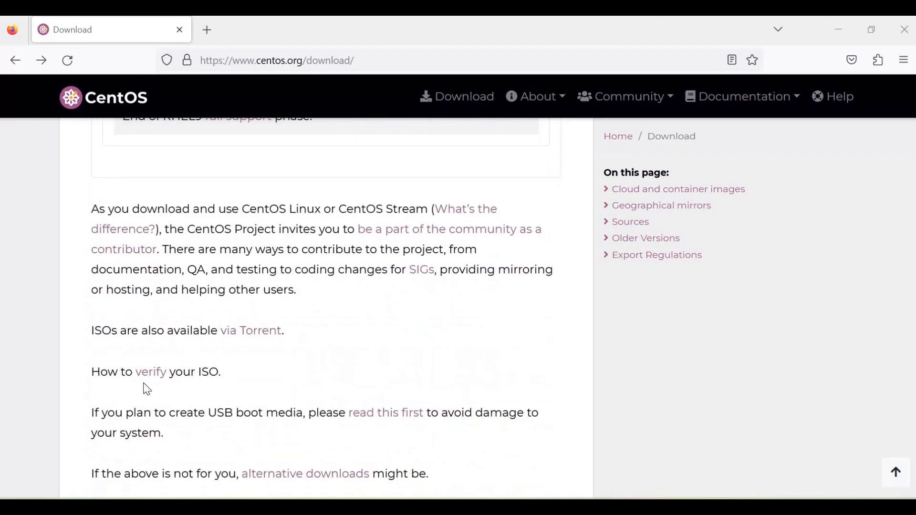
scroll("down", 3)
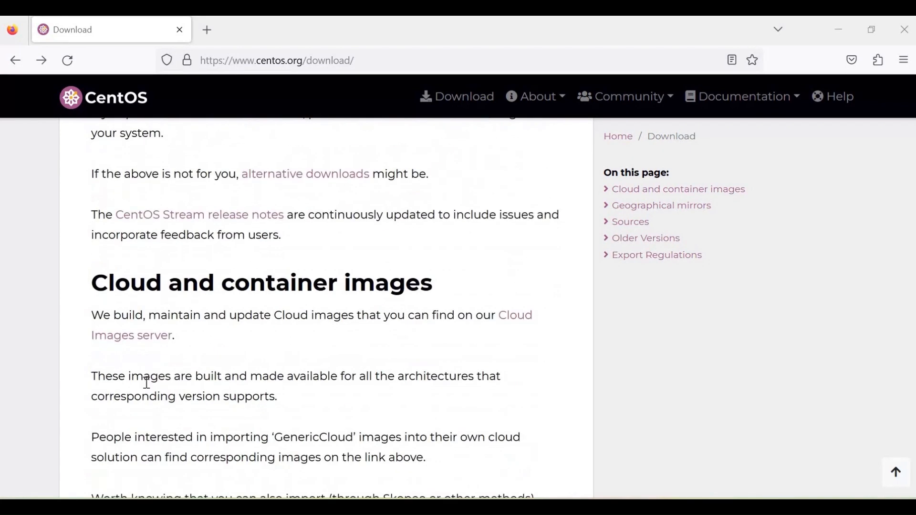
scroll("down", 3)
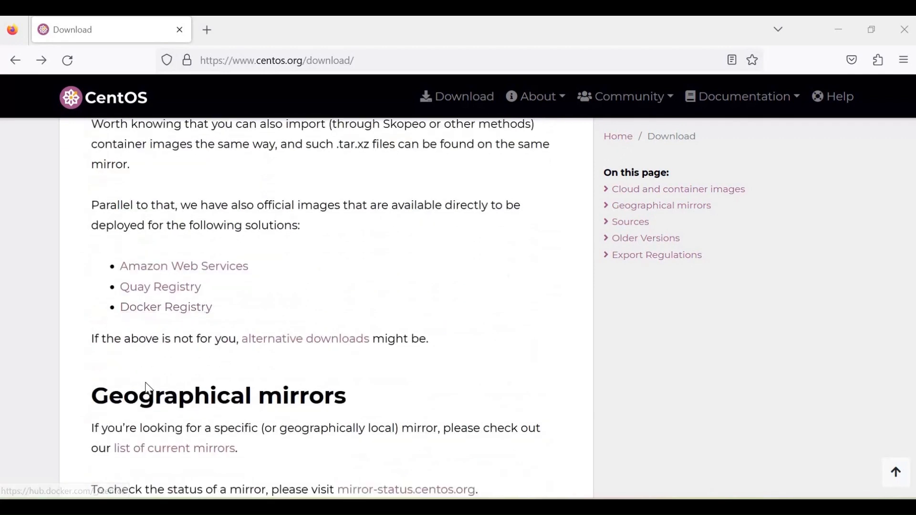
scroll("down", 3)
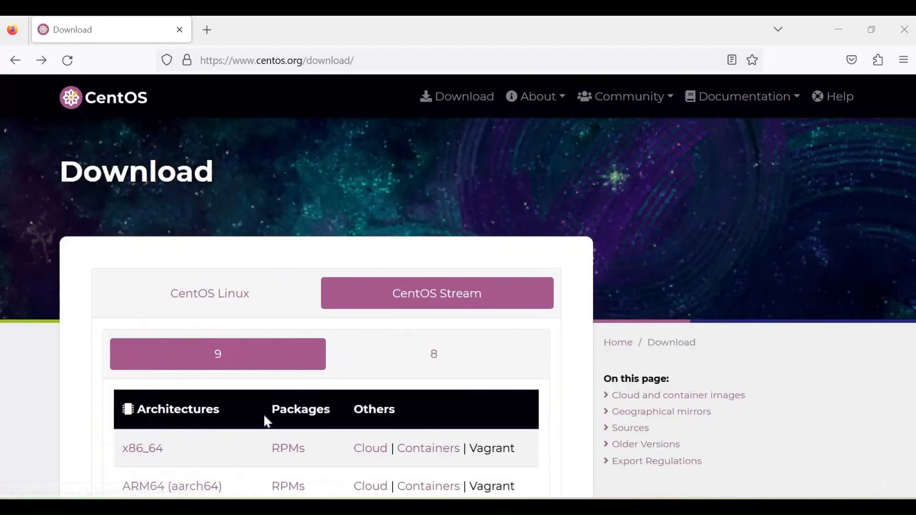
scroll("down", 3)
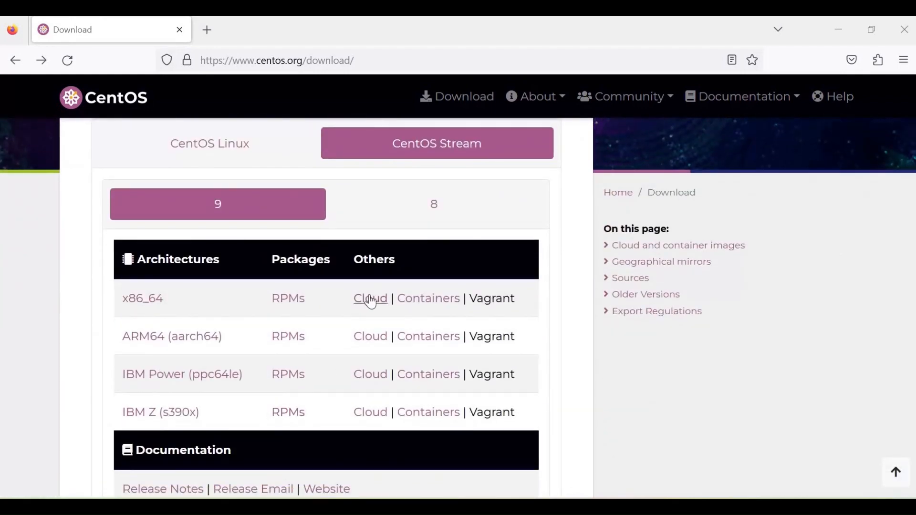
left_click(369, 298)
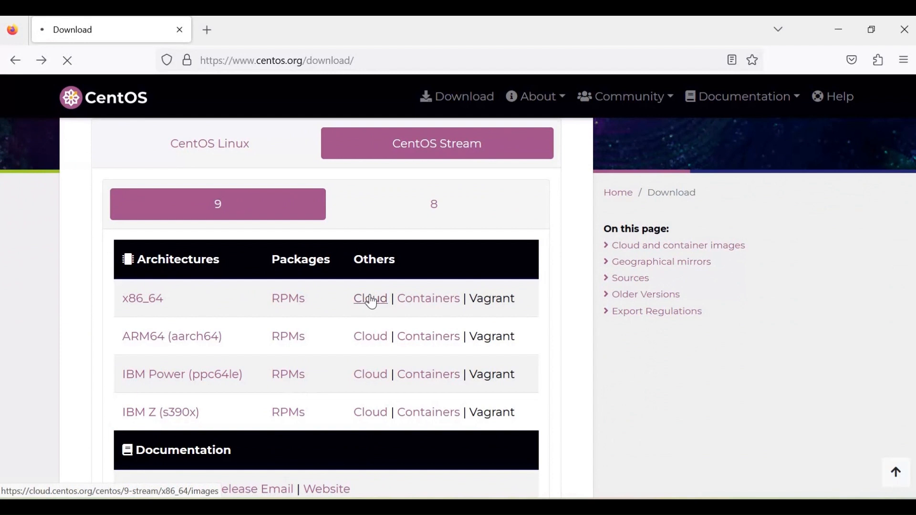
left_click(370, 297)
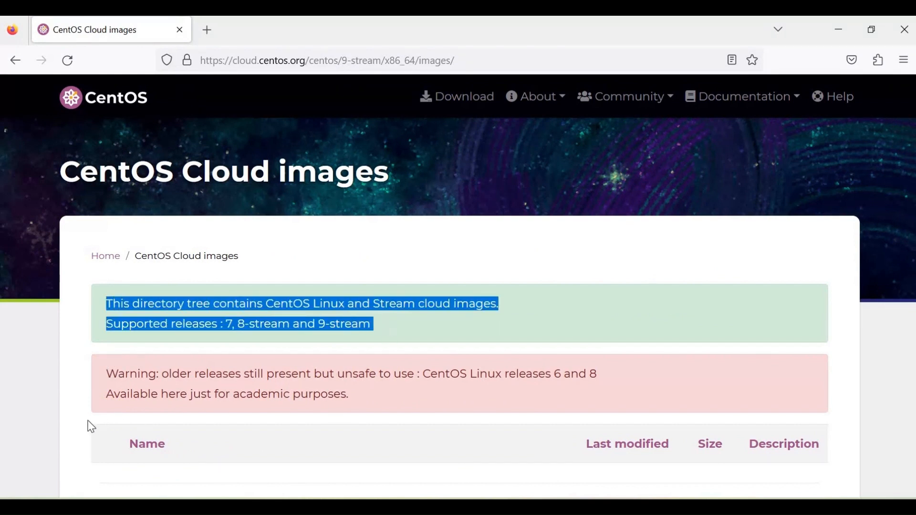
Return to the download page and open the Stream 9 Containers tags on Quay.io centos/centos
left_click(380, 414)
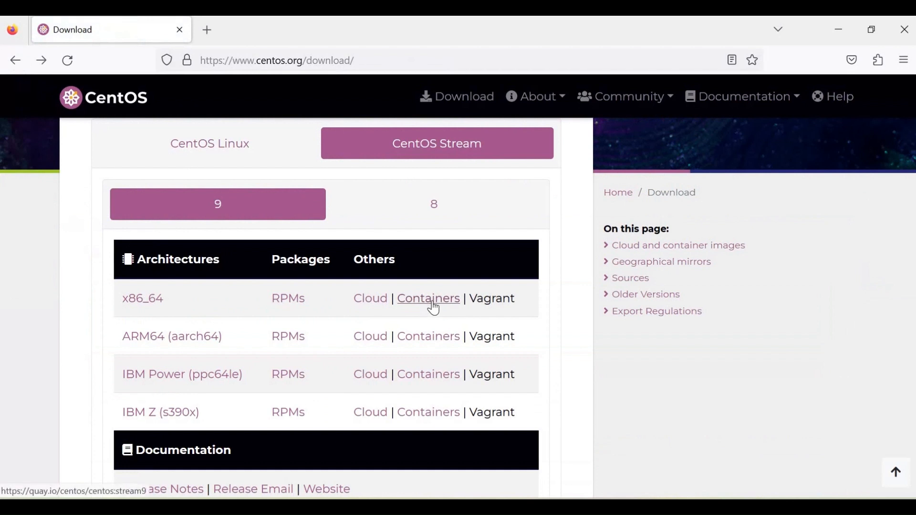
left_click(427, 298)
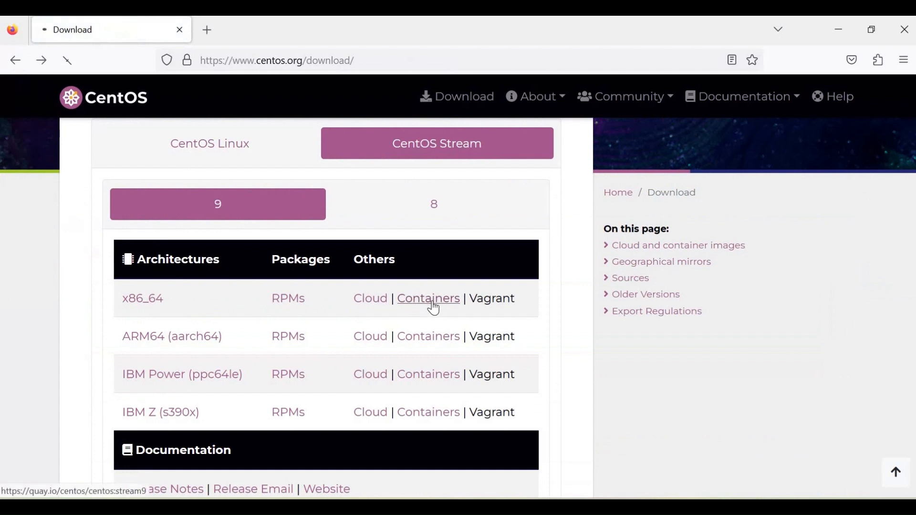
left_click(428, 299)
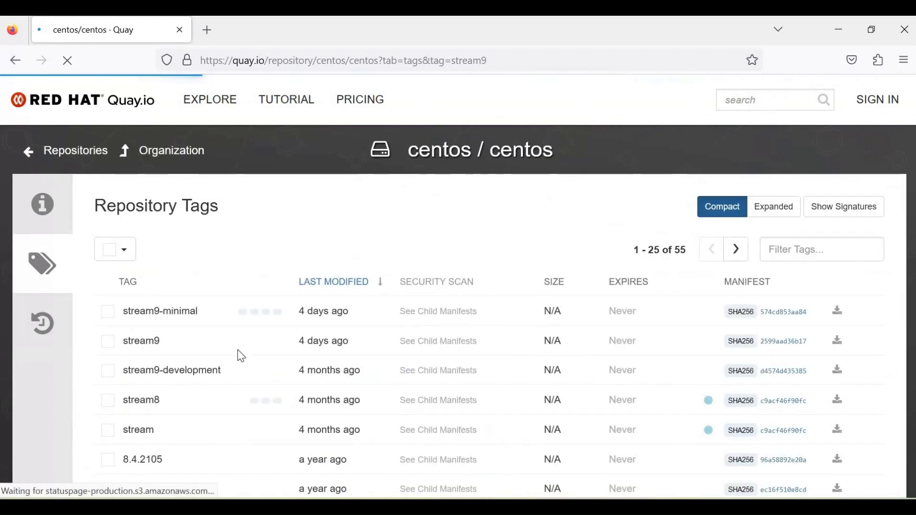
scroll("down", 3)
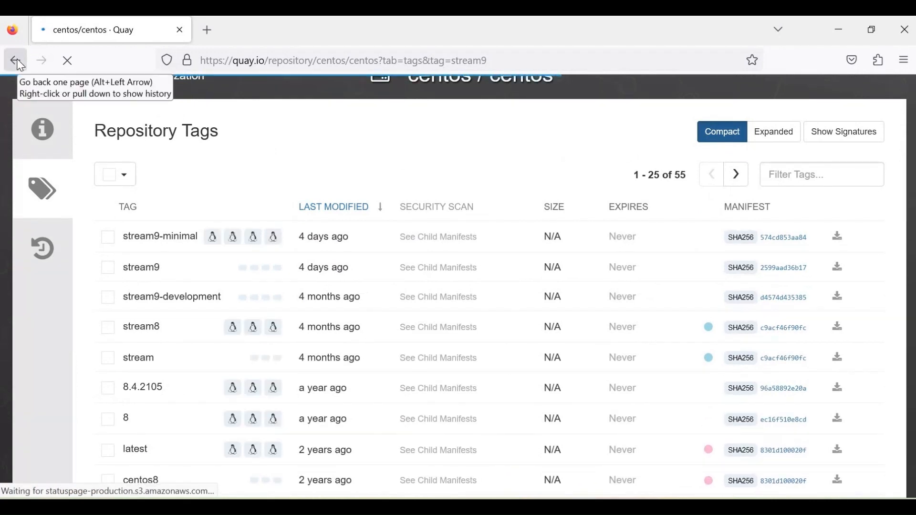
Go back and start the x86_64 DVD ISO download, then view its progress in Downloads
left_click(15, 61)
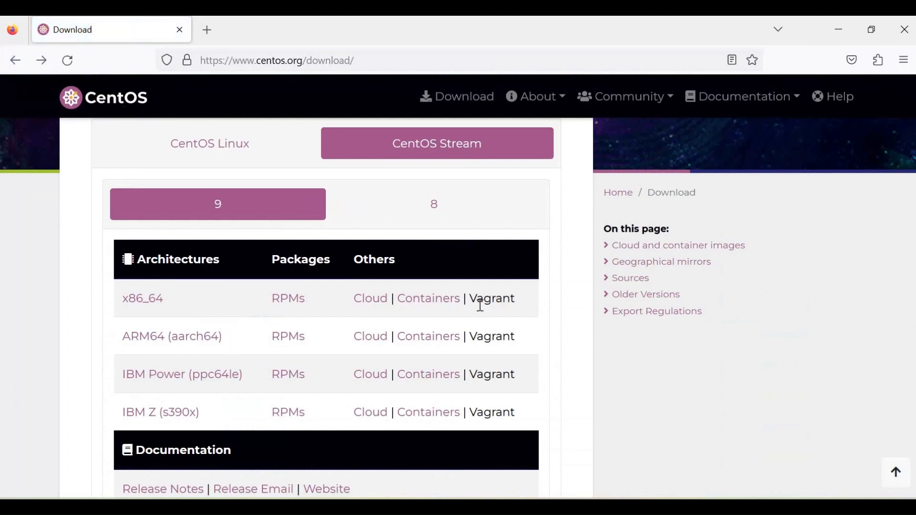
mouse_move(142, 298)
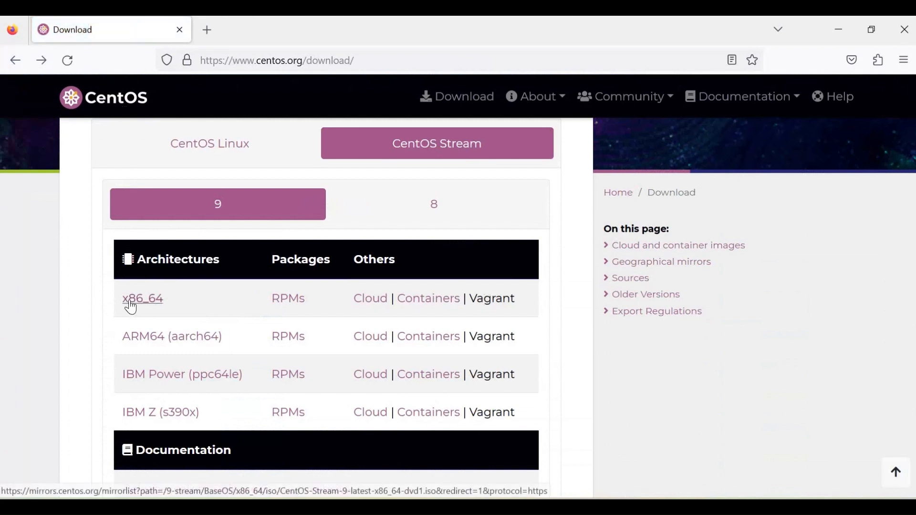
mouse_move(185, 288)
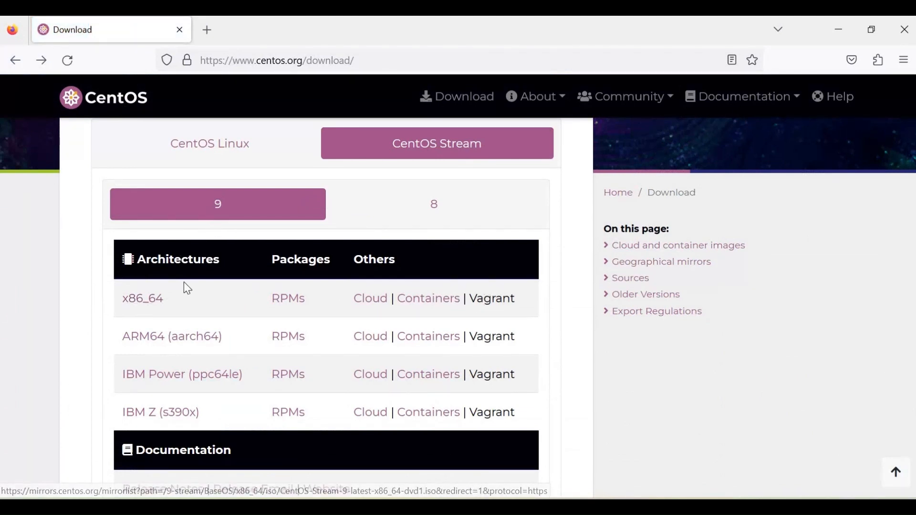
mouse_move(142, 297)
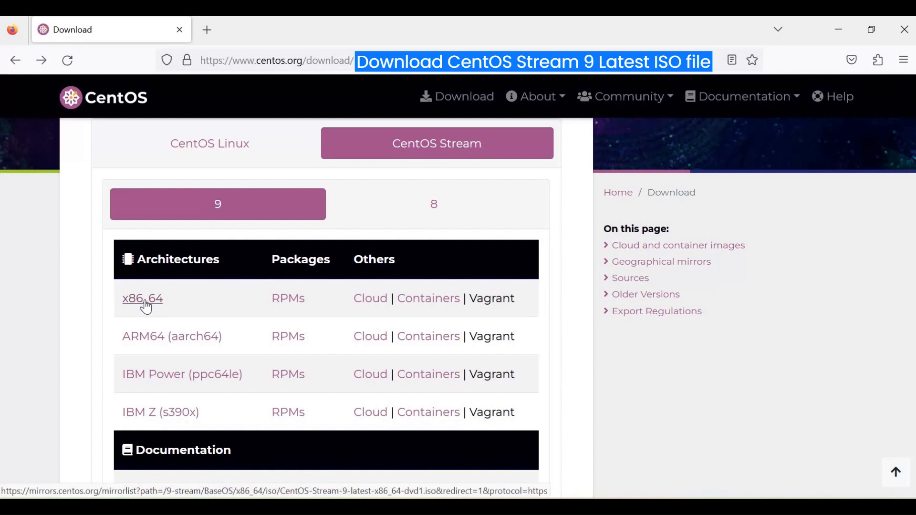
left_click(142, 299)
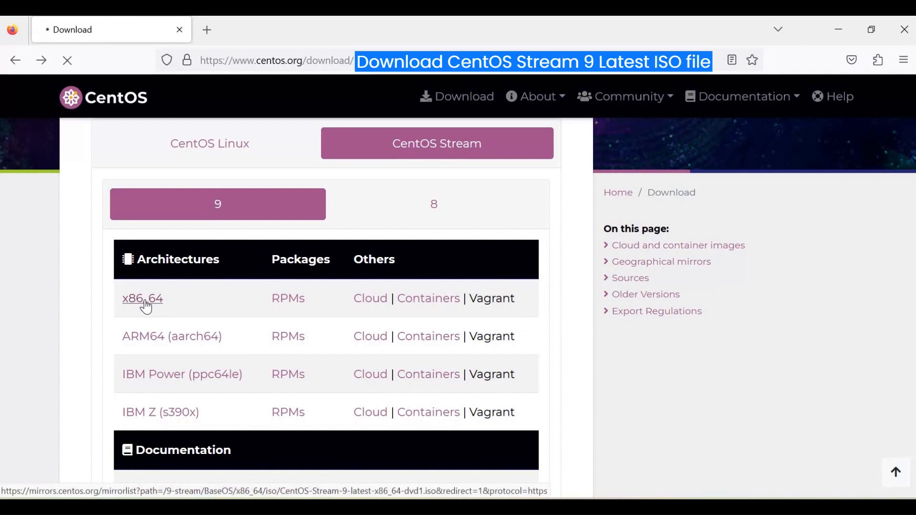
left_click(142, 299)
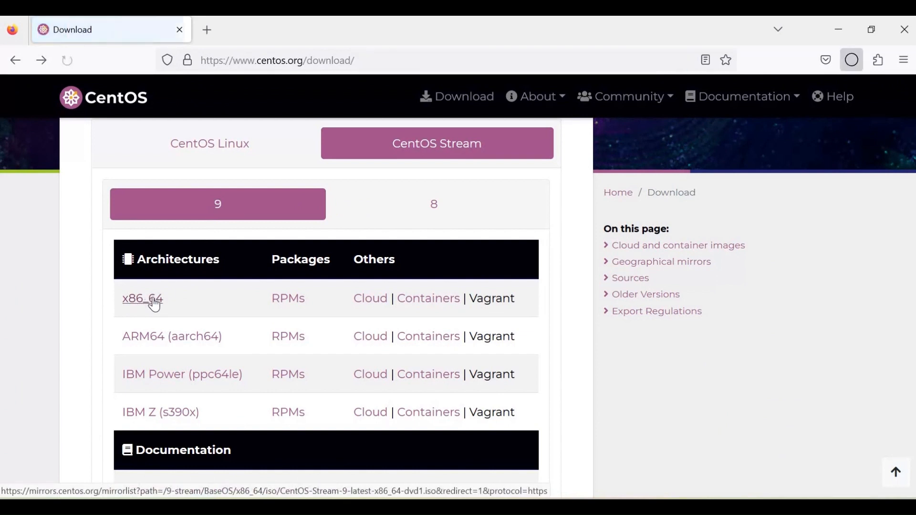
left_click(141, 298)
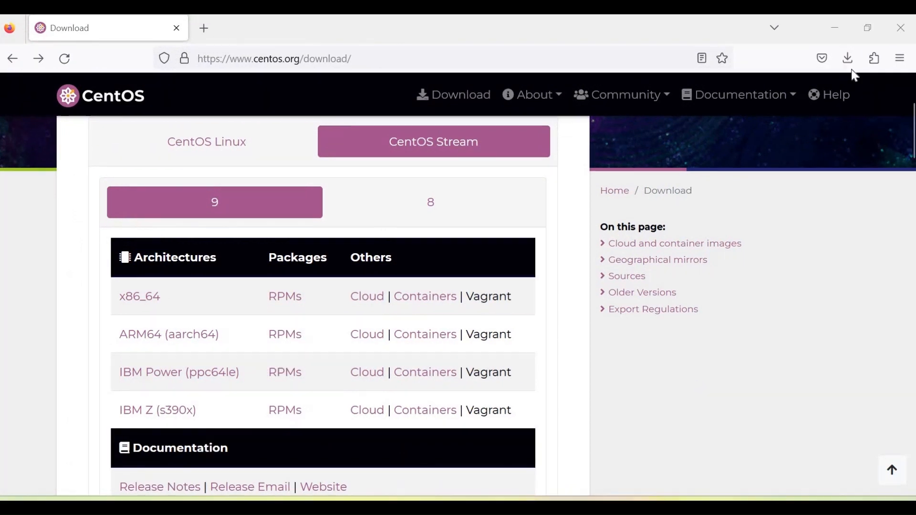
mouse_move(846, 58)
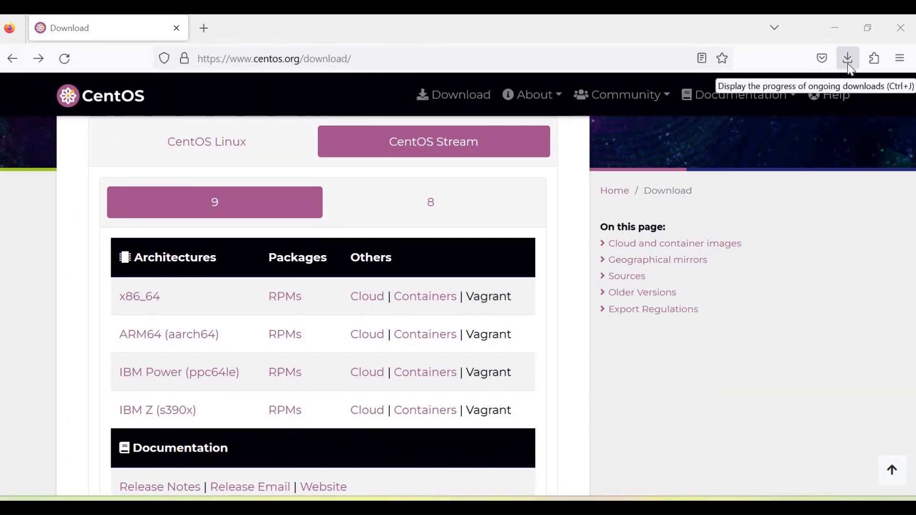
left_click(847, 58)
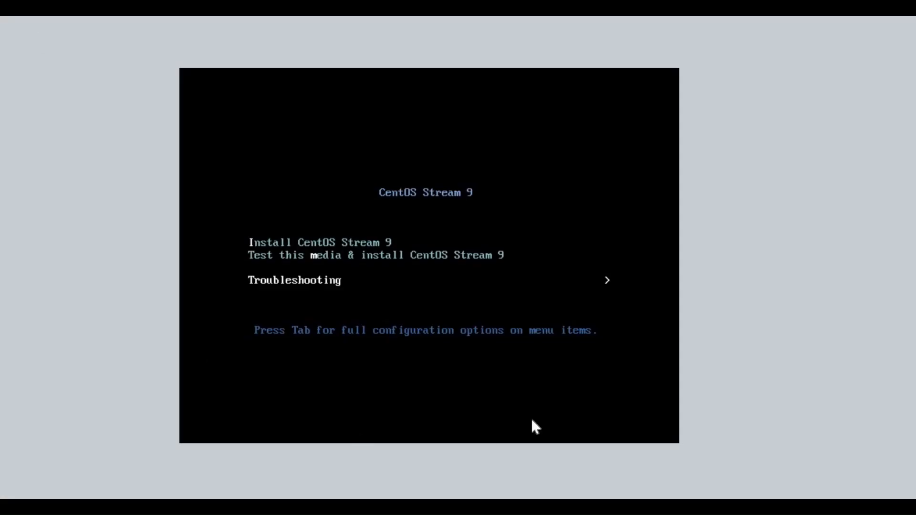
mouse_move(604, 409)
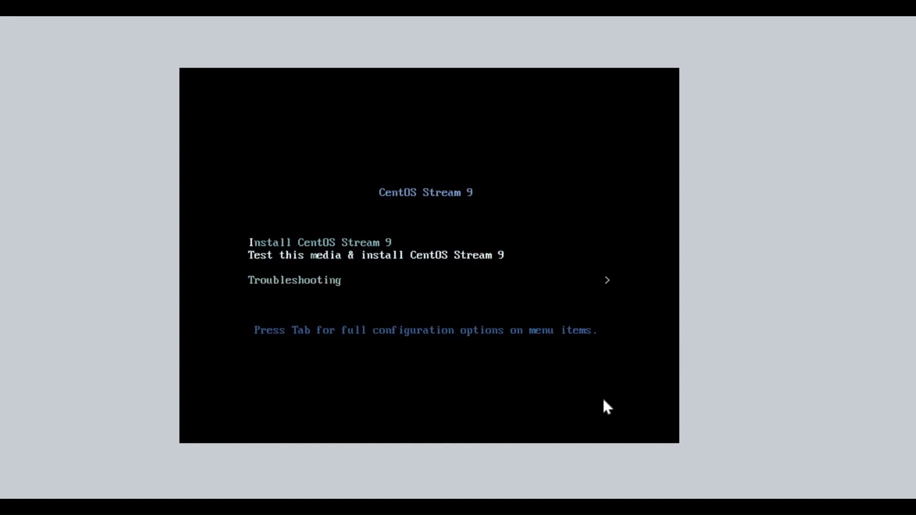
Move the boot menu selection to the next entry
key("Down")
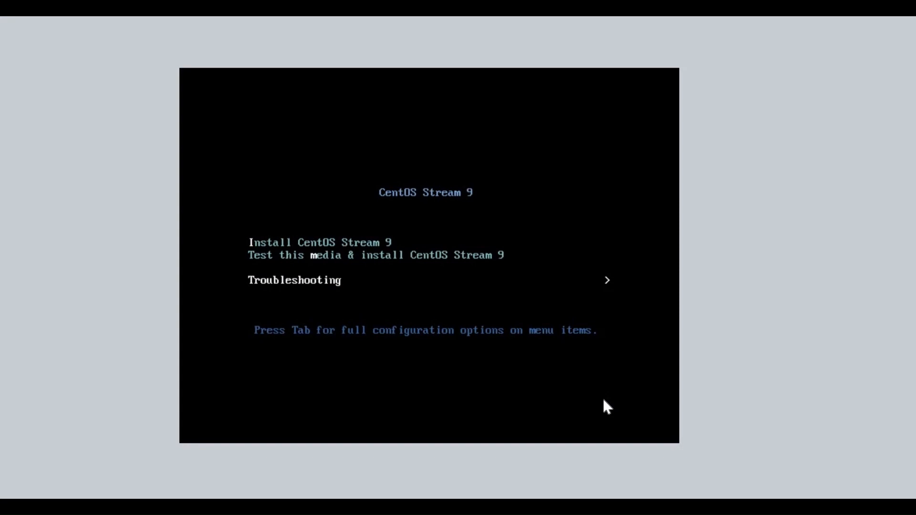
mouse_move(792, 191)
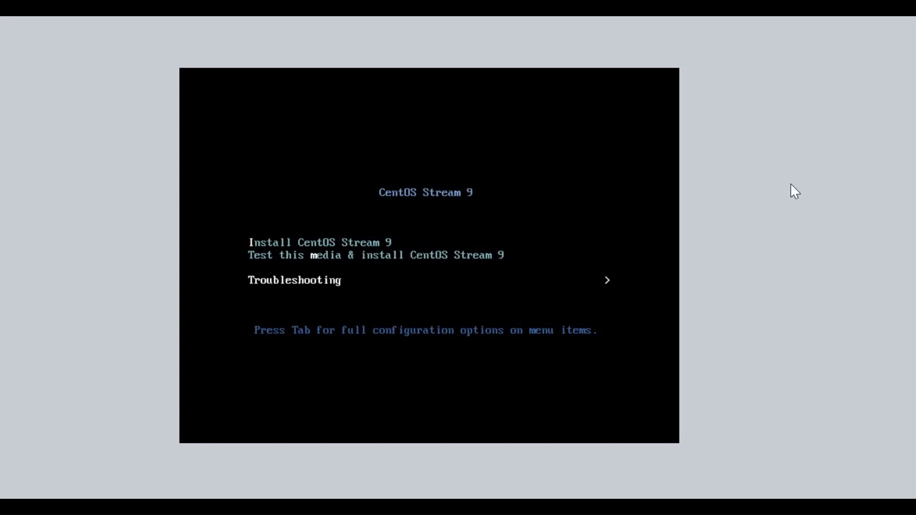
mouse_move(487, 306)
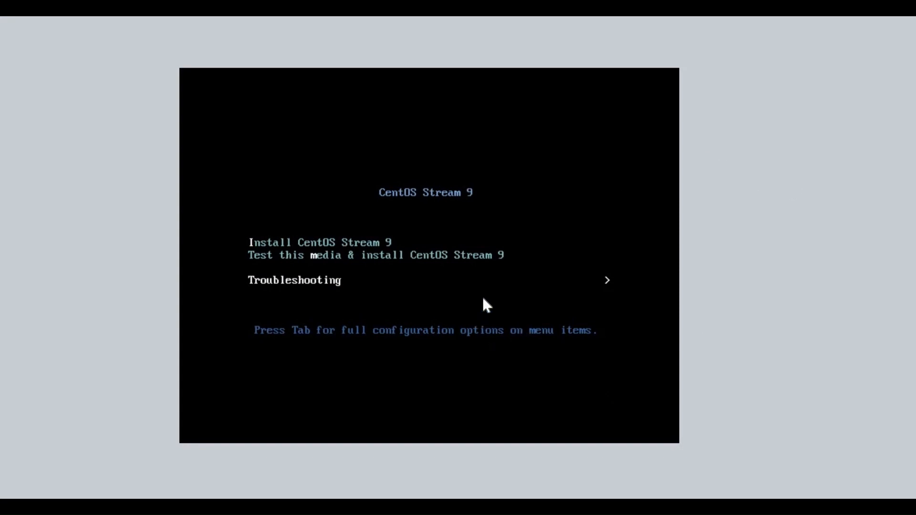
mouse_move(611, 286)
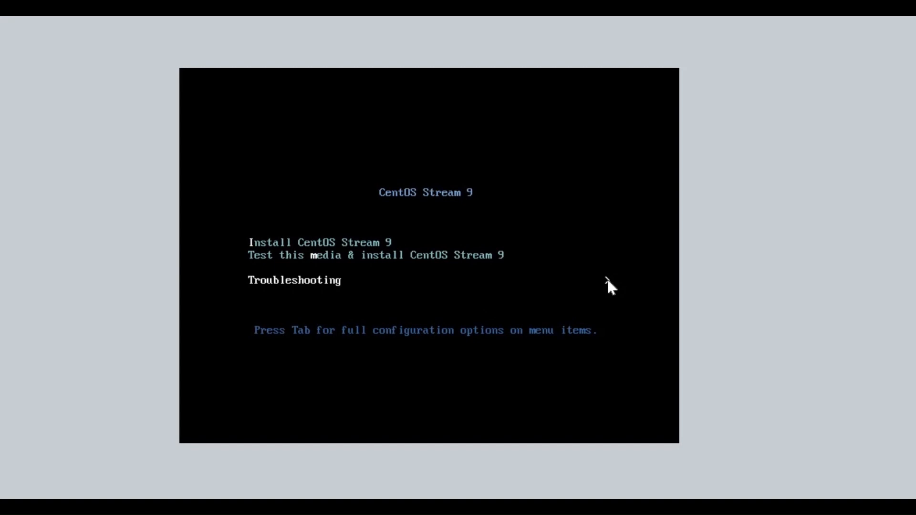
mouse_move(563, 344)
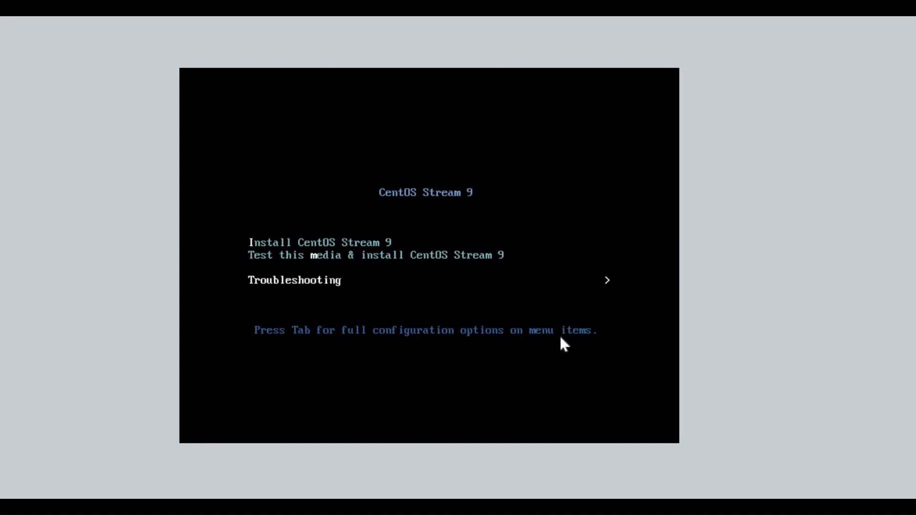
mouse_move(385, 336)
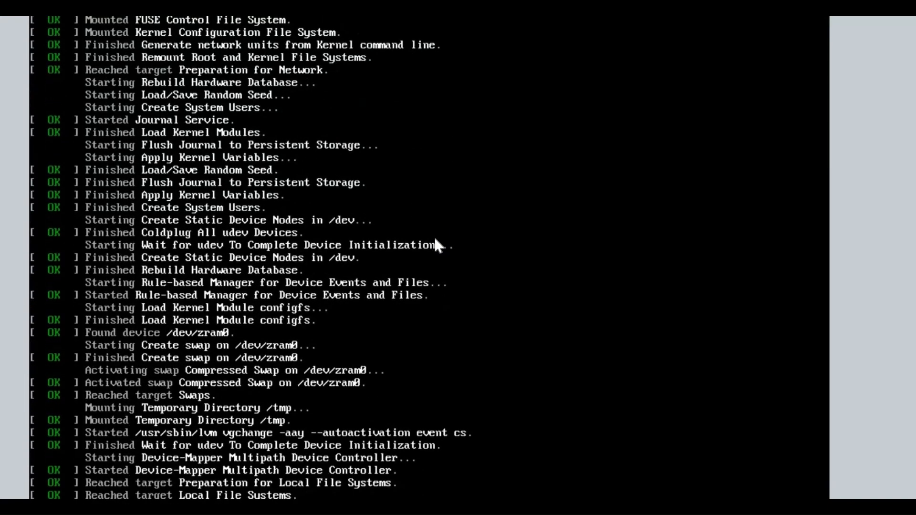
Wait through the boot console service messages until the installer loads
scroll("down", 3)
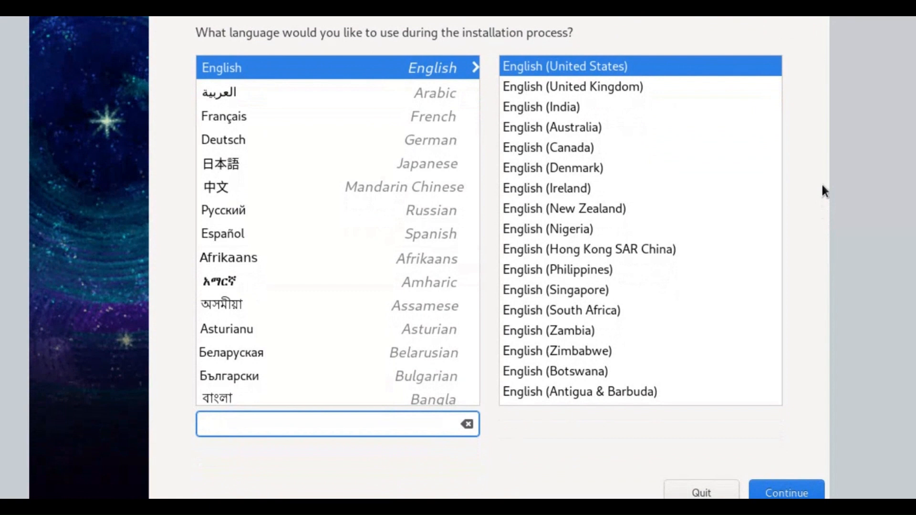
left_click(337, 424)
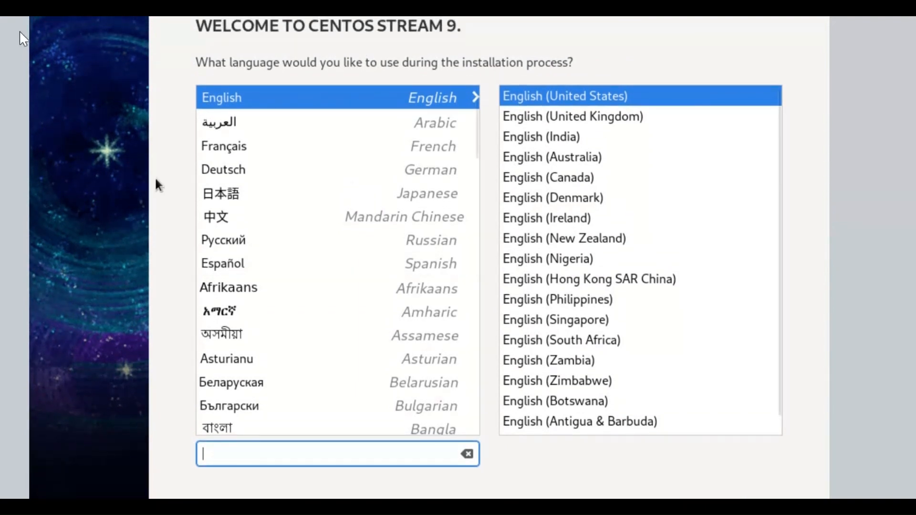
mouse_move(32, 62)
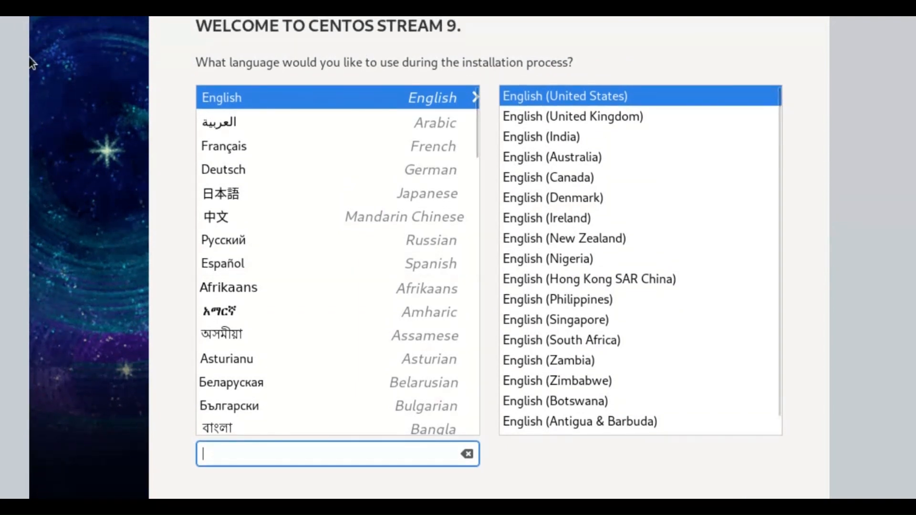
mouse_move(326, 359)
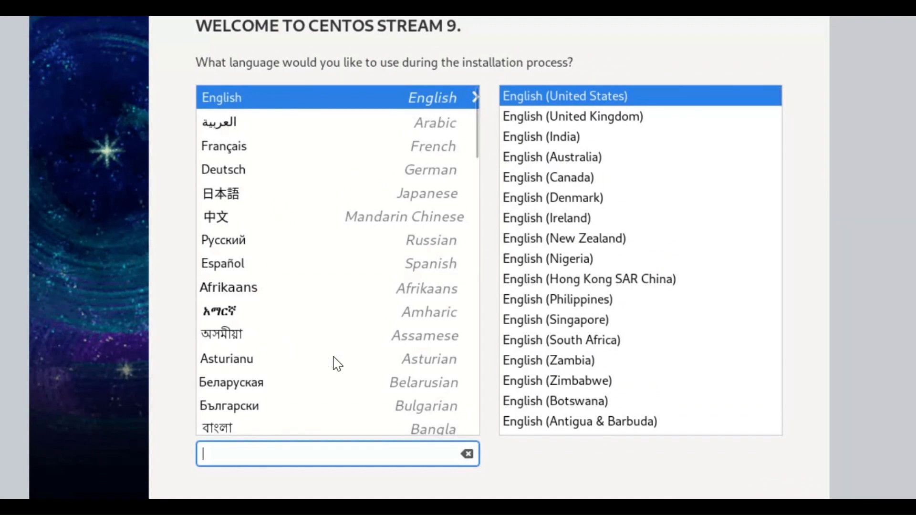
mouse_move(34, 32)
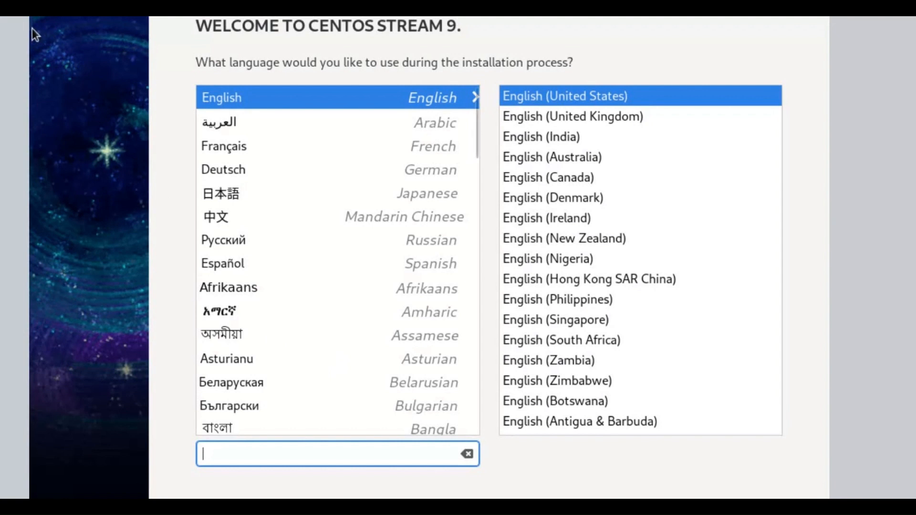
mouse_move(70, 89)
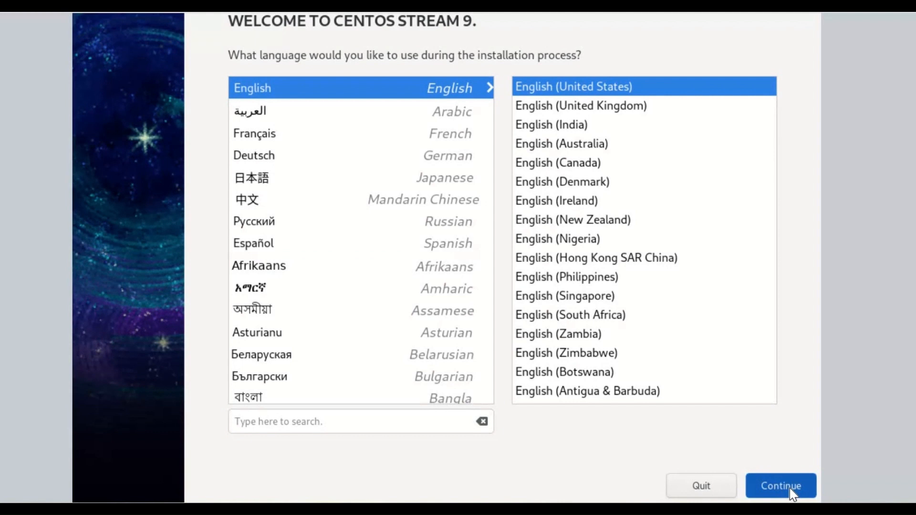
Continue with English (United States) to reach the Installation Summary
left_click(781, 486)
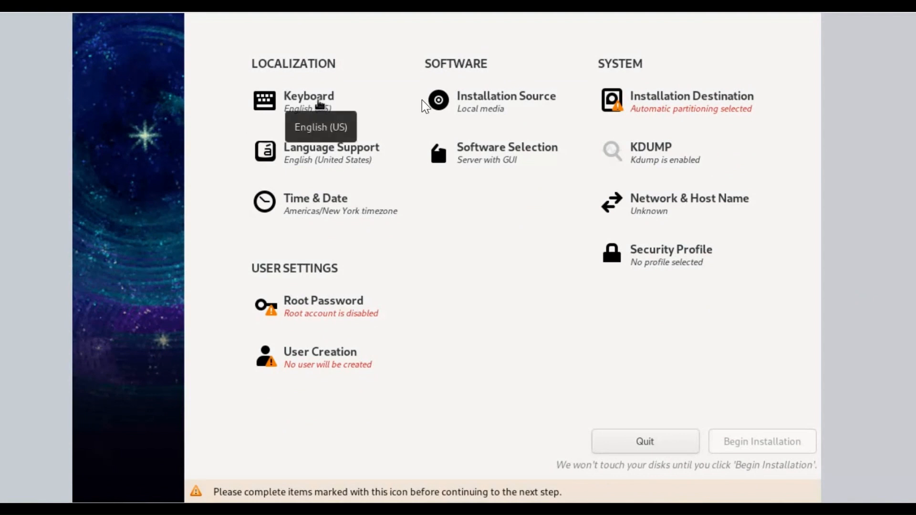
mouse_move(538, 101)
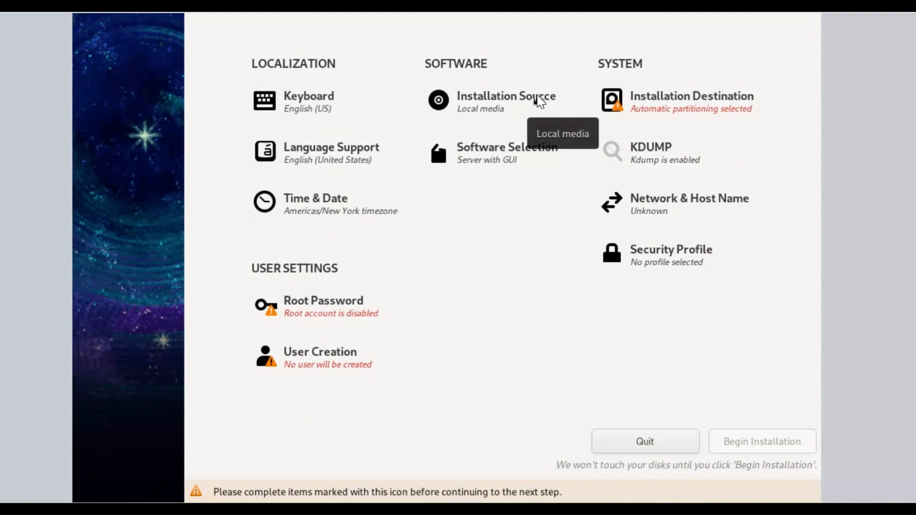
mouse_move(316, 158)
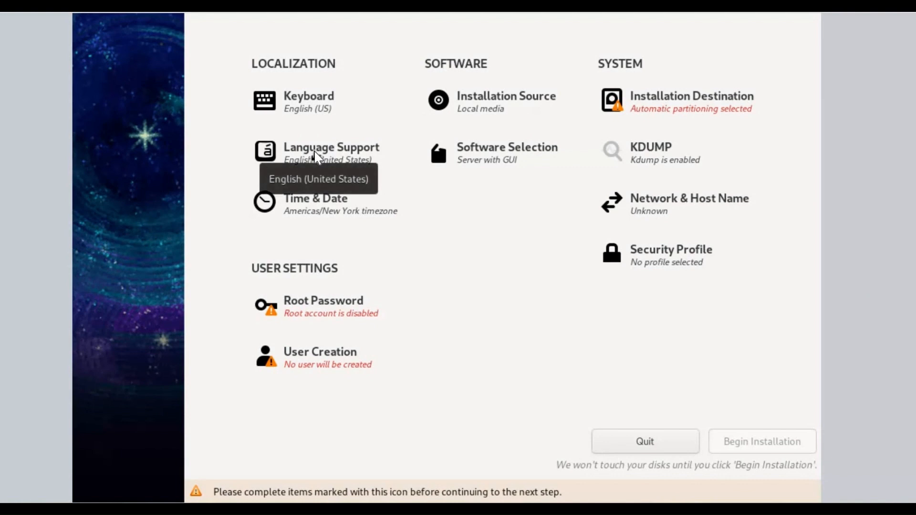
mouse_move(508, 153)
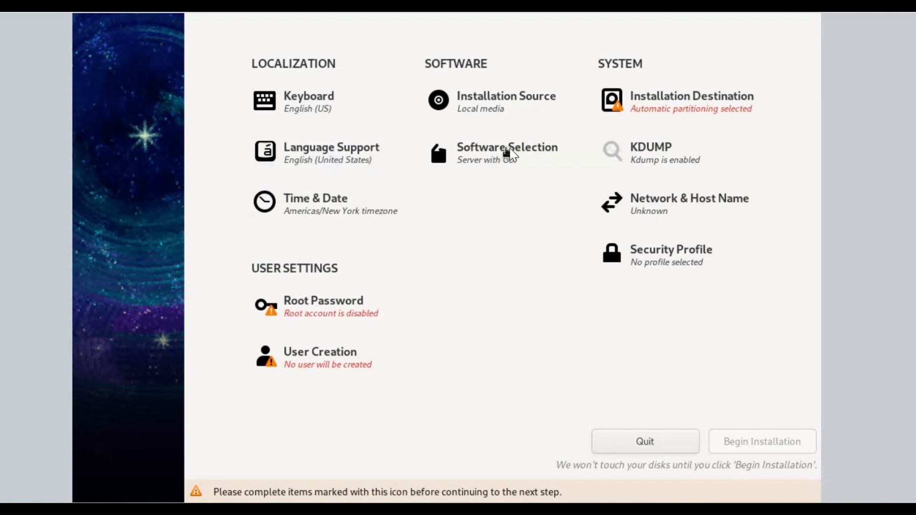
mouse_move(511, 153)
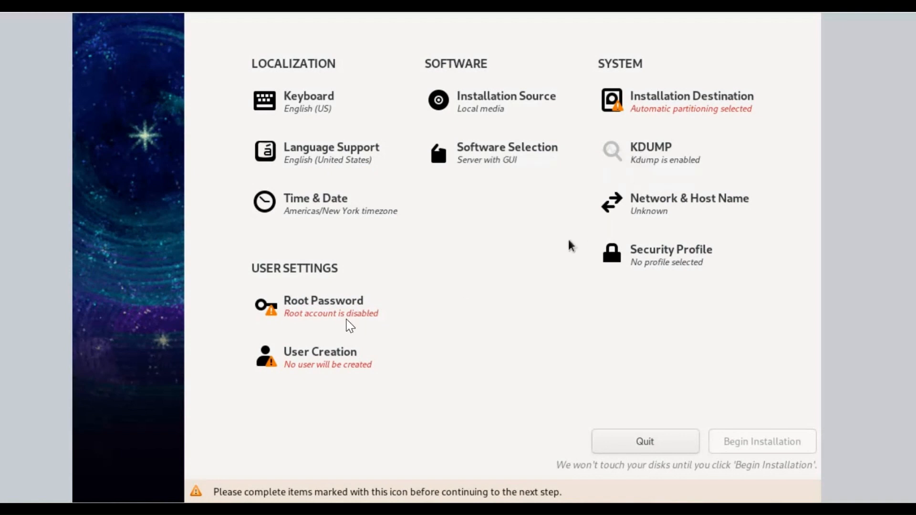
mouse_move(658, 103)
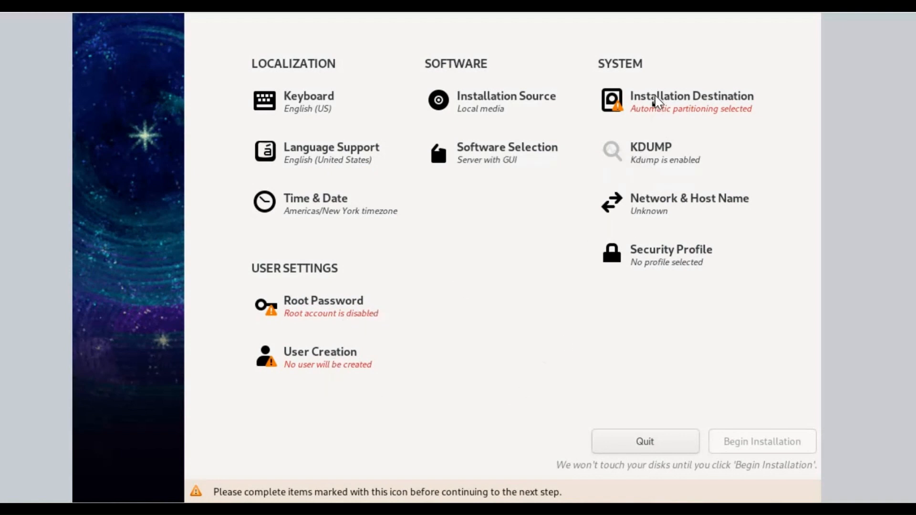
Open Installation Destination and choose Custom storage configuration for the 200 GiB disk
left_click(692, 101)
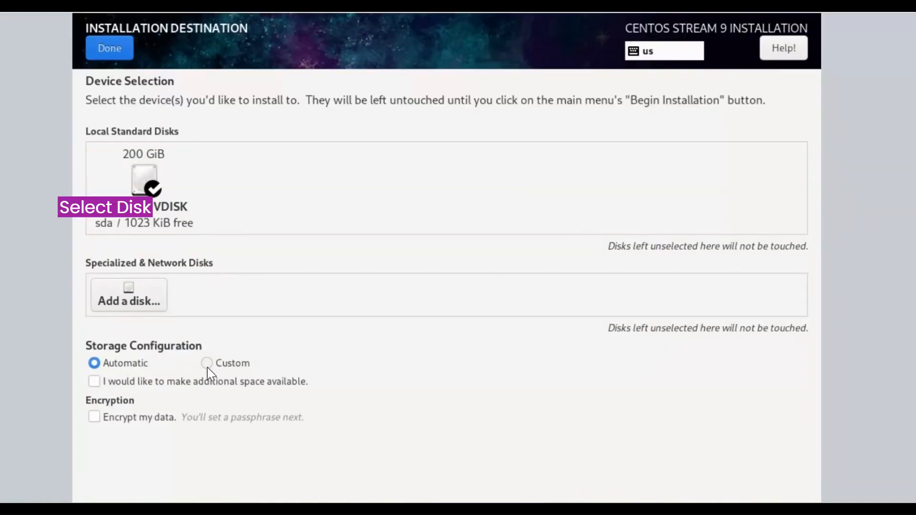
left_click(207, 363)
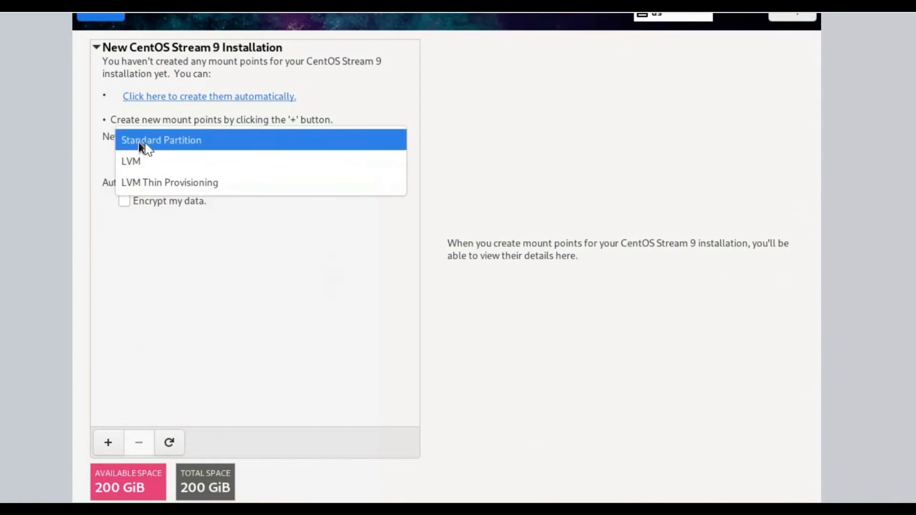
mouse_move(161, 182)
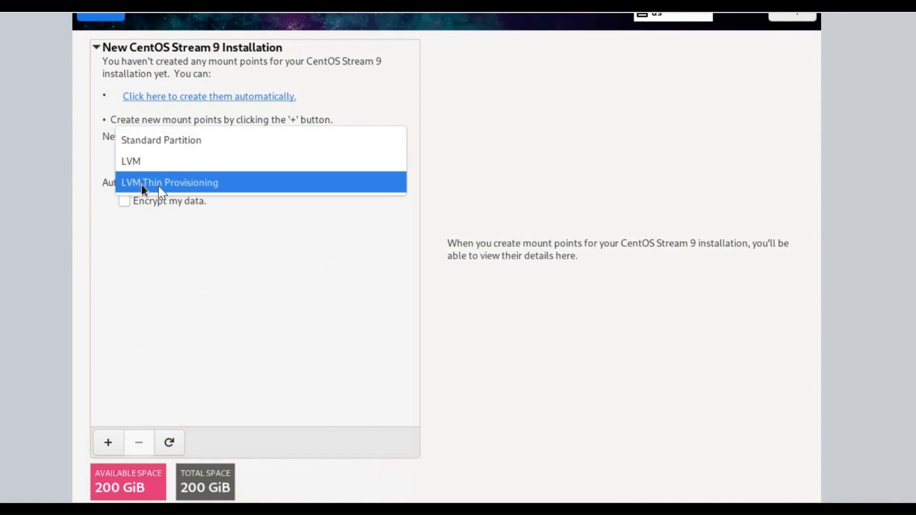
mouse_move(169, 161)
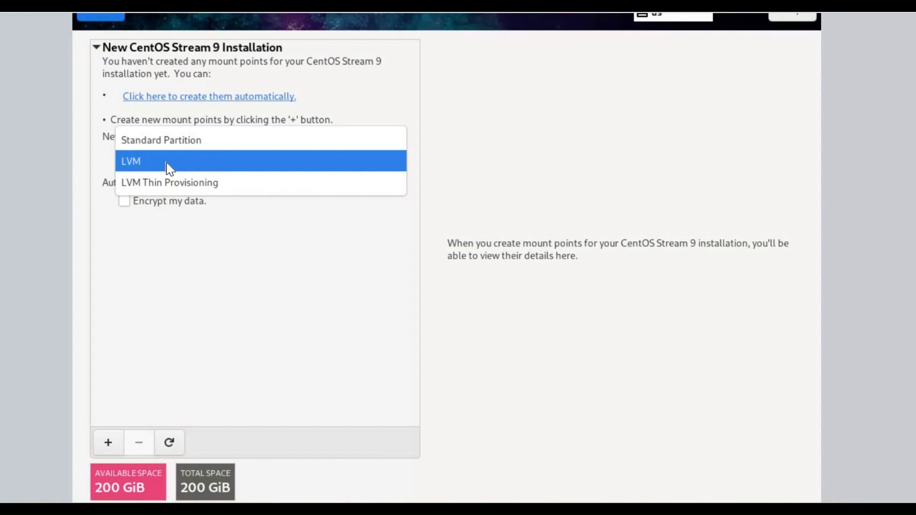
Use the LVM partitioning scheme and add a 1 GiB /boot mount point
left_click(130, 161)
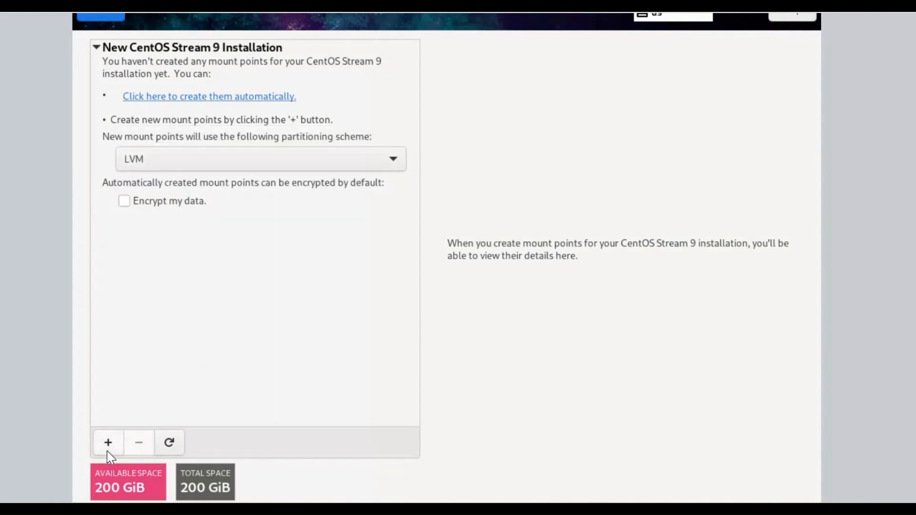
mouse_move(107, 443)
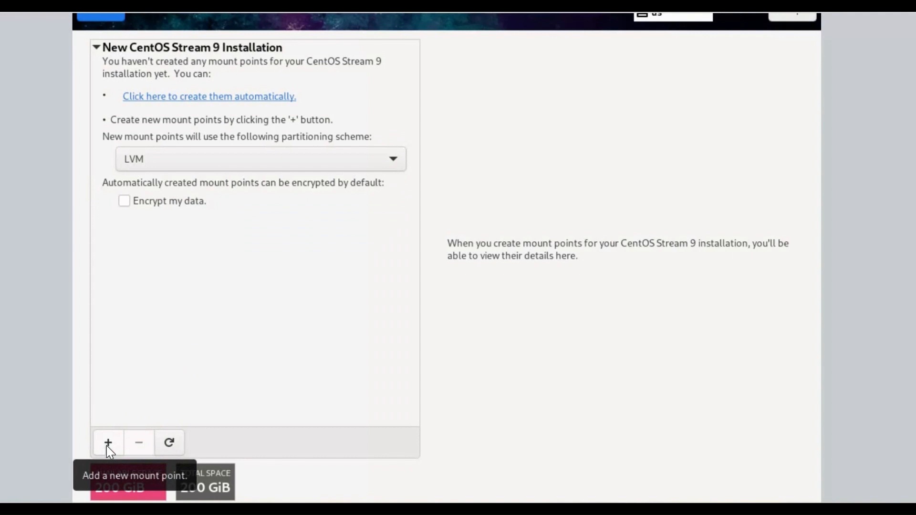
left_click(107, 443)
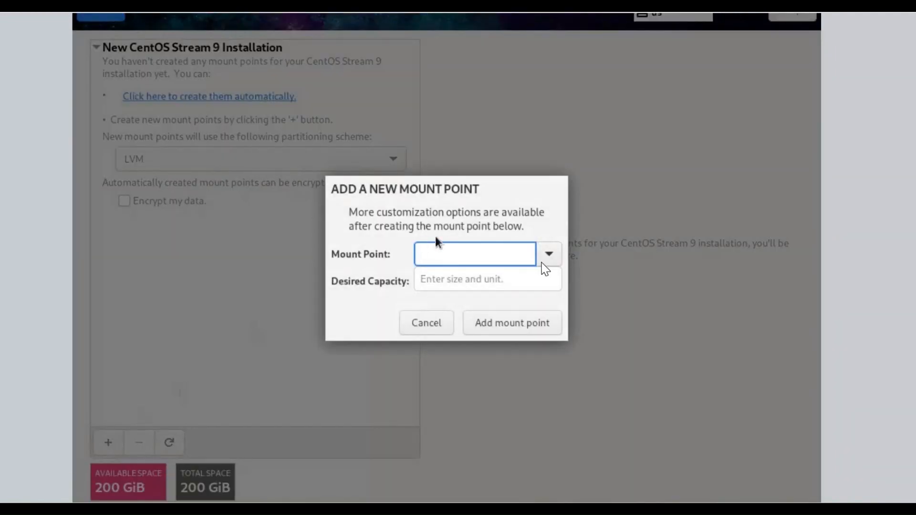
type("1 GiB")
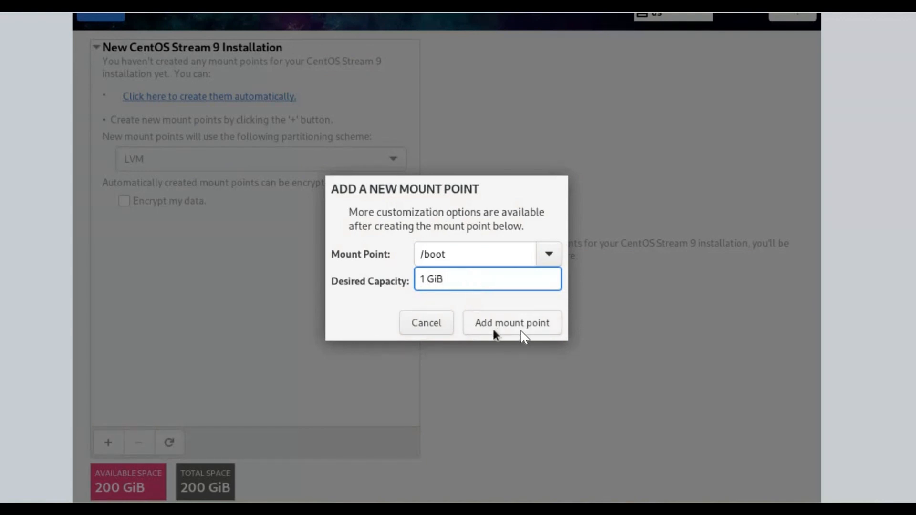
left_click(510, 323)
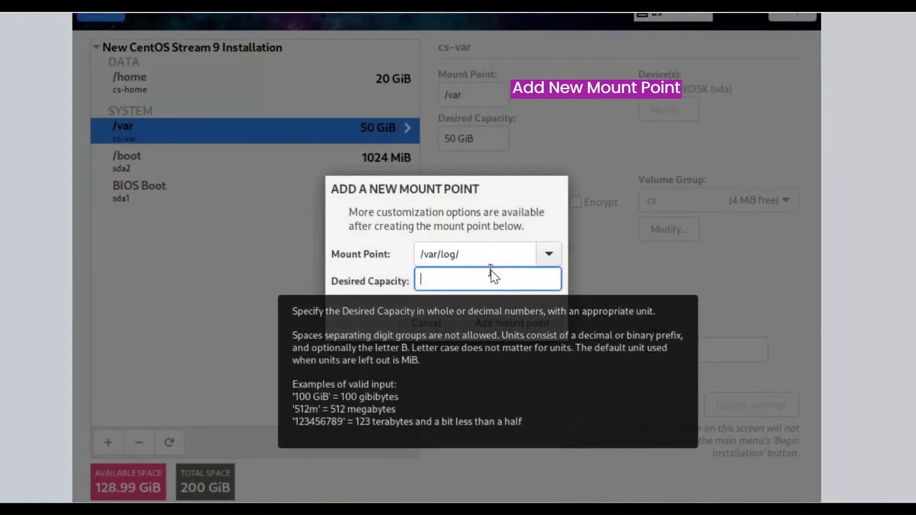
Add a 15 GiB /var/log mount point, correcting the rejected trailing-slash path
type("15")
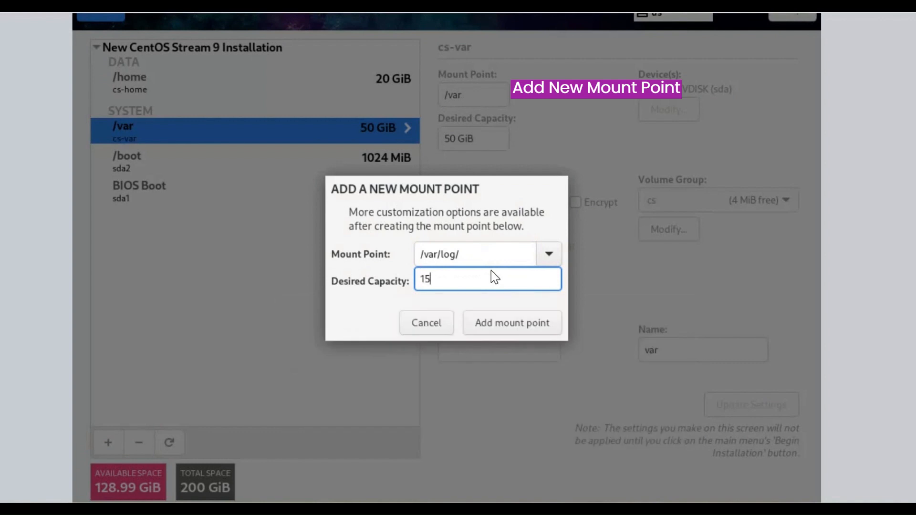
type("Gi")
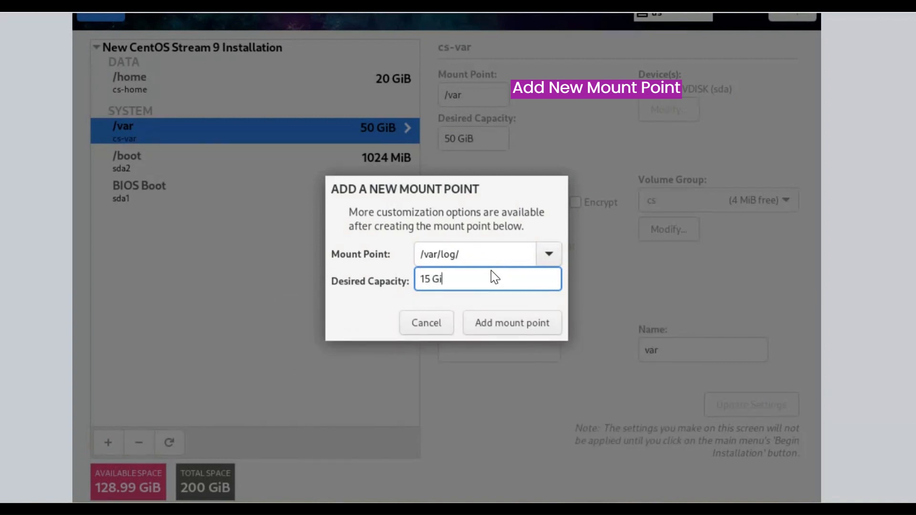
left_click(511, 322)
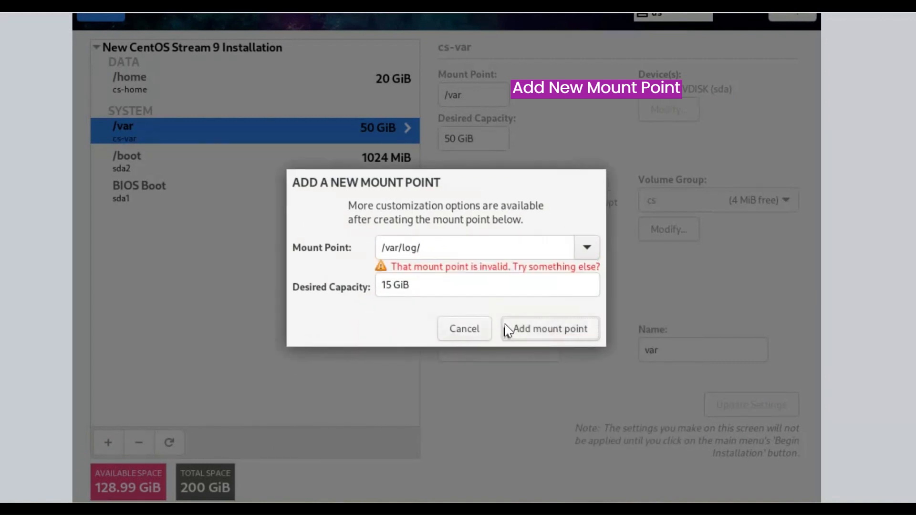
left_click(474, 247)
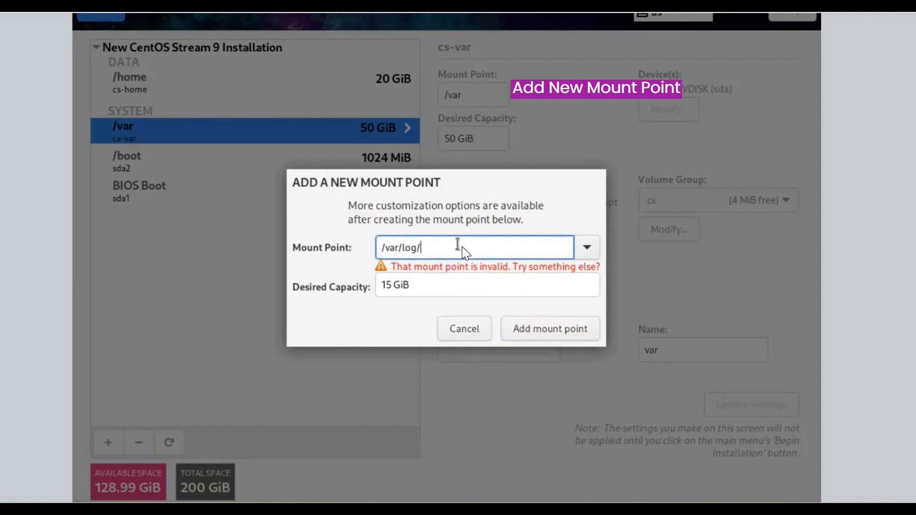
key("BackSpace")
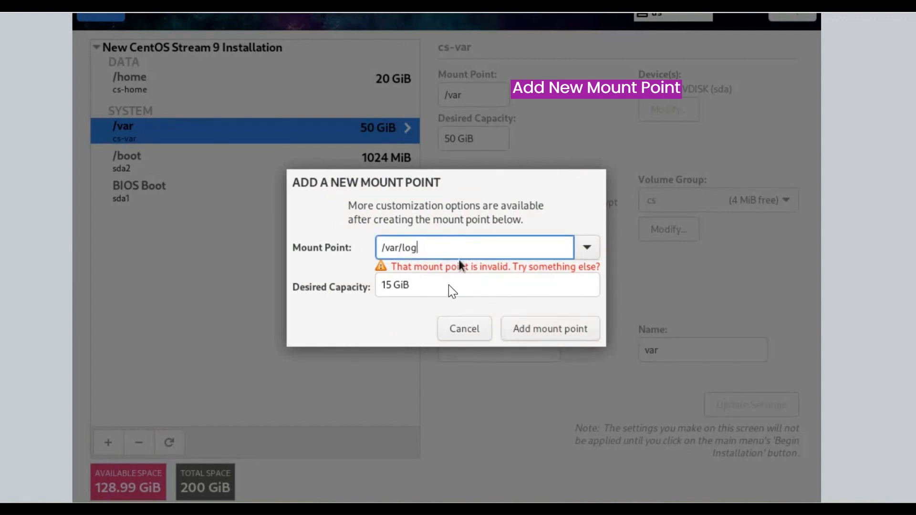
left_click(487, 285)
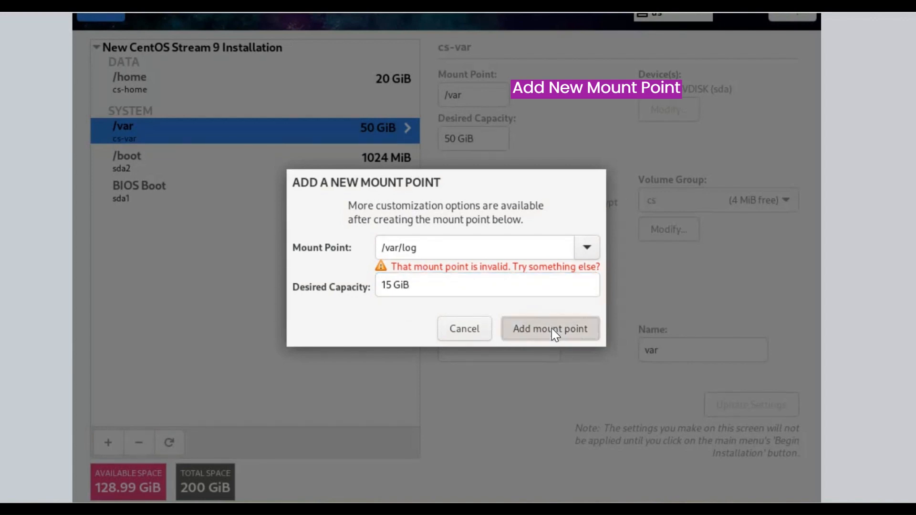
left_click(550, 329)
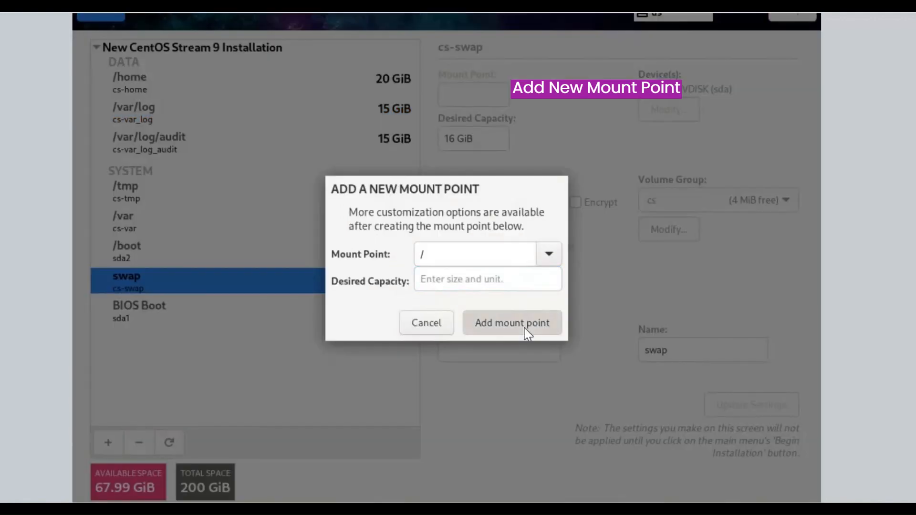
Add the root mount point with the remaining space, finish partitioning and accept the changes
left_click(513, 322)
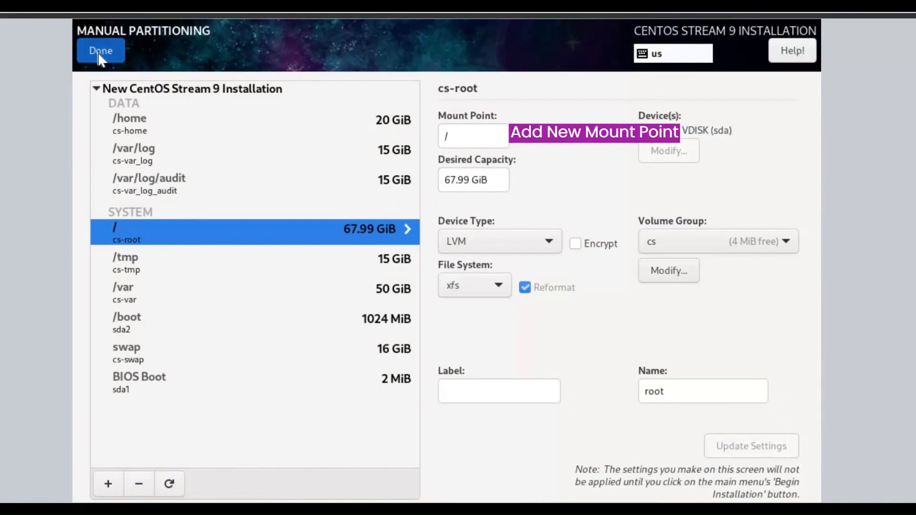
left_click(100, 50)
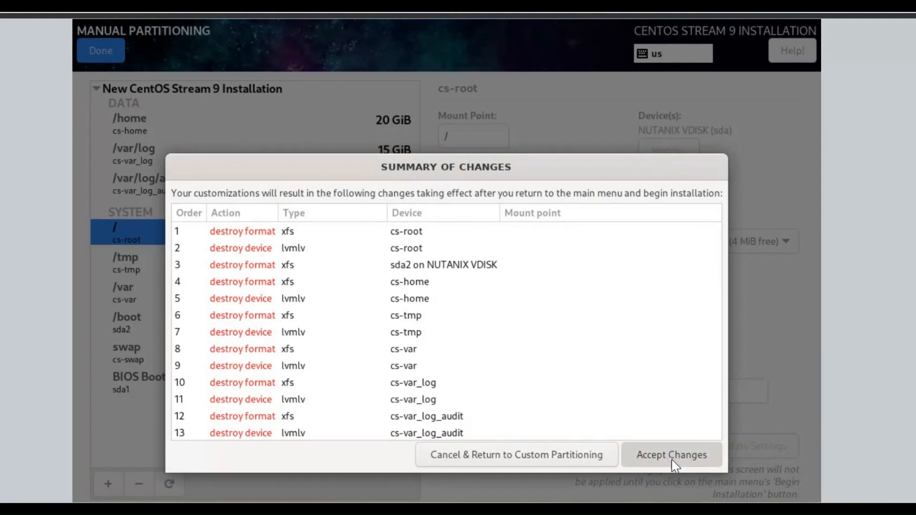
left_click(671, 455)
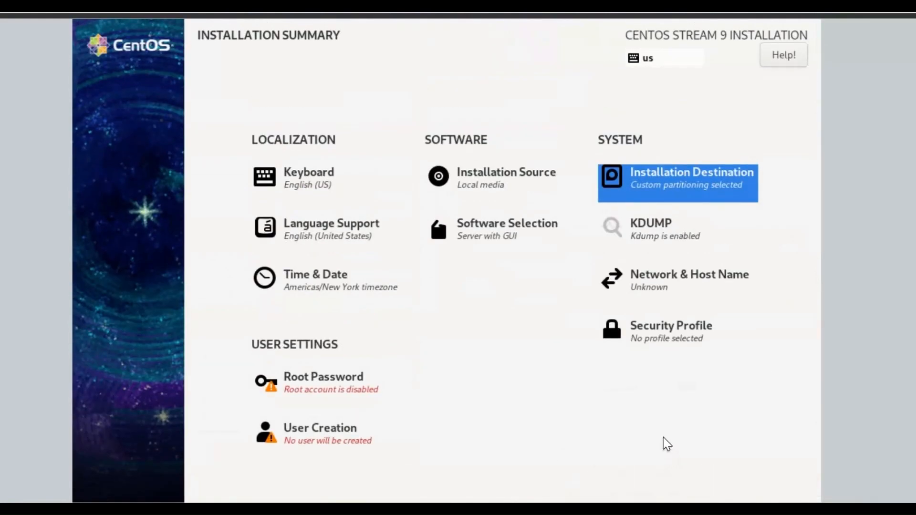
mouse_move(495, 243)
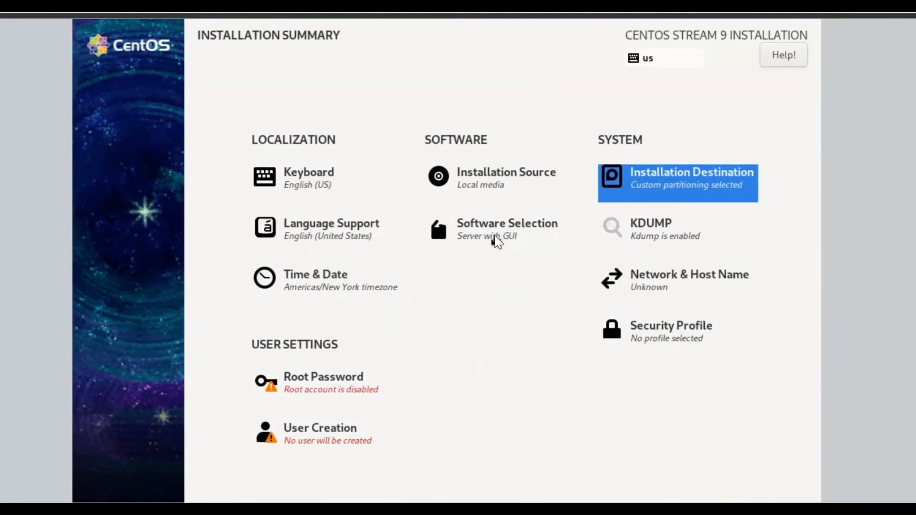
mouse_move(497, 234)
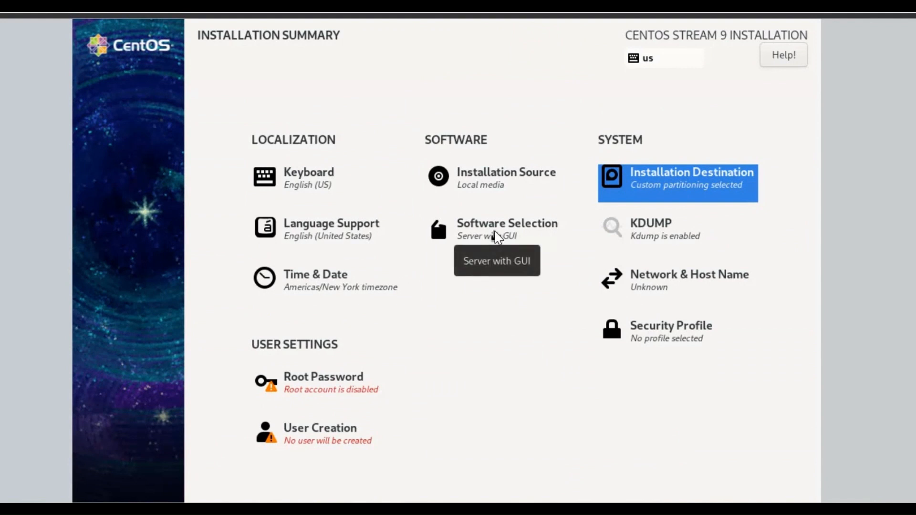
Review the add-on list in Software Selection and keep Server with GUI with no add-ons
left_click(507, 228)
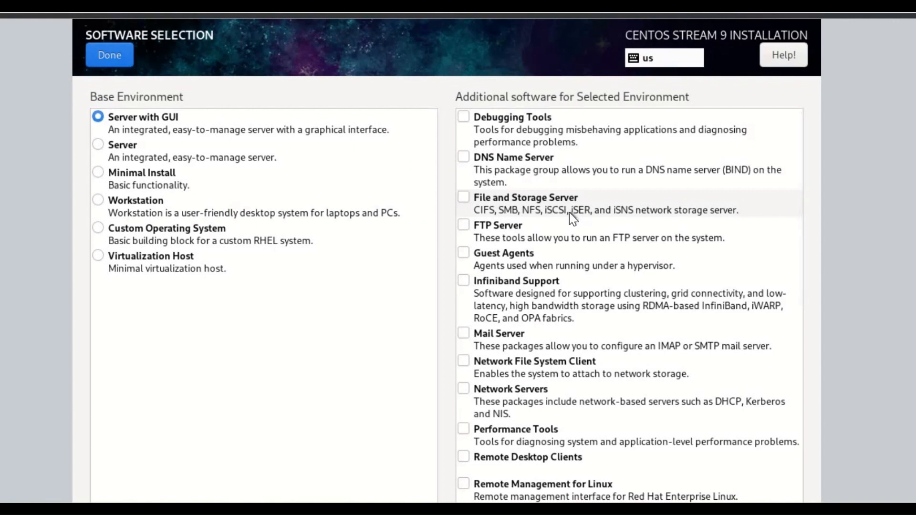
mouse_move(687, 333)
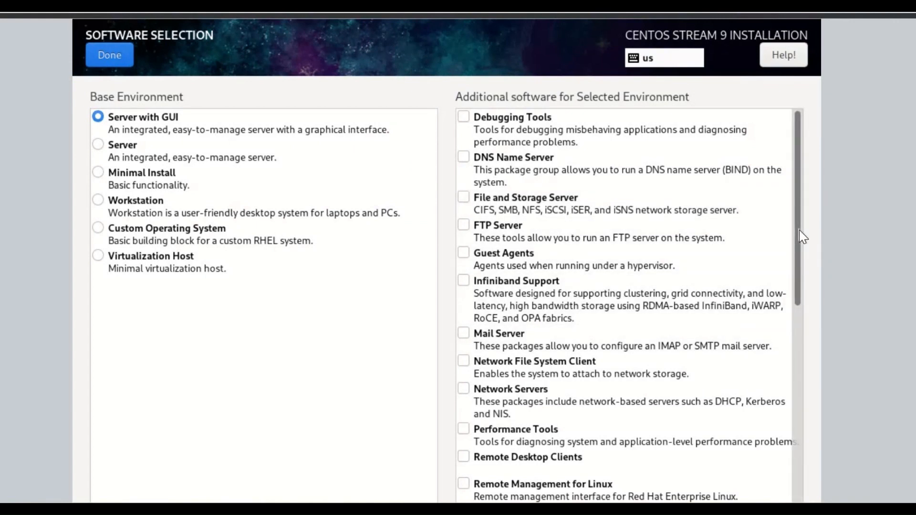
scroll("down", 3)
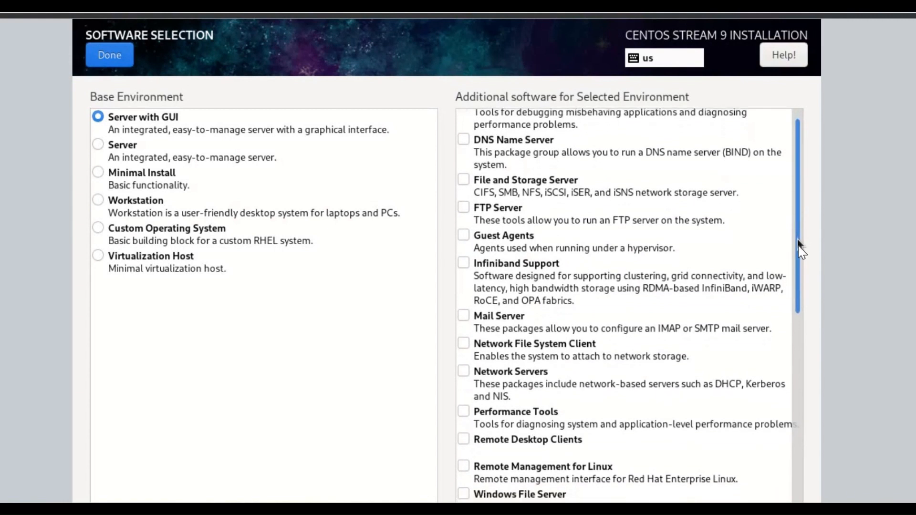
scroll("down", 3)
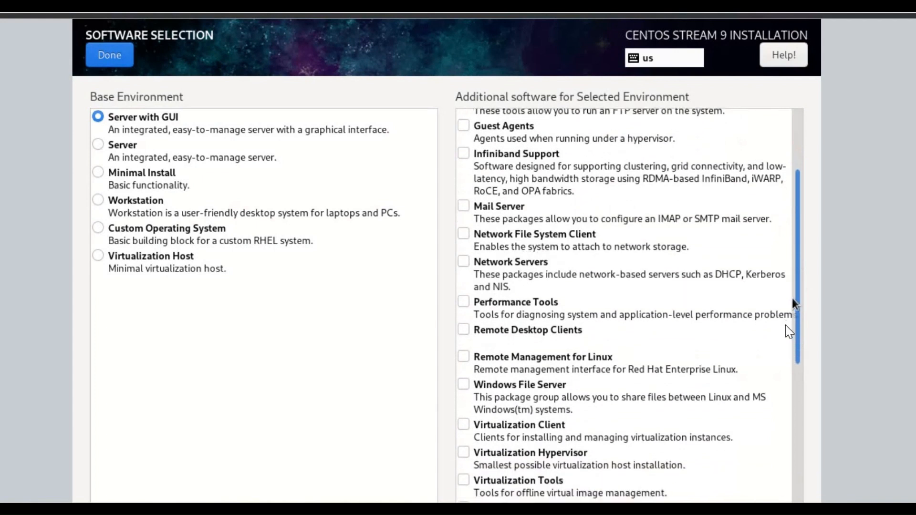
scroll("down", 3)
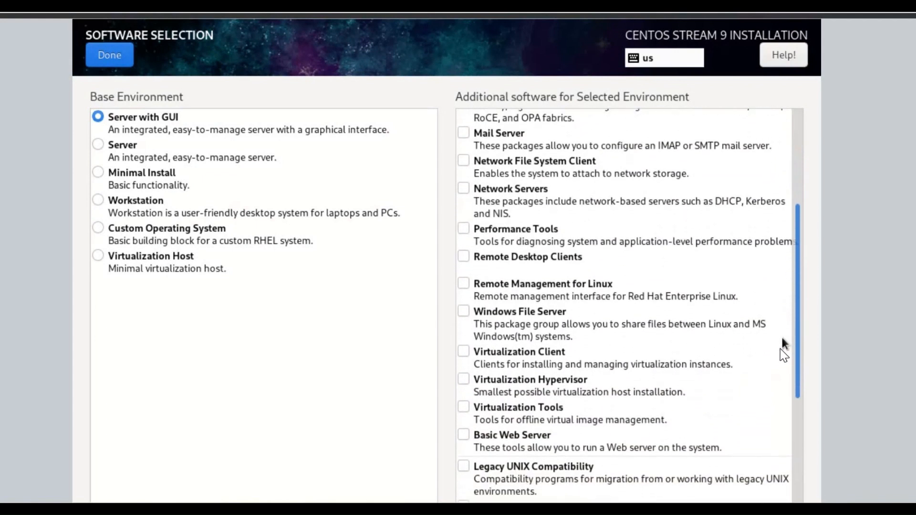
scroll("down", 3)
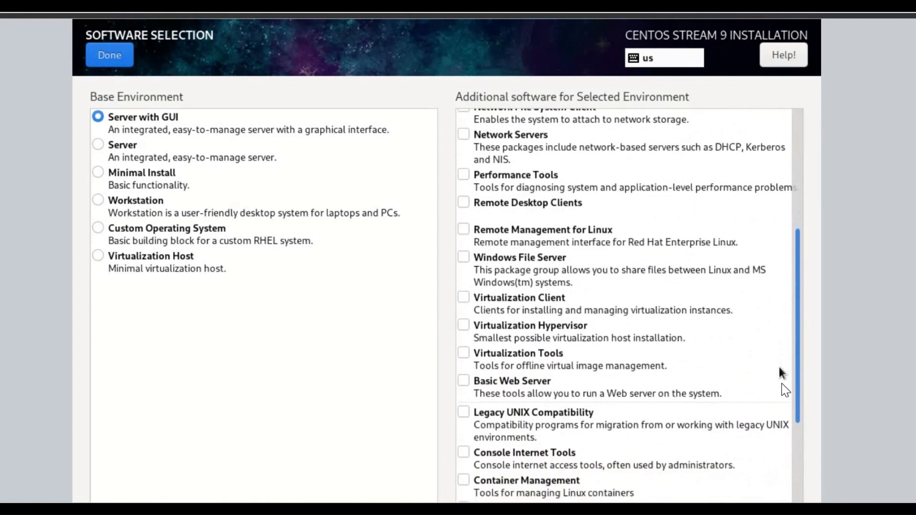
scroll("down", 3)
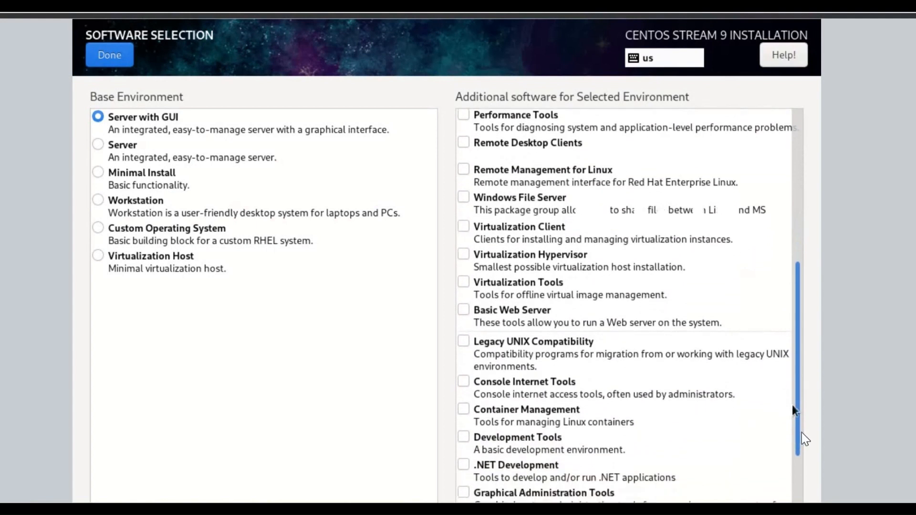
scroll("down", 3)
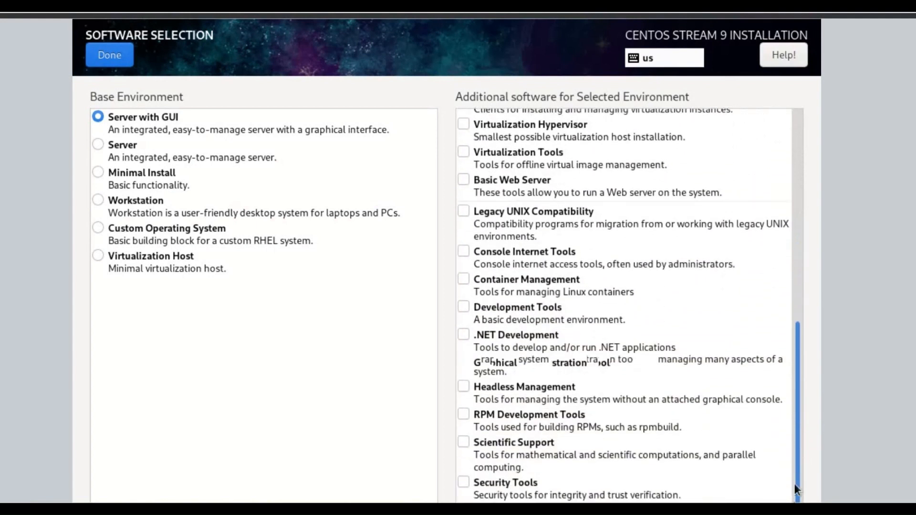
scroll("down", 3)
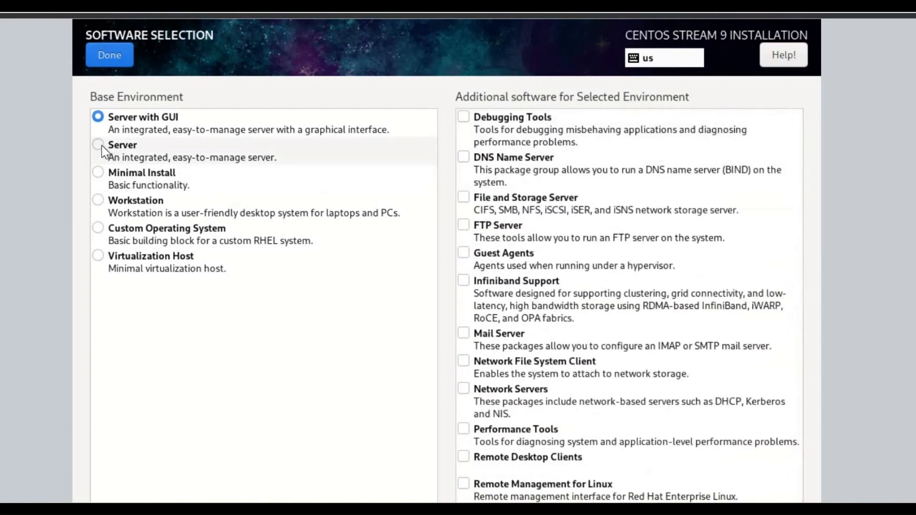
left_click(122, 145)
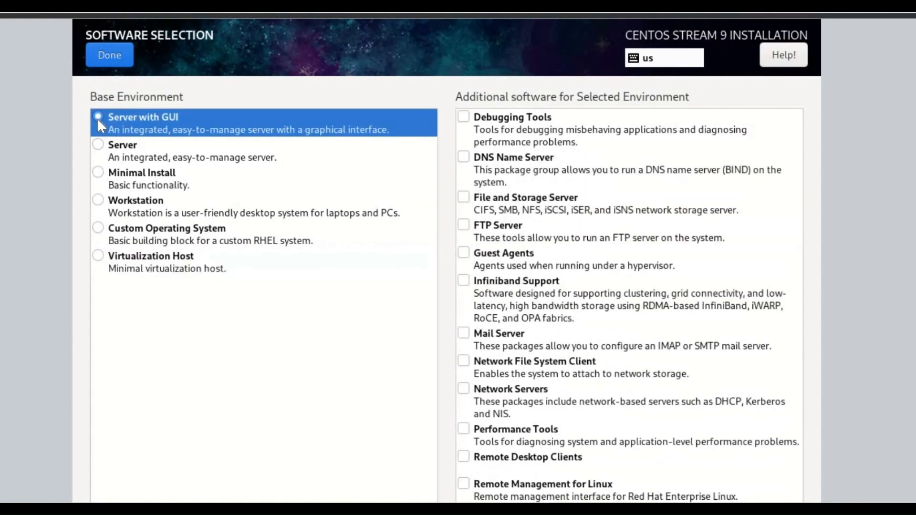
mouse_move(123, 86)
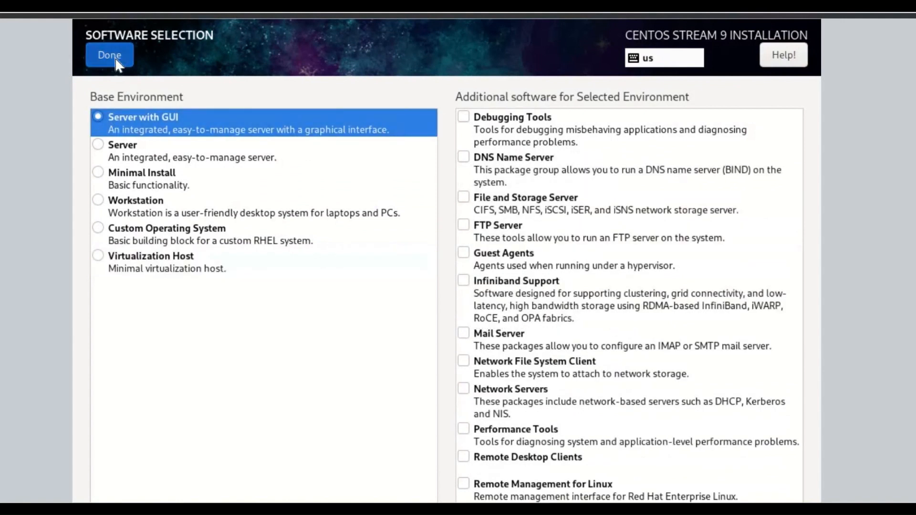
Confirm the software choice and pick India on the Time & Date map for Asia/Kolkata
left_click(109, 55)
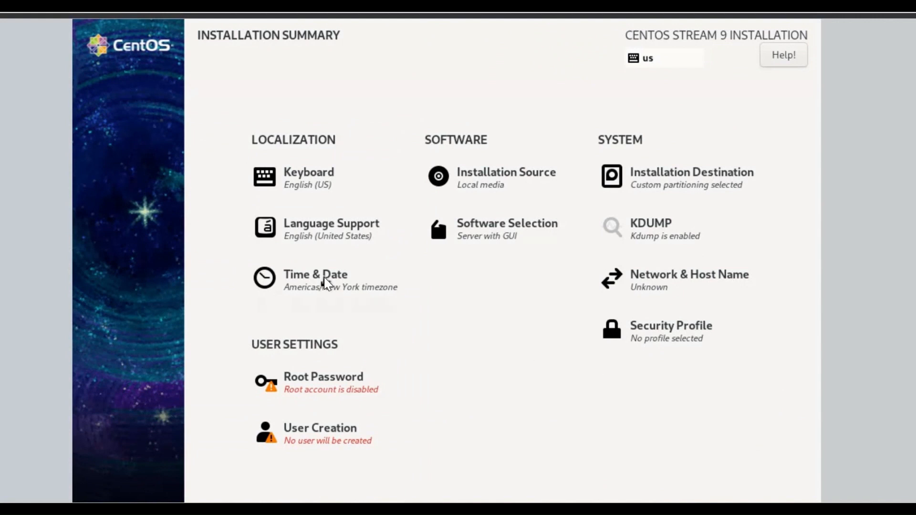
mouse_move(324, 284)
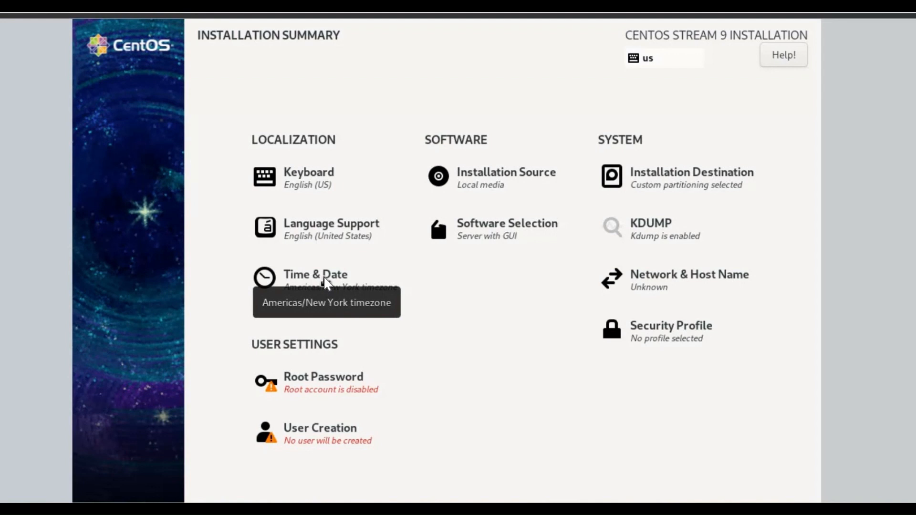
left_click(315, 275)
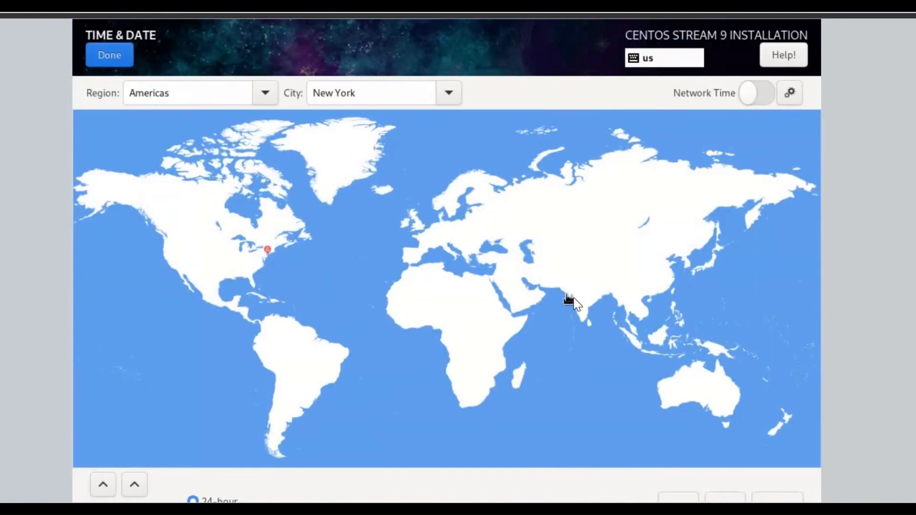
left_click(577, 298)
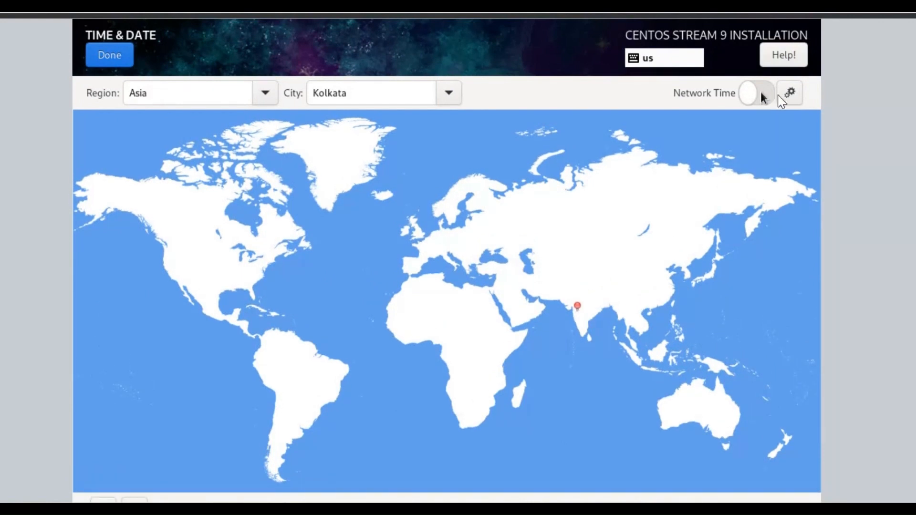
Check the NTP servers dialog leaving the pool option unchanged, then save the time zone
left_click(790, 93)
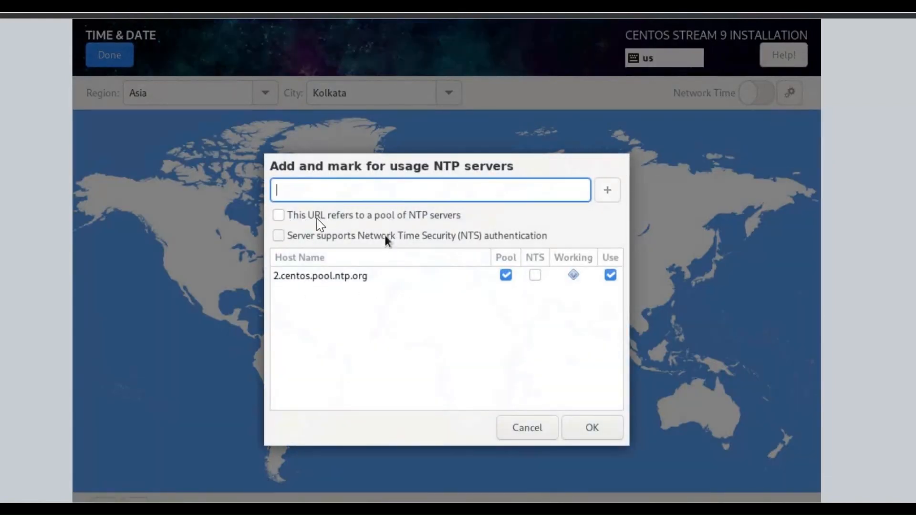
left_click(279, 215)
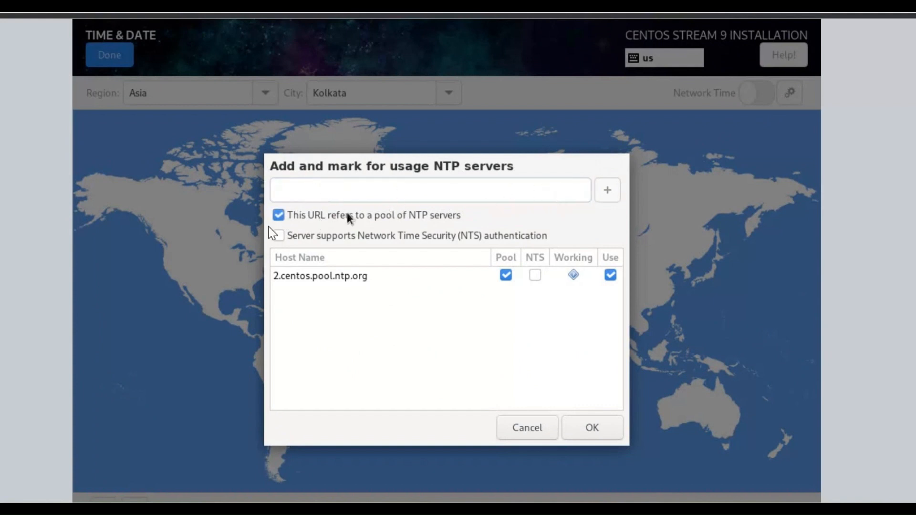
left_click(278, 215)
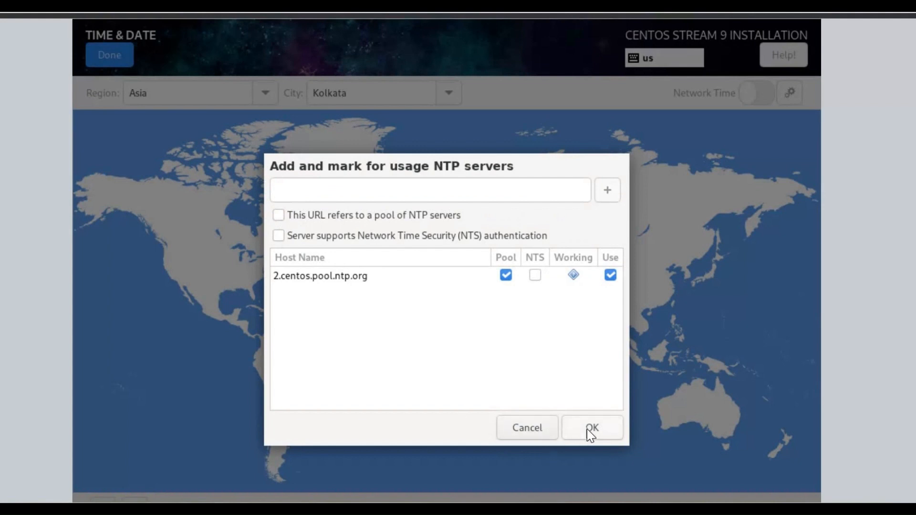
left_click(592, 427)
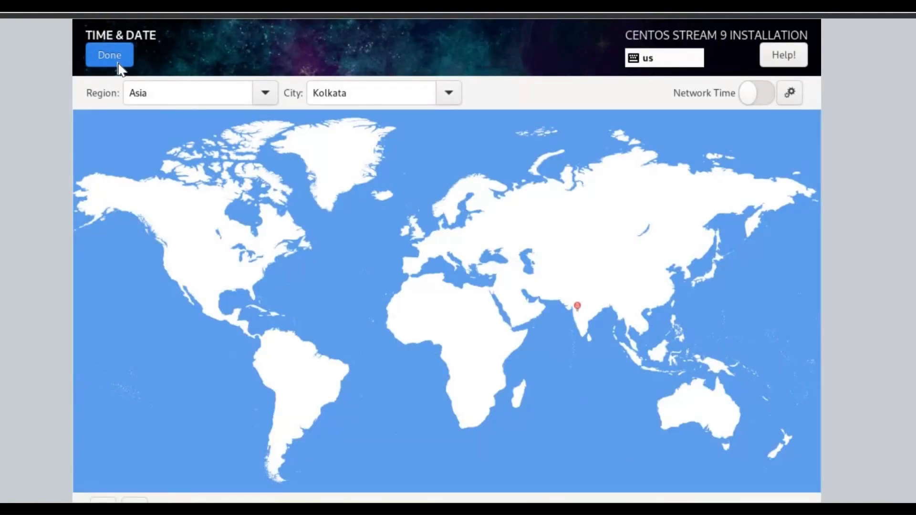
mouse_move(791, 226)
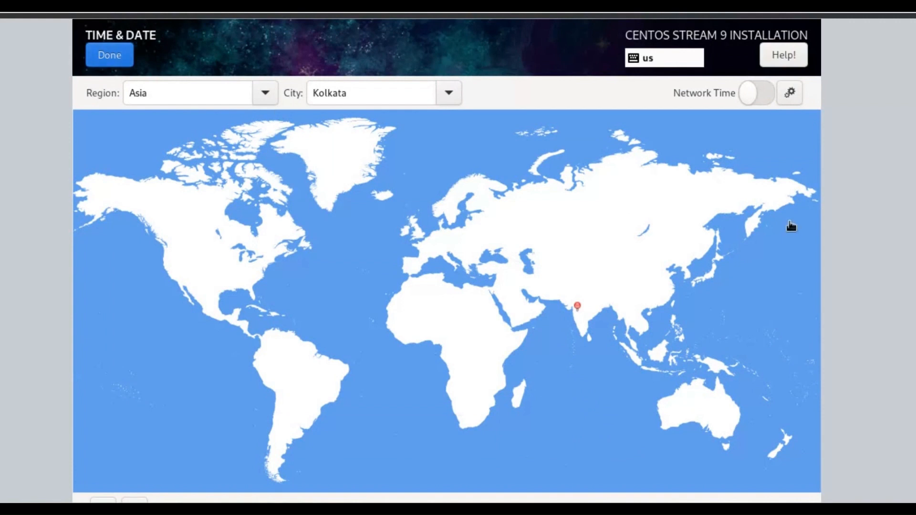
scroll("down", 3)
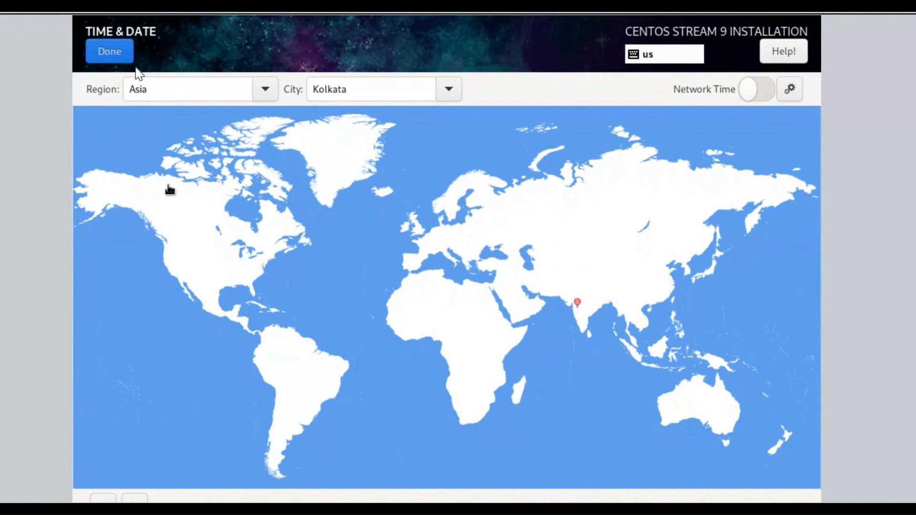
left_click(109, 51)
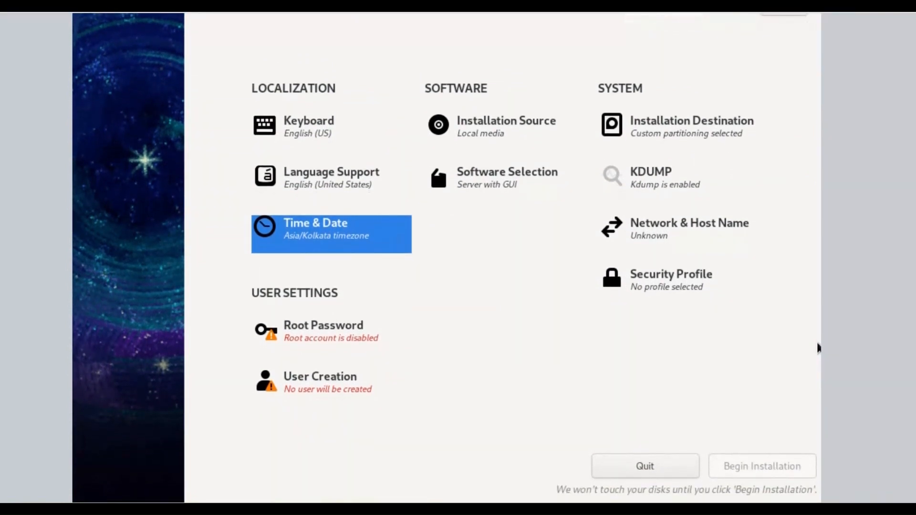
Open the Root Password settings from the Installation Summary
left_click(323, 326)
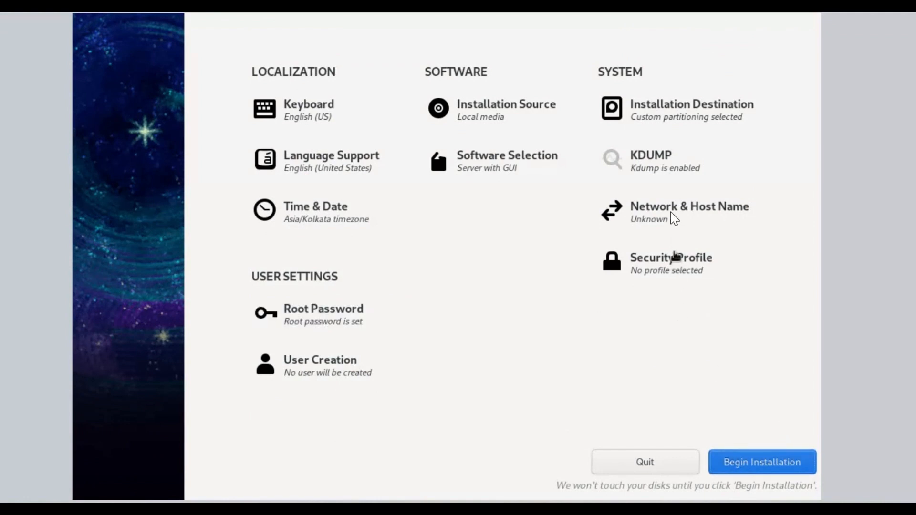
Review ens3's IPv4 (manual address, DNS 8.8.8.8), General and IPv6 settings, save, and switch Ethernet on
left_click(690, 206)
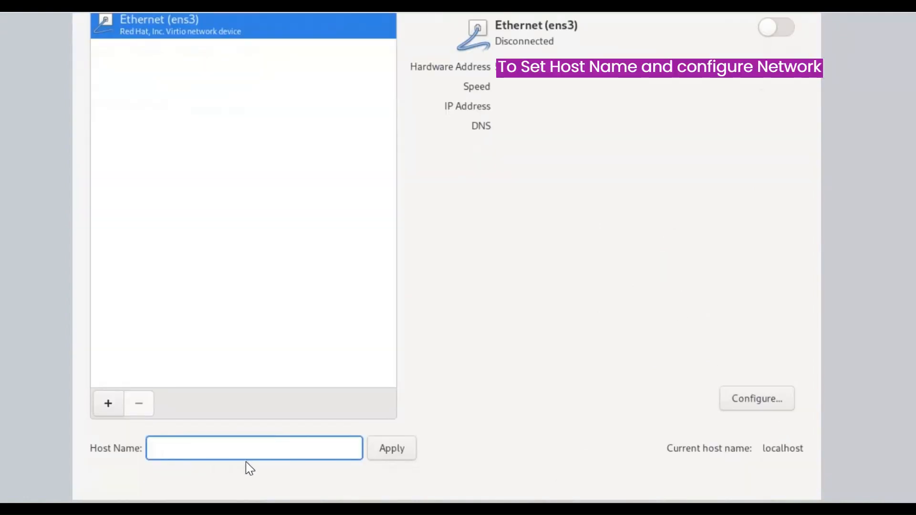
left_click(392, 449)
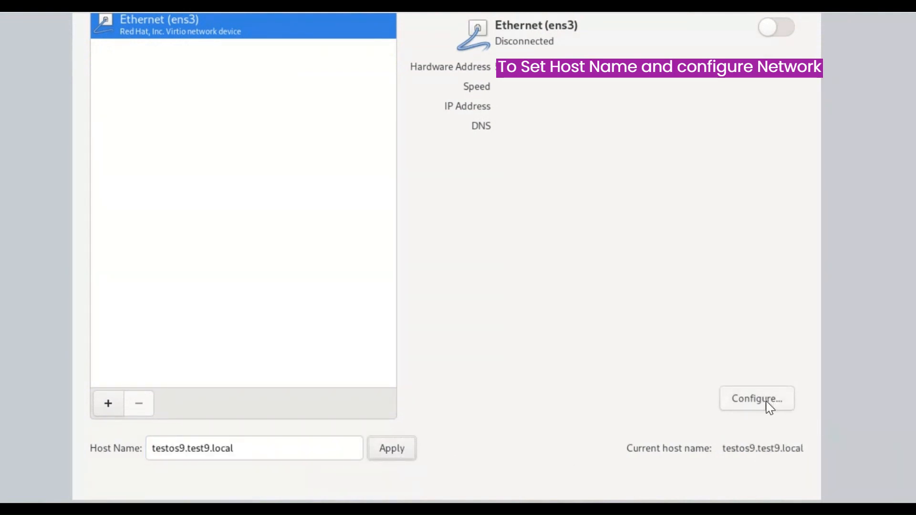
left_click(756, 399)
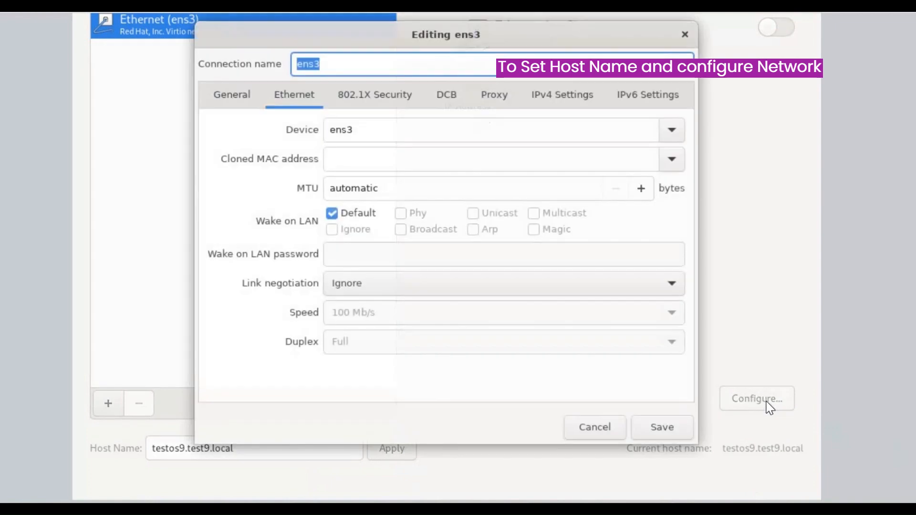
left_click(562, 94)
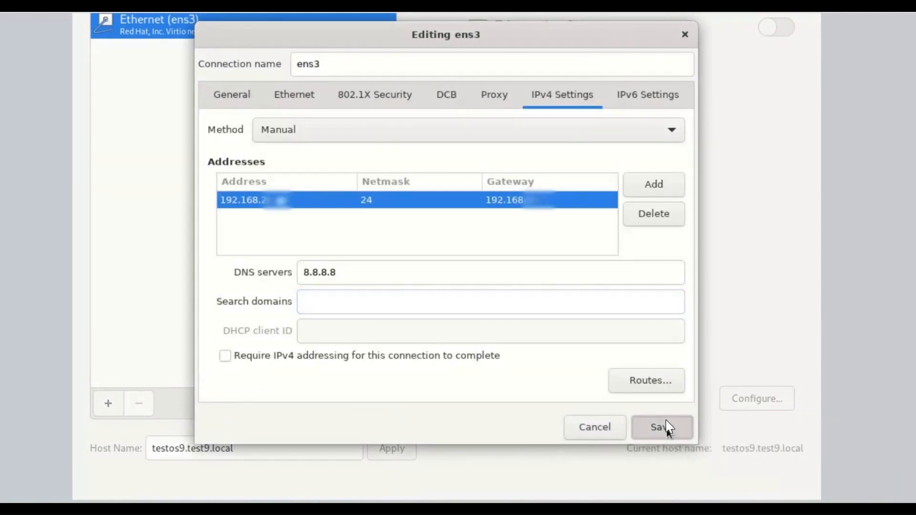
mouse_move(231, 95)
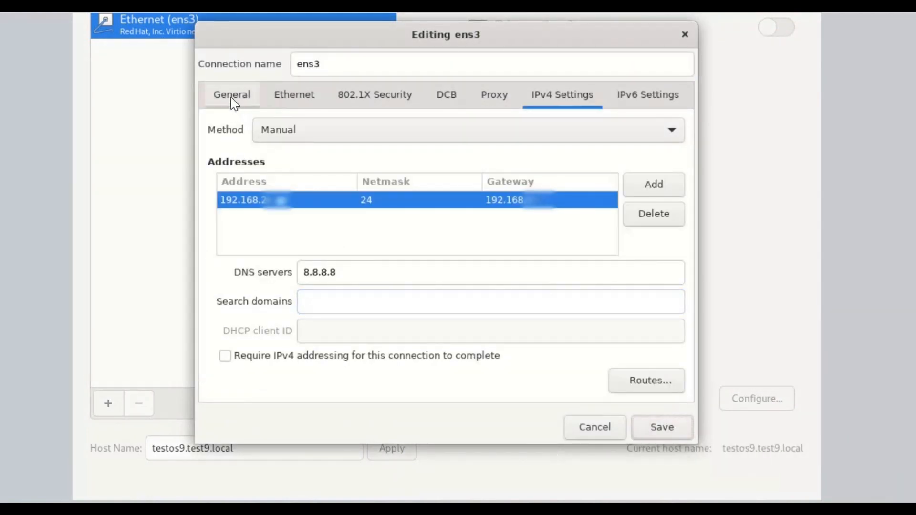
left_click(232, 94)
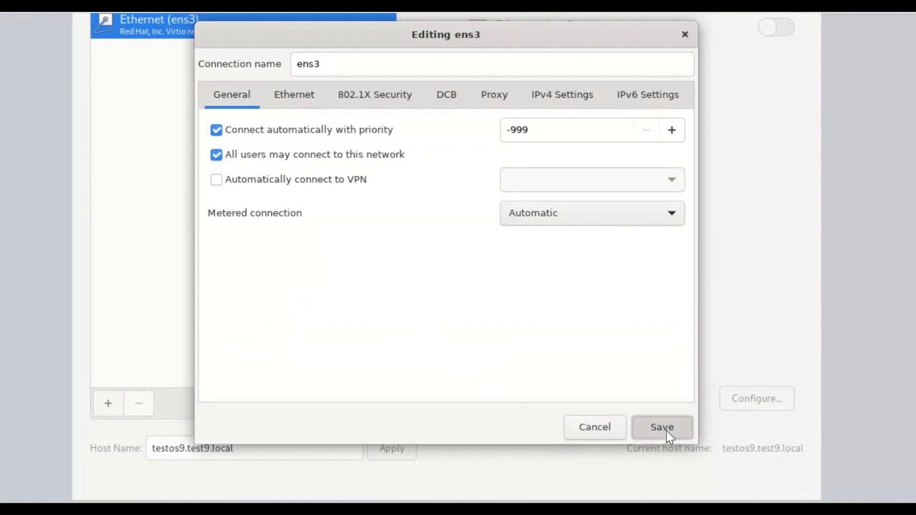
left_click(647, 95)
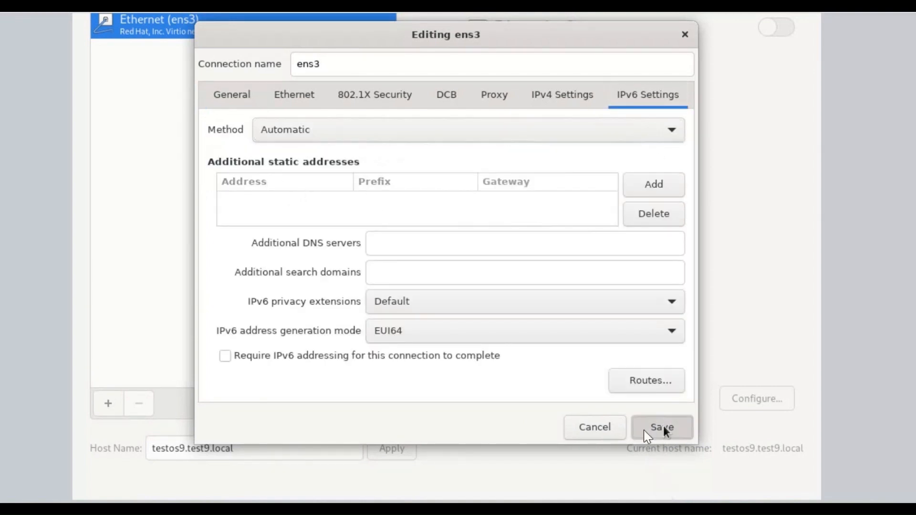
left_click(662, 427)
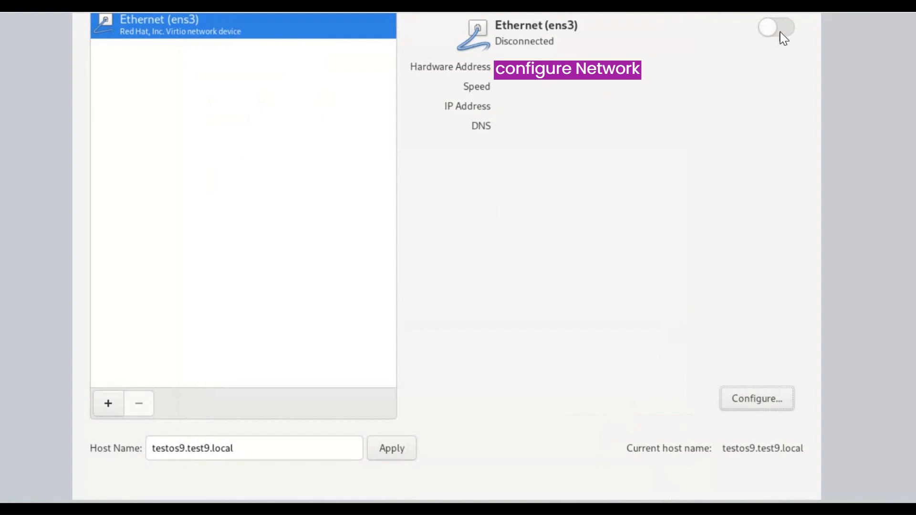
left_click(776, 29)
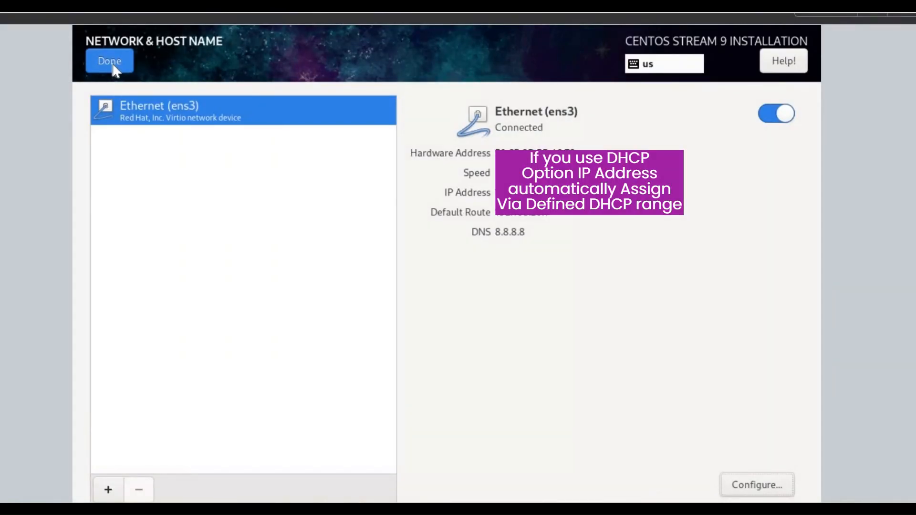
Finish network setup, then review Security Profile without selecting one and return to the summary
left_click(109, 61)
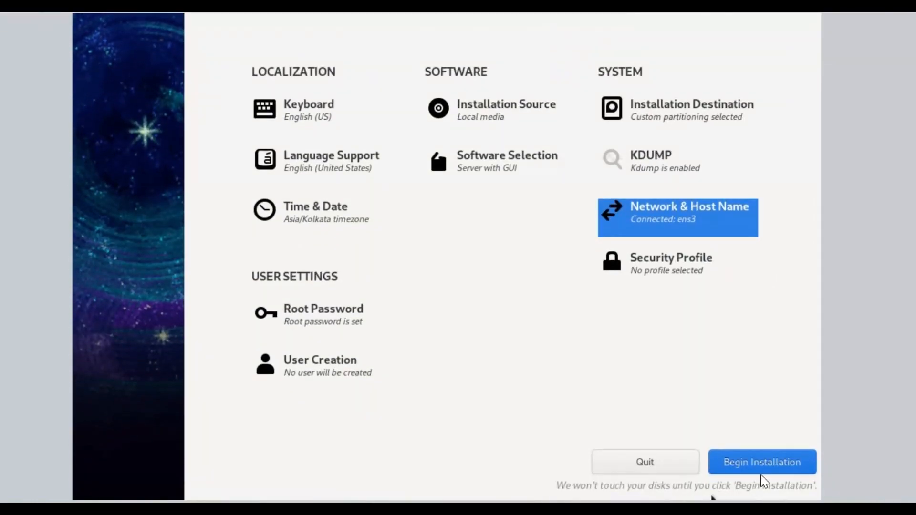
mouse_move(690, 270)
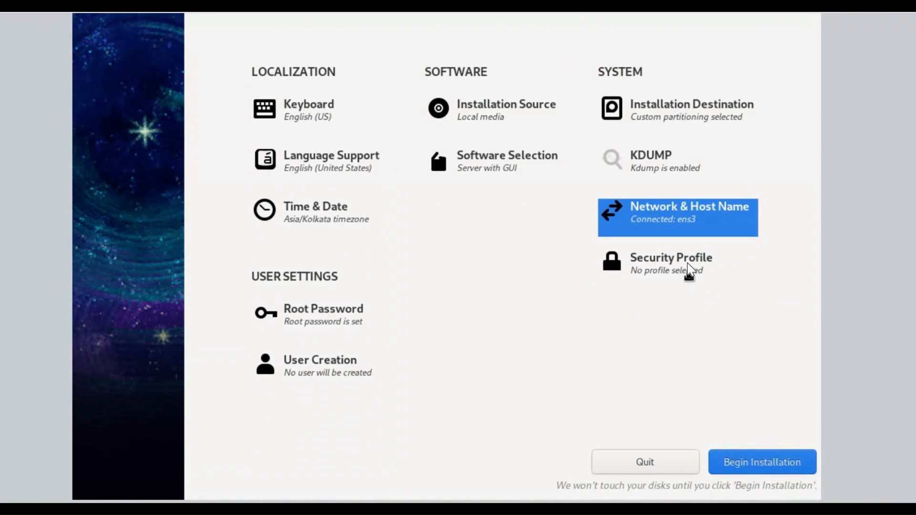
left_click(672, 263)
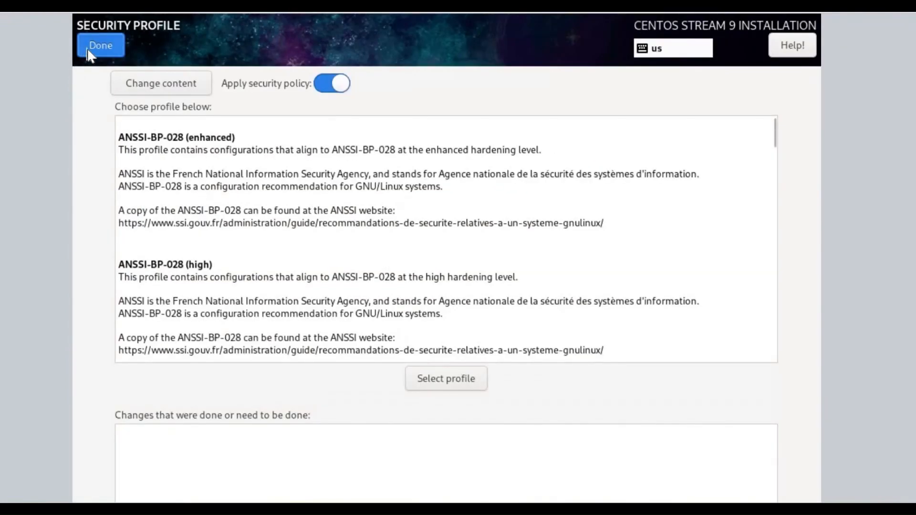
left_click(100, 45)
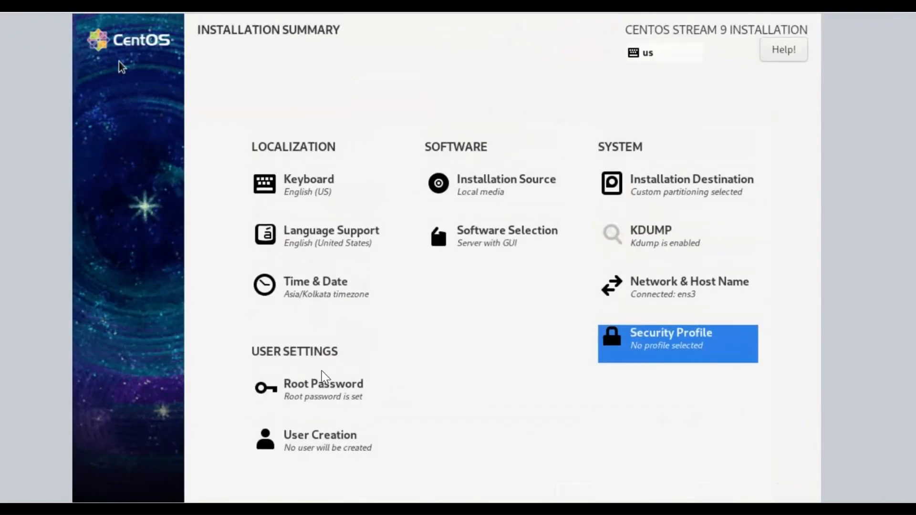
scroll("down", 3)
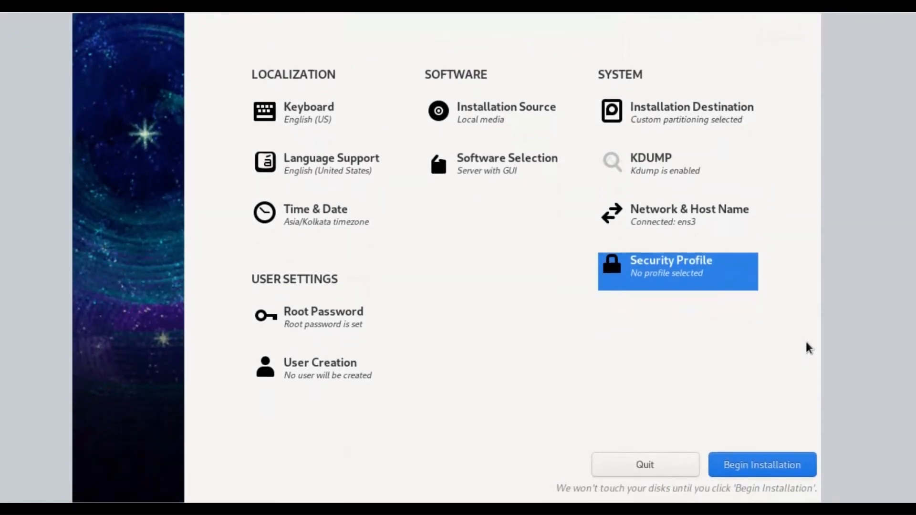
mouse_move(761, 465)
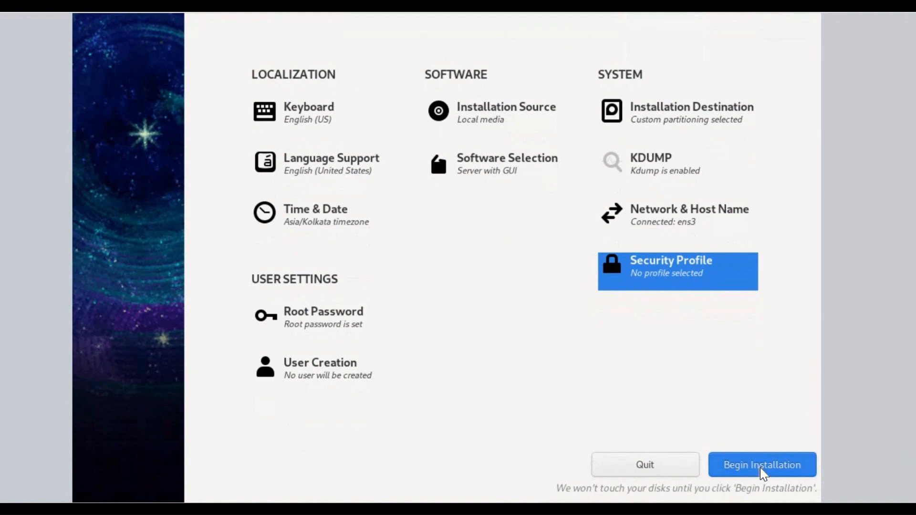
Begin the installation and let it run until Anaconda reports Complete
left_click(762, 464)
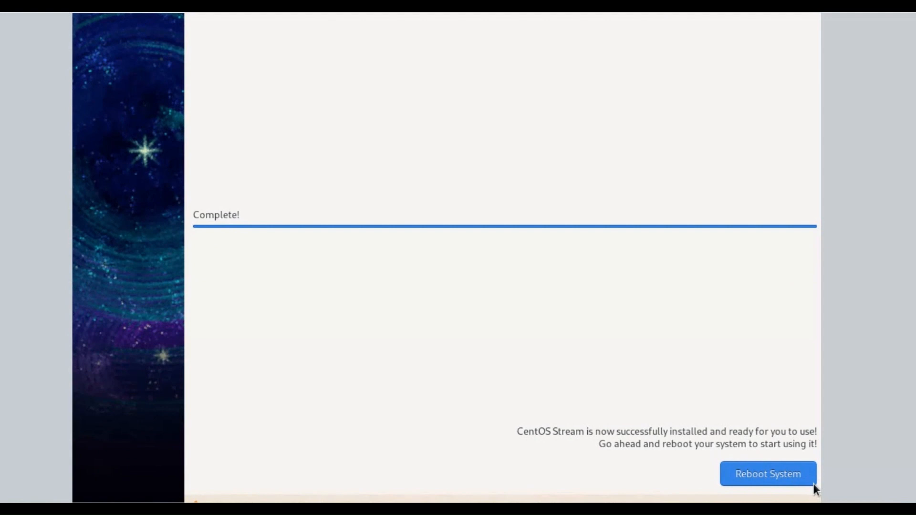
mouse_move(765, 488)
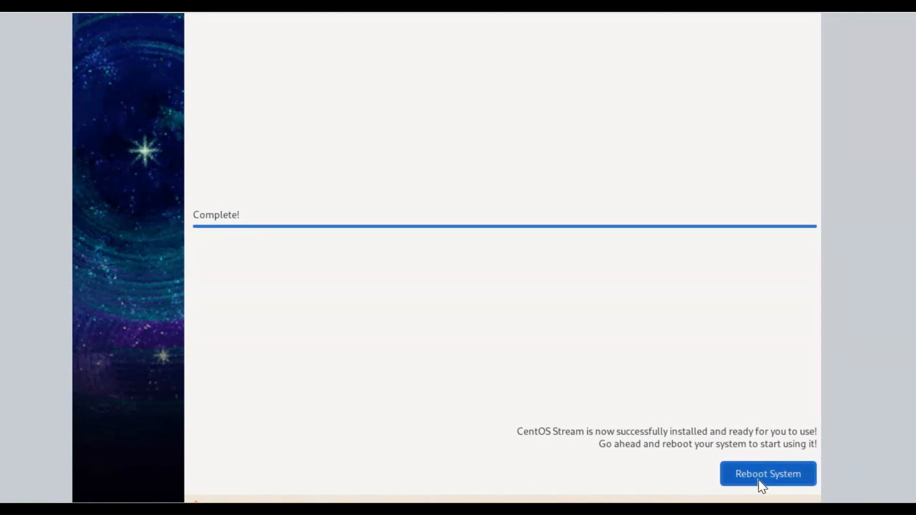
Reboot into the new system, start Initial Setup, keep location services on and skip online accounts
left_click(768, 474)
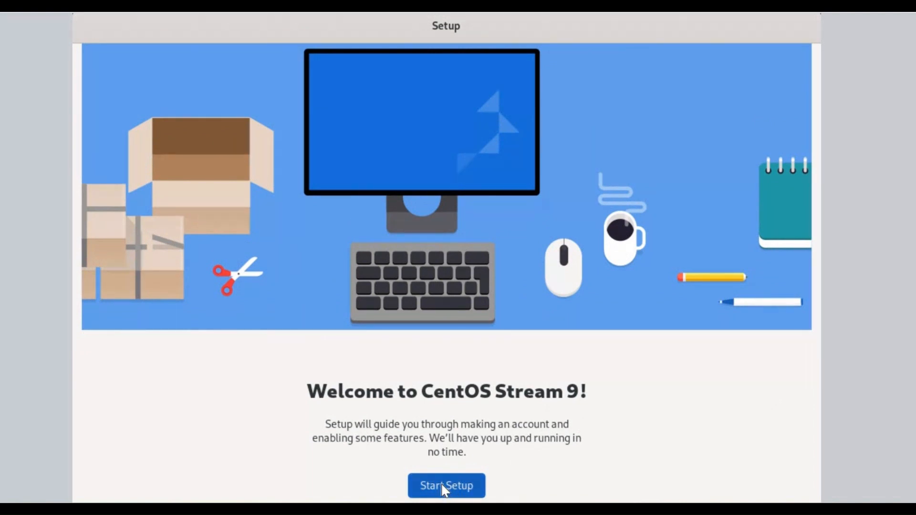
left_click(446, 486)
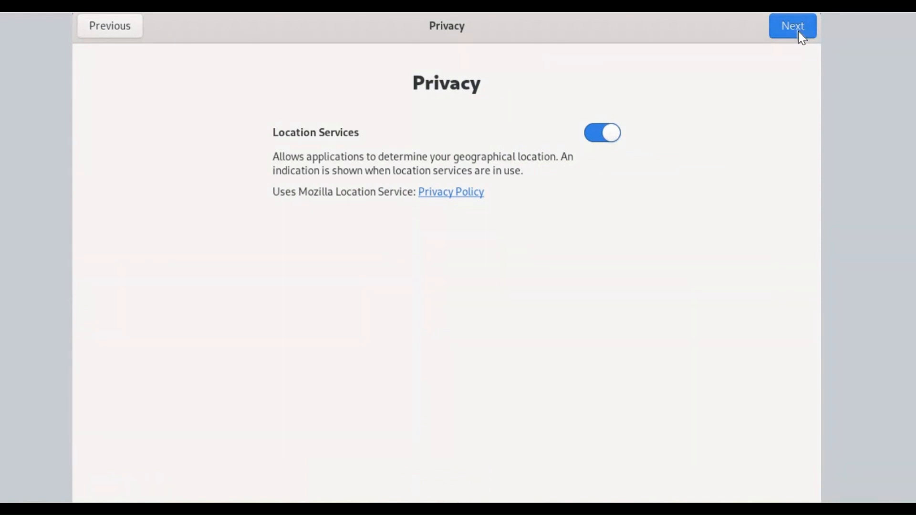
left_click(793, 26)
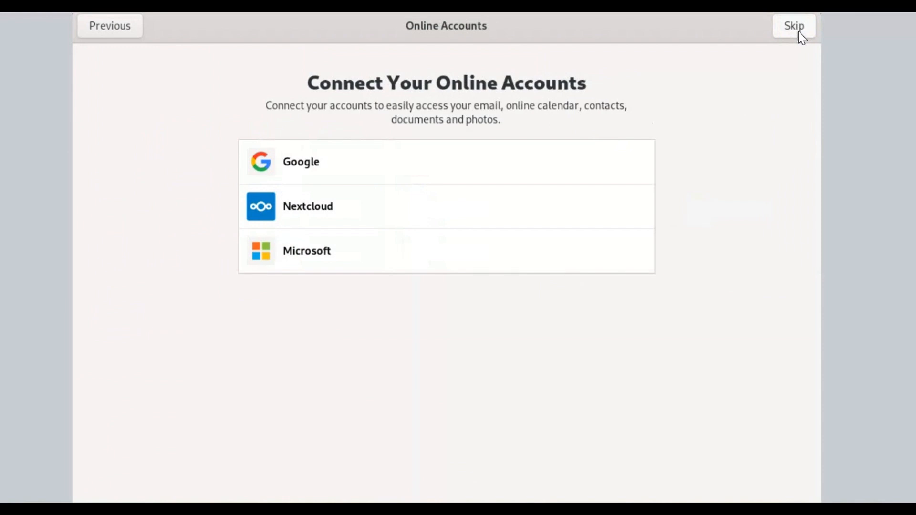
left_click(793, 25)
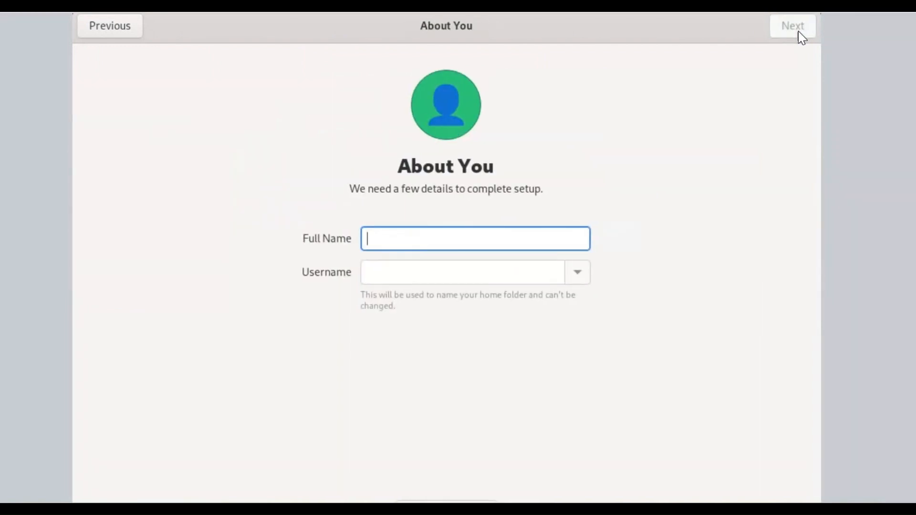
mouse_move(371, 201)
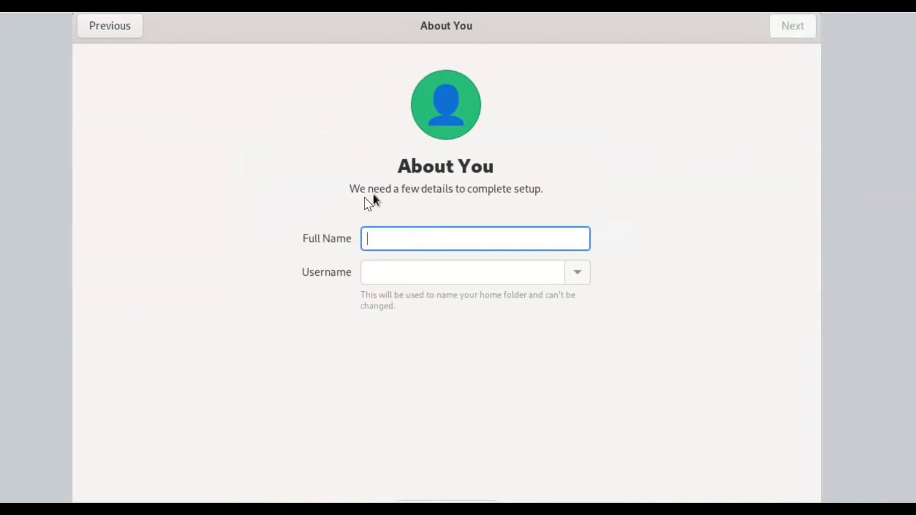
mouse_move(417, 242)
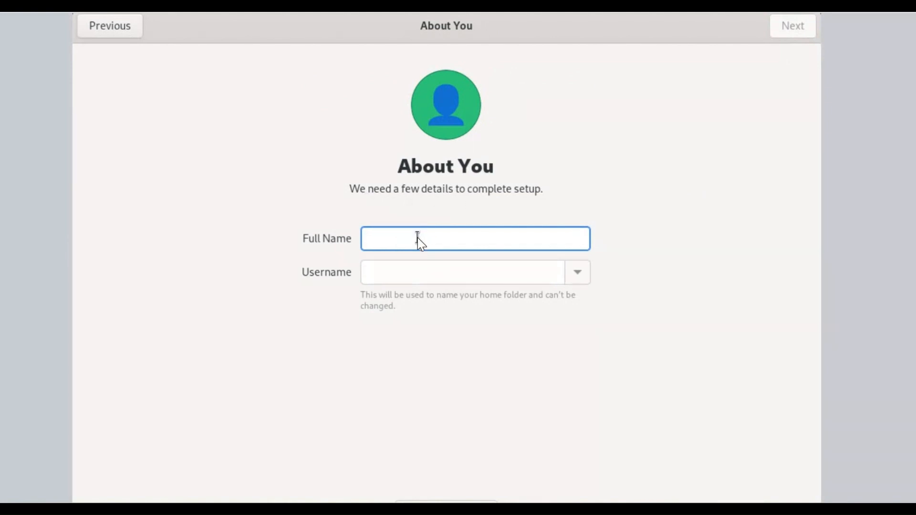
Create the local account with full name 'user4' and confirm its password
left_click(476, 239)
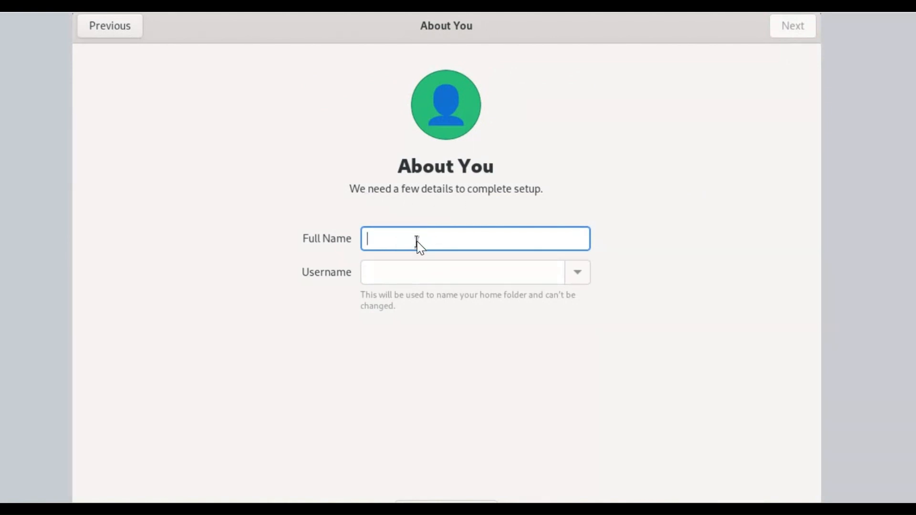
type("user4")
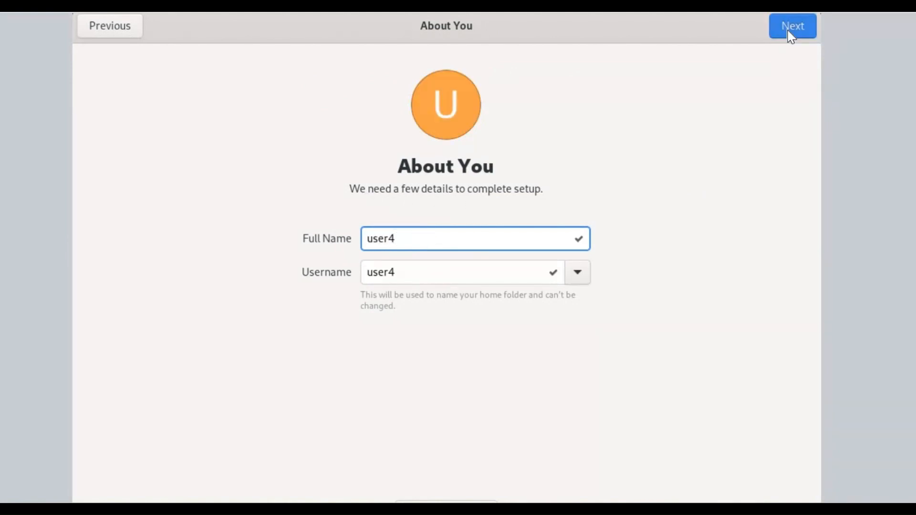
left_click(792, 26)
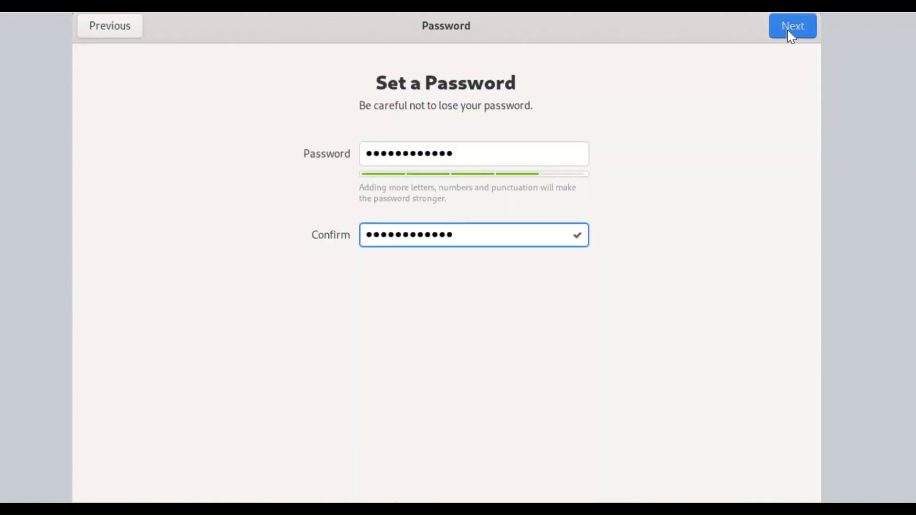
left_click(792, 26)
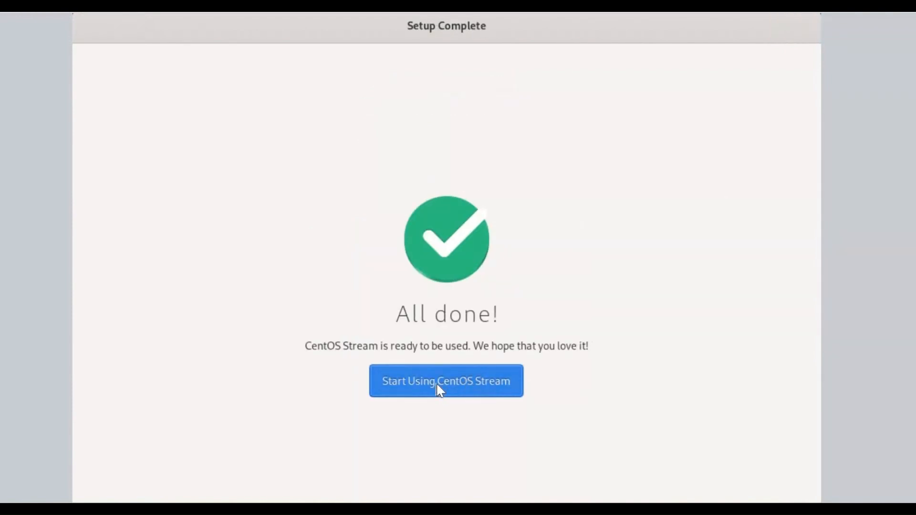
Start using CentOS Stream, launch GNOME Tour, advance through every page and close it
left_click(446, 381)
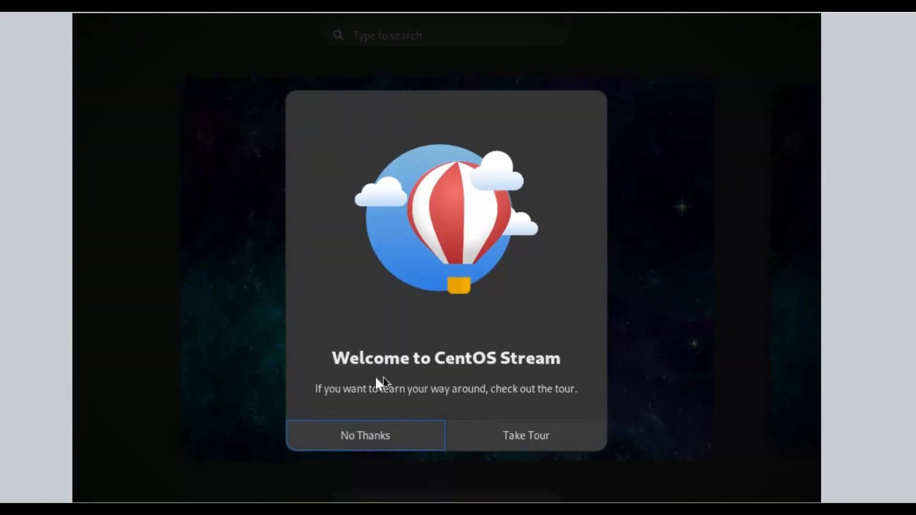
mouse_move(525, 435)
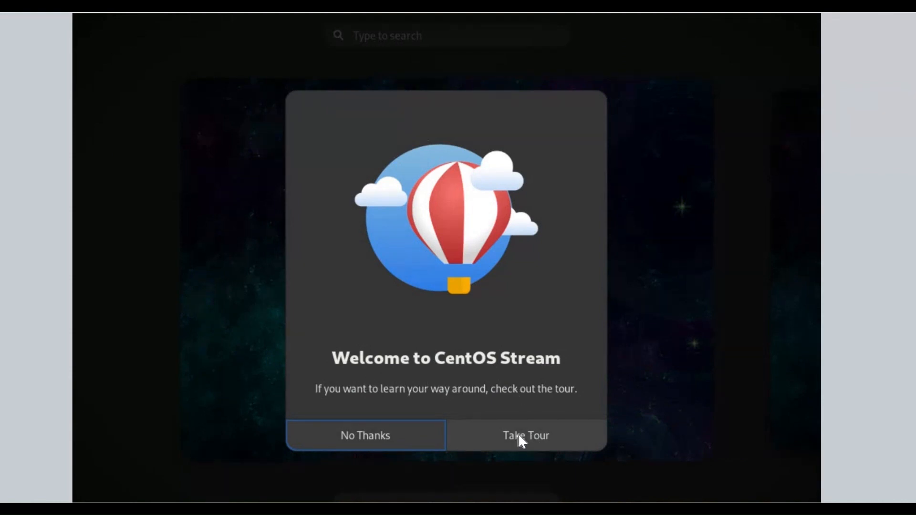
left_click(525, 435)
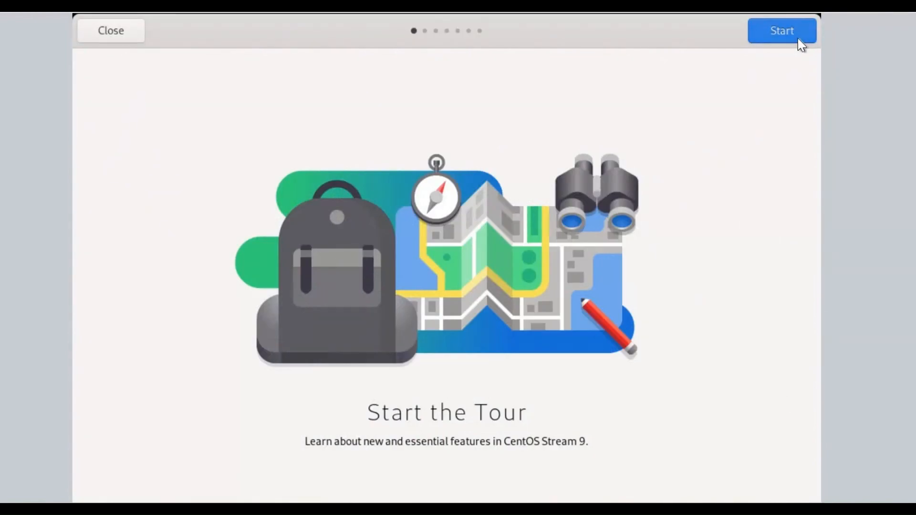
left_click(781, 30)
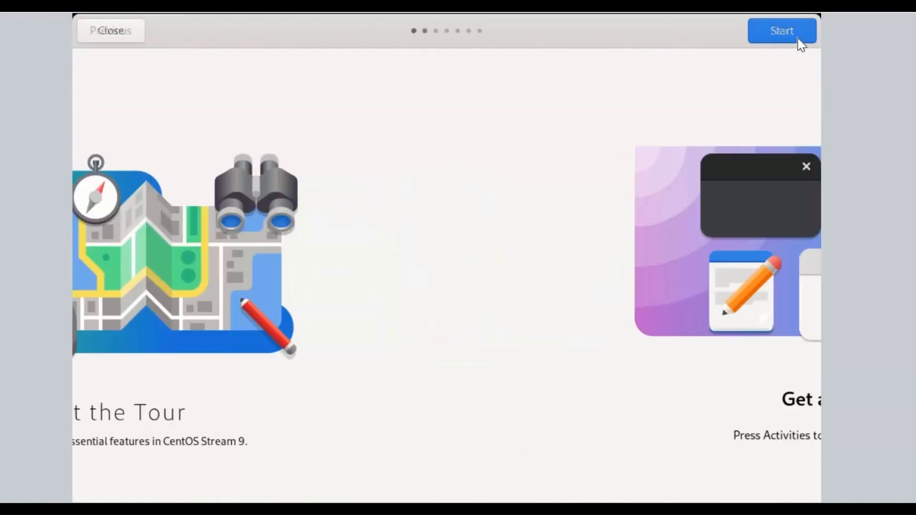
left_click(782, 31)
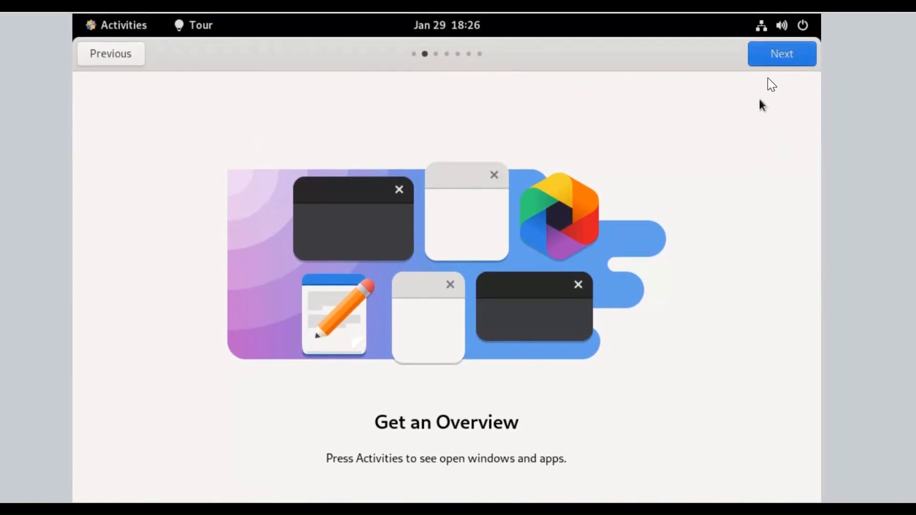
mouse_move(782, 58)
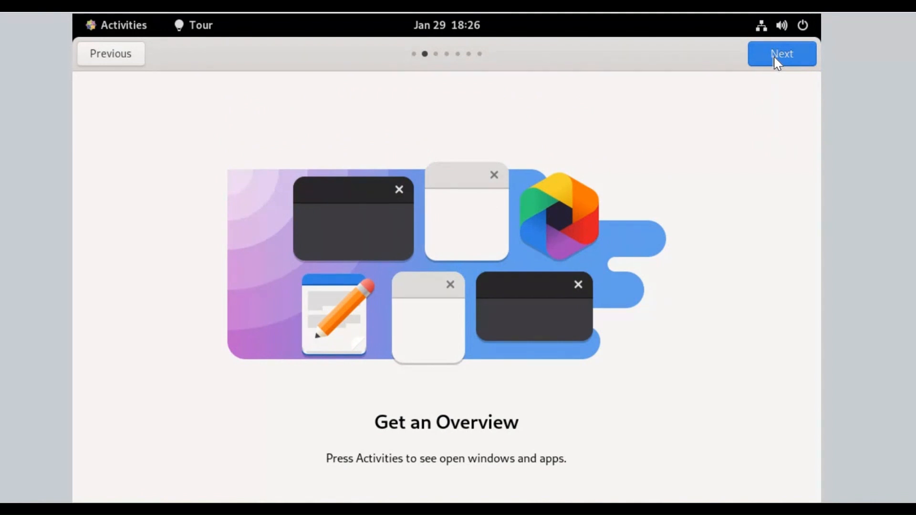
left_click(782, 53)
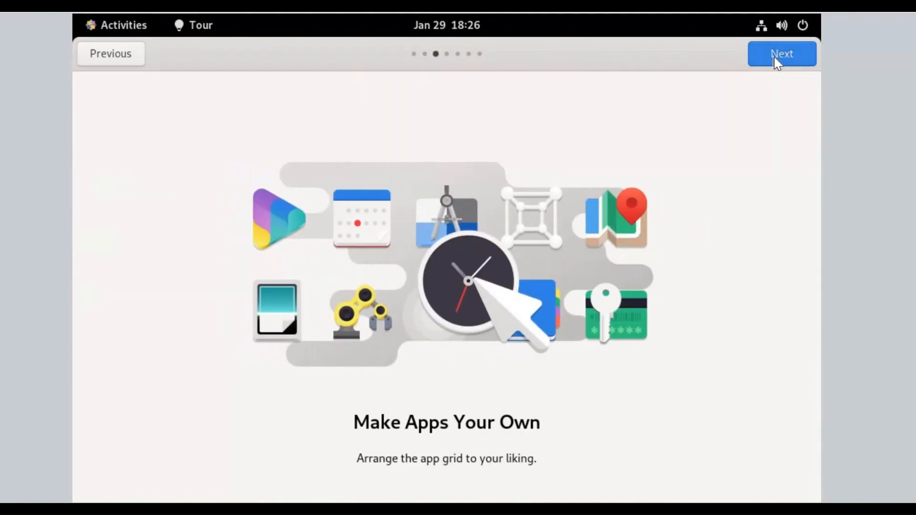
left_click(782, 53)
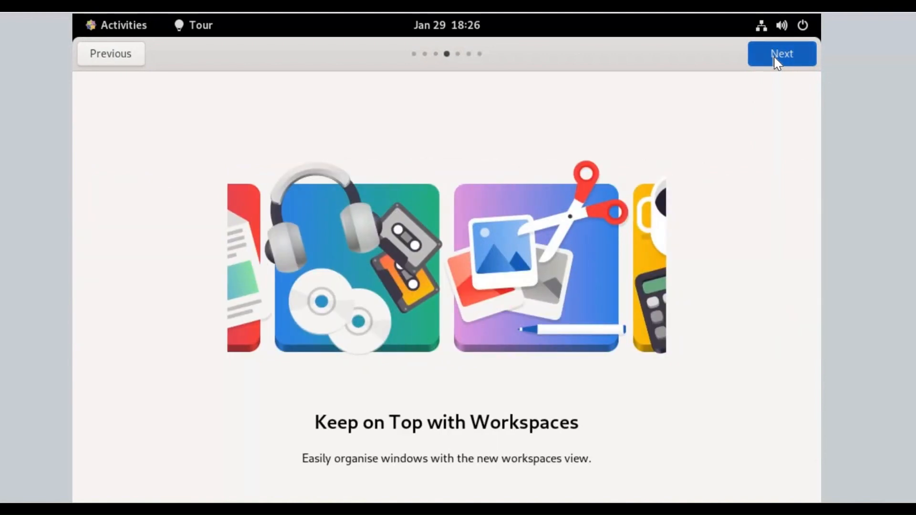
left_click(782, 53)
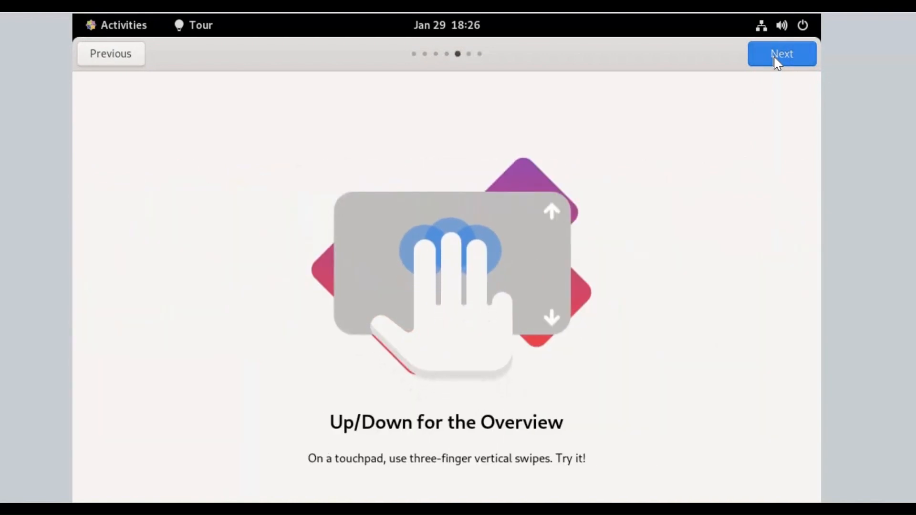
left_click(782, 53)
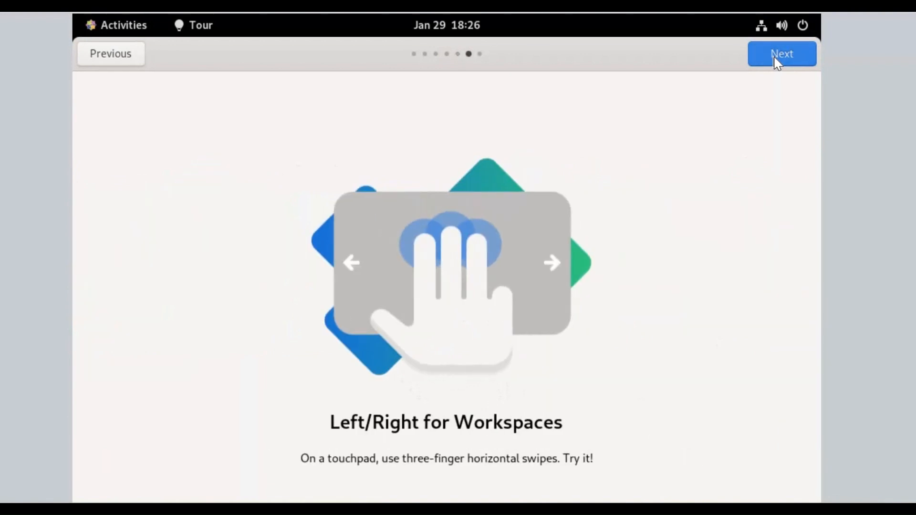
left_click(782, 53)
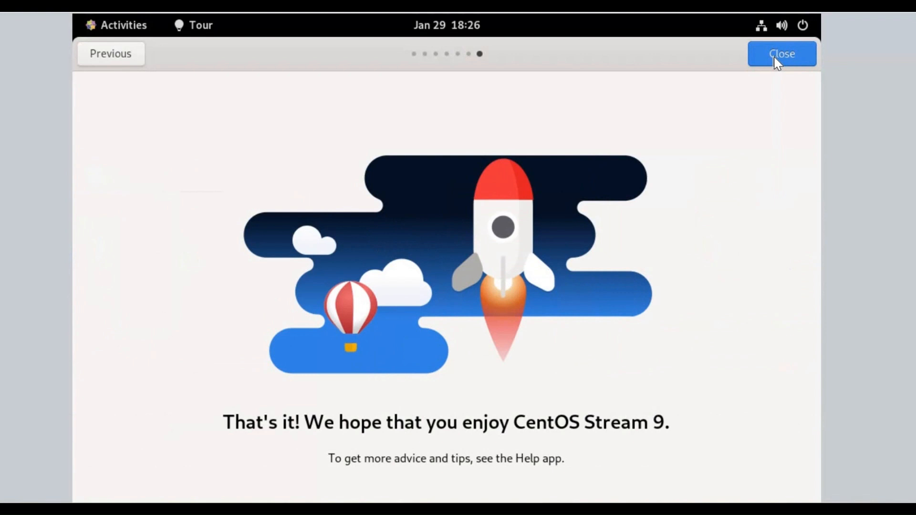
left_click(782, 53)
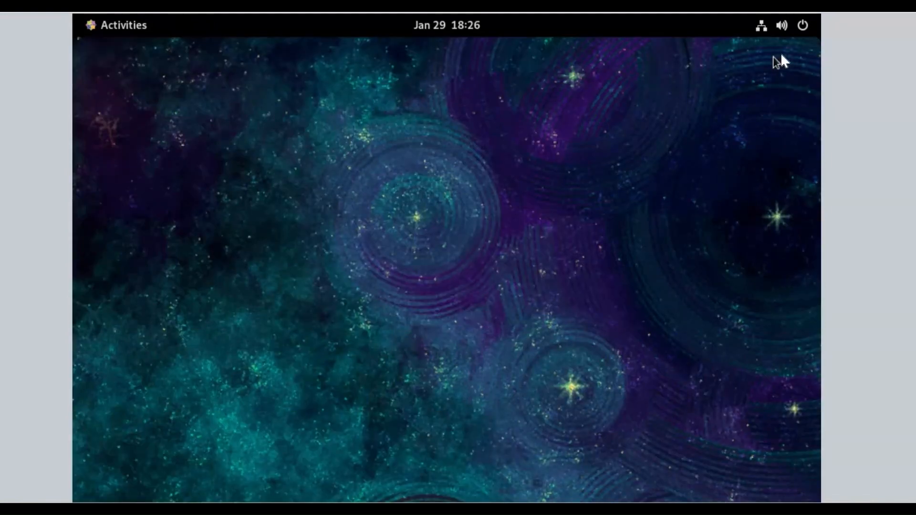
mouse_move(804, 39)
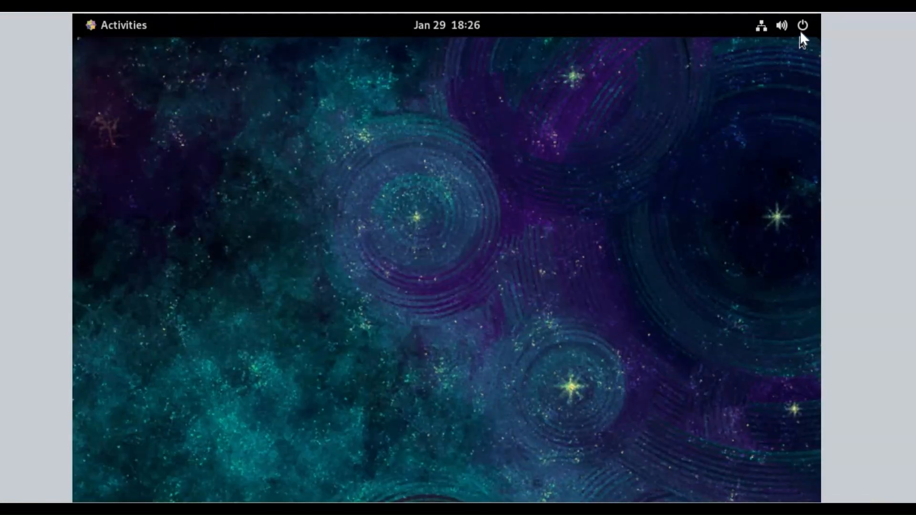
Expand the system menu's power mode, Wired and Power Off / Log Out sections showing Suspend, Restart, Power Off, Log Out
left_click(804, 26)
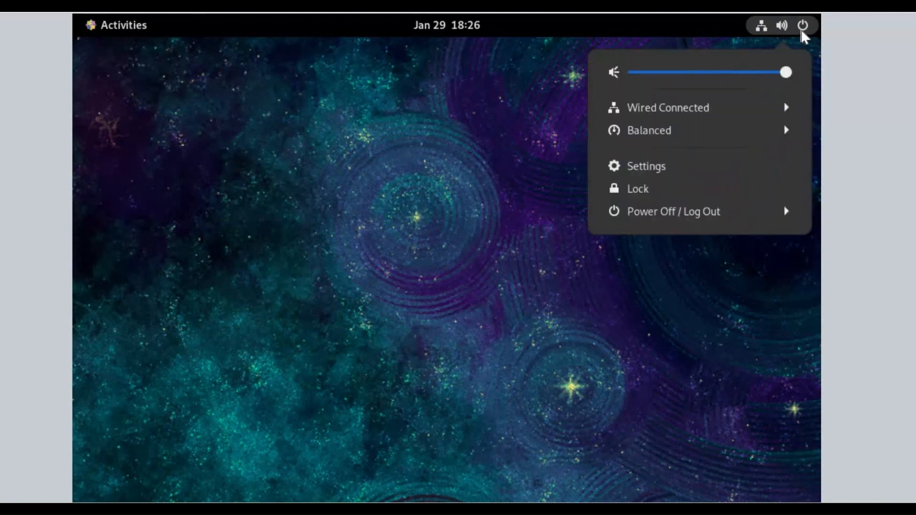
mouse_move(692, 217)
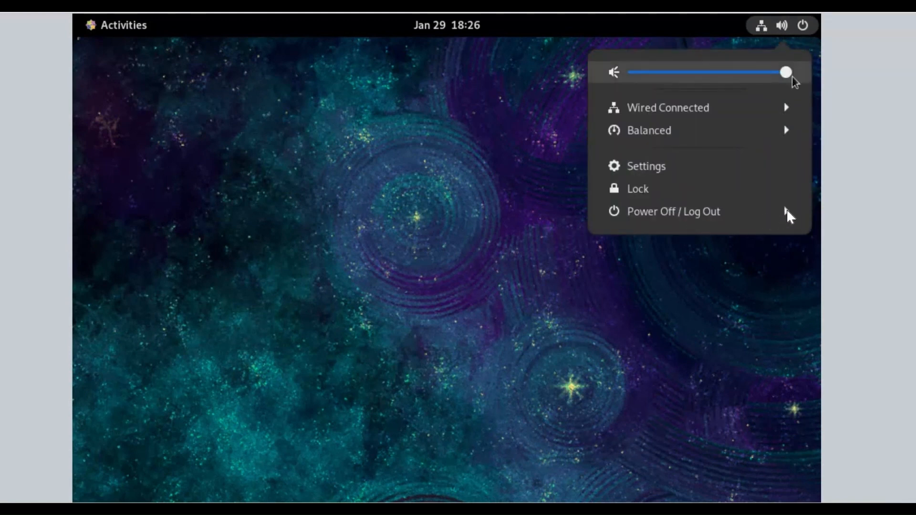
mouse_move(717, 173)
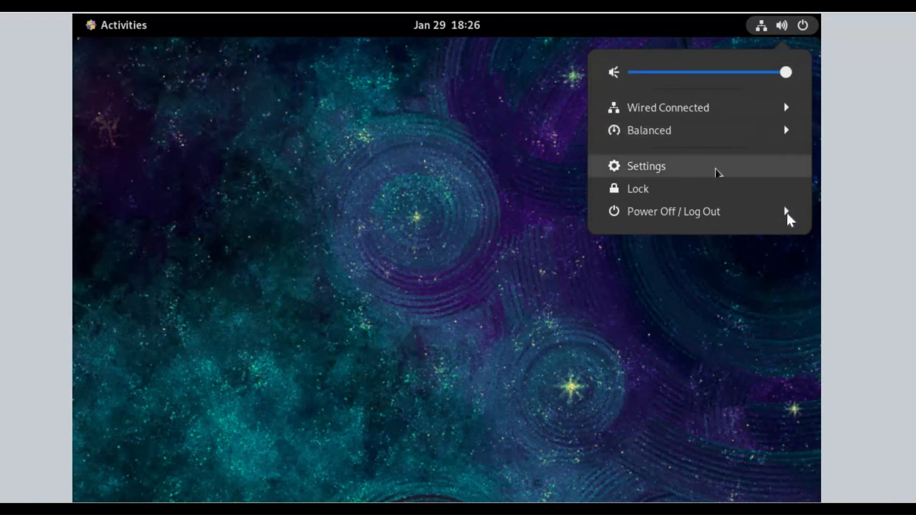
mouse_move(693, 211)
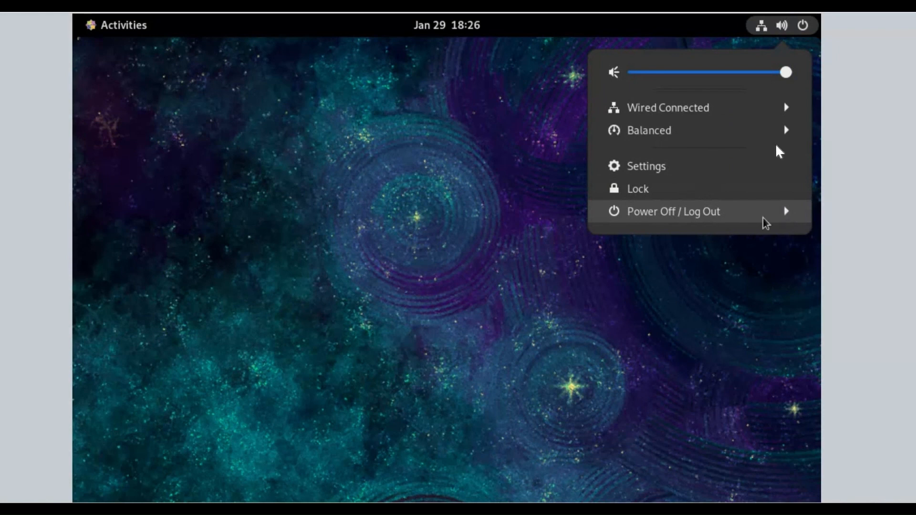
mouse_move(787, 134)
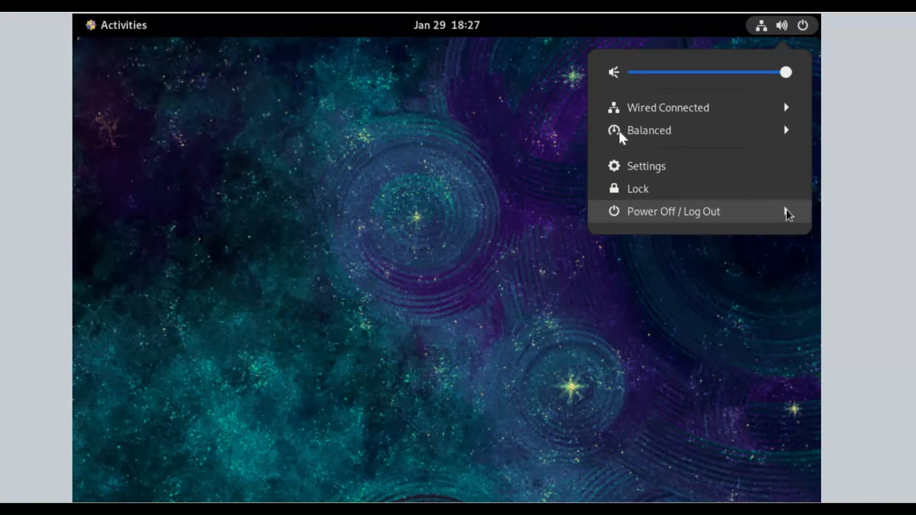
left_click(673, 211)
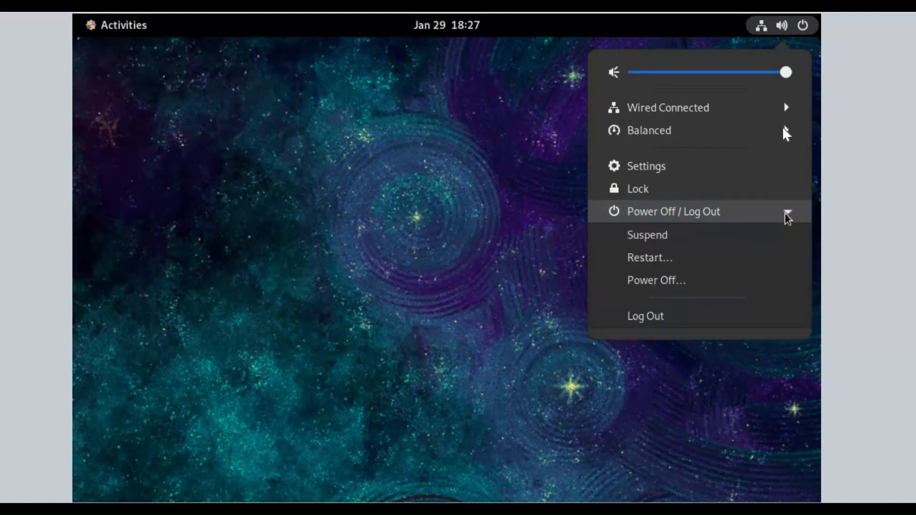
left_click(672, 211)
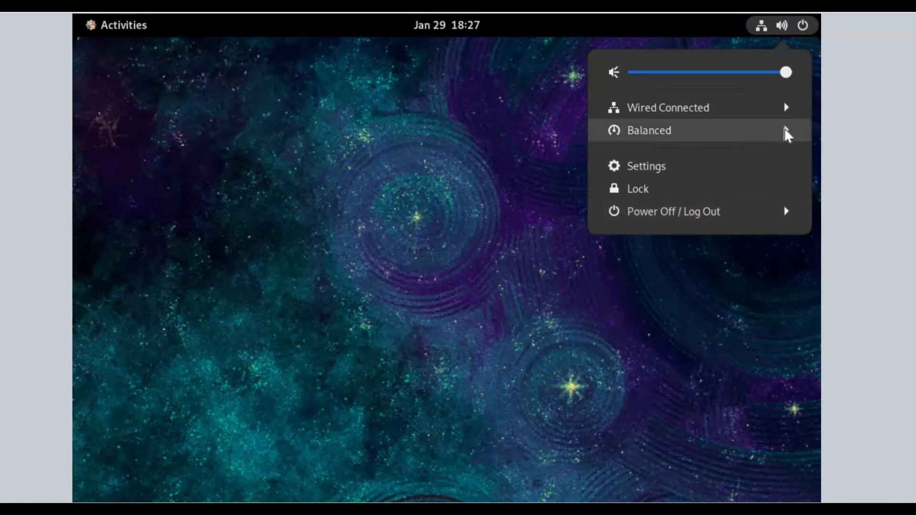
left_click(649, 130)
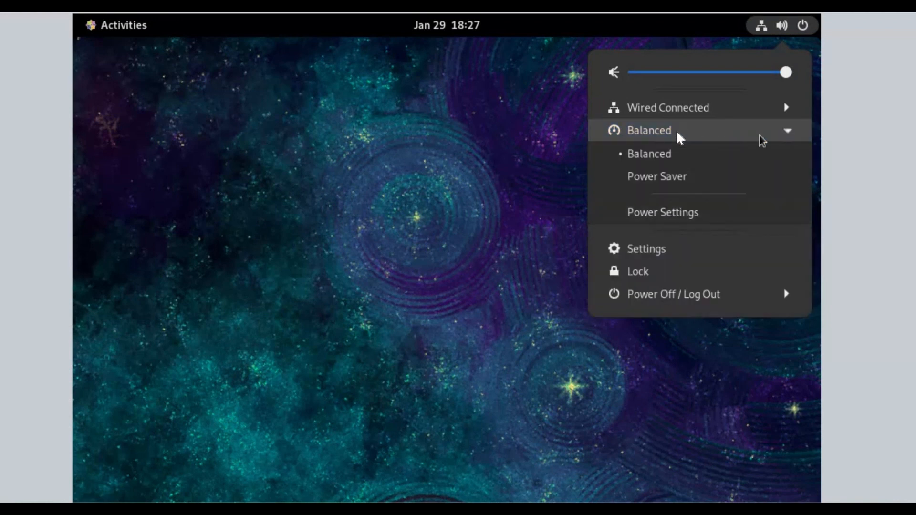
mouse_move(674, 198)
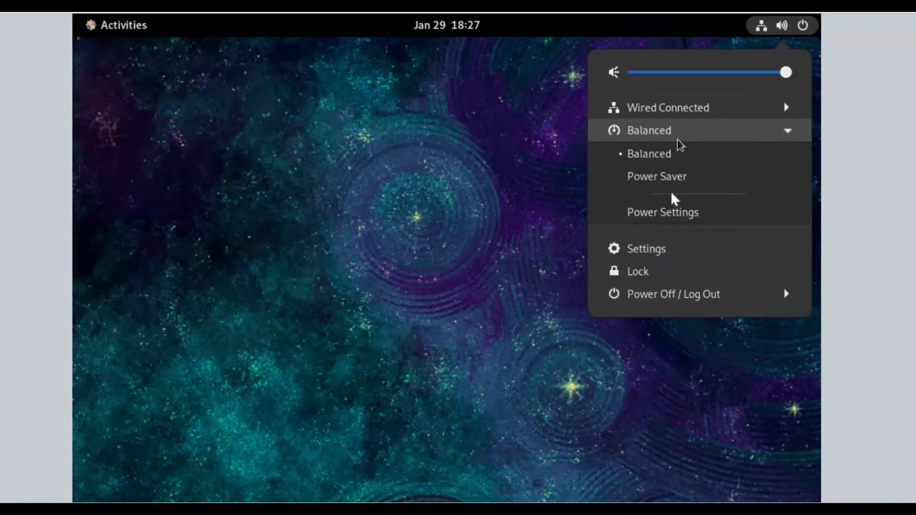
mouse_move(669, 215)
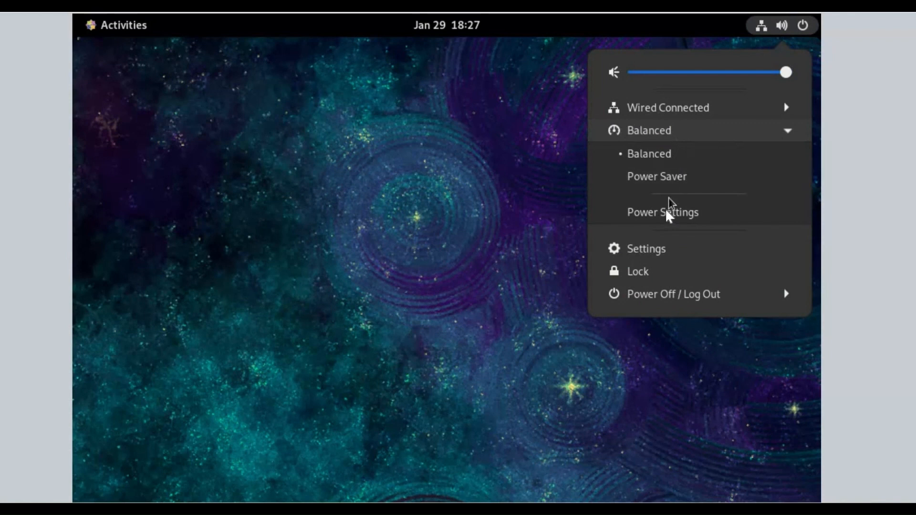
mouse_move(788, 112)
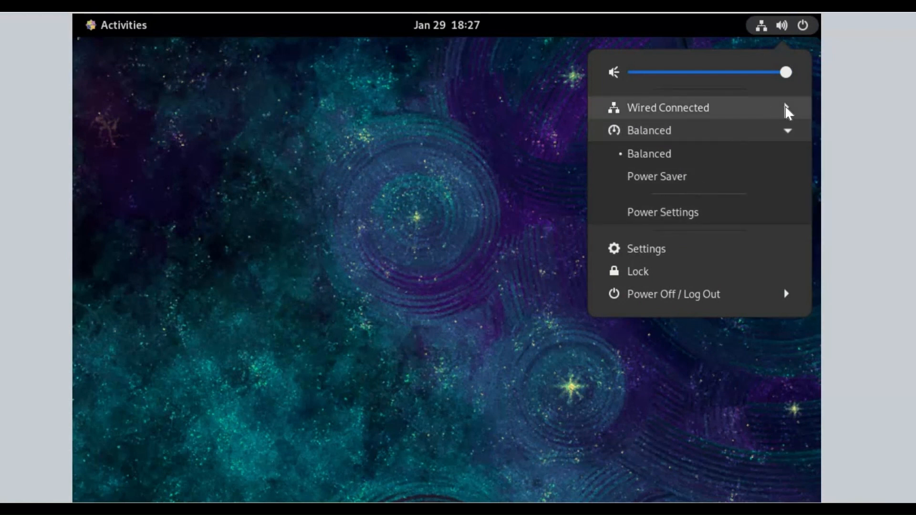
left_click(668, 108)
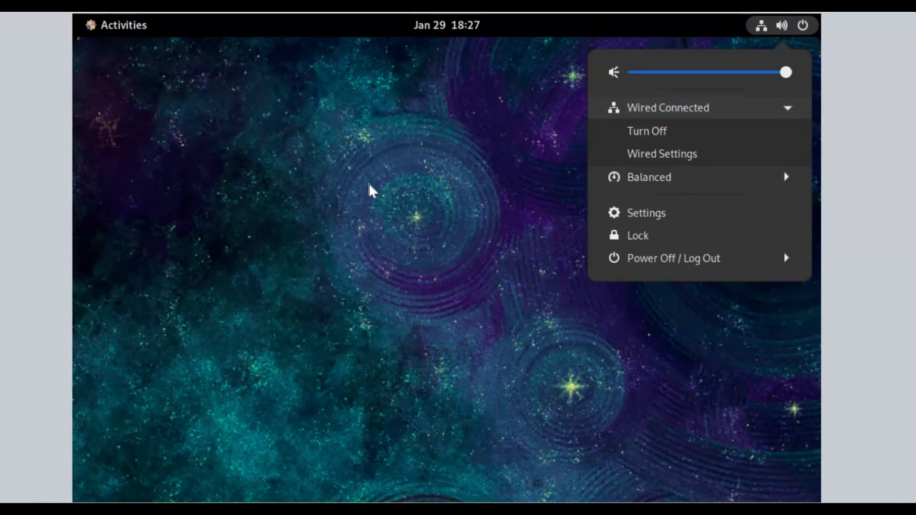
mouse_move(741, 267)
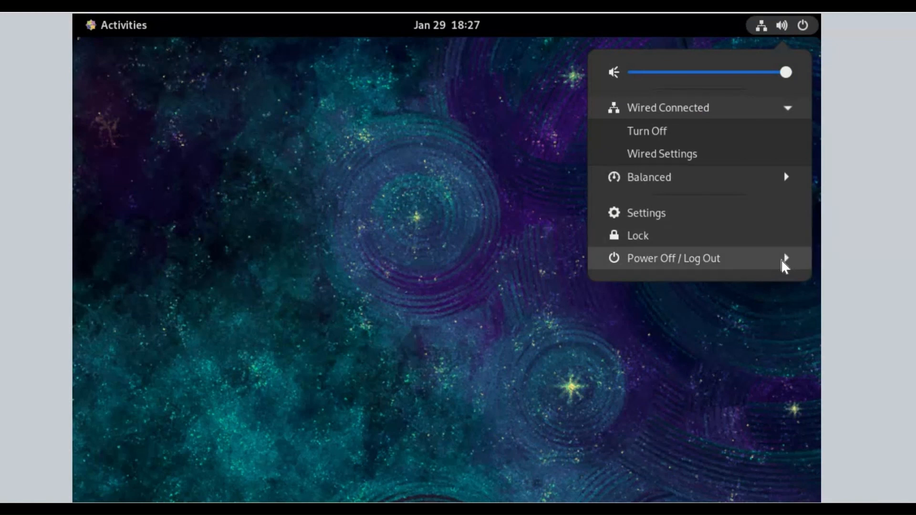
left_click(674, 259)
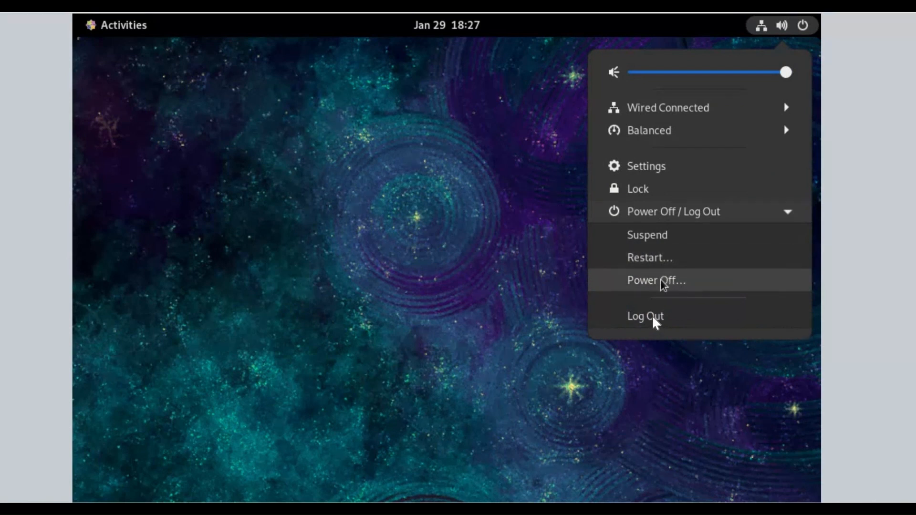
mouse_move(645, 316)
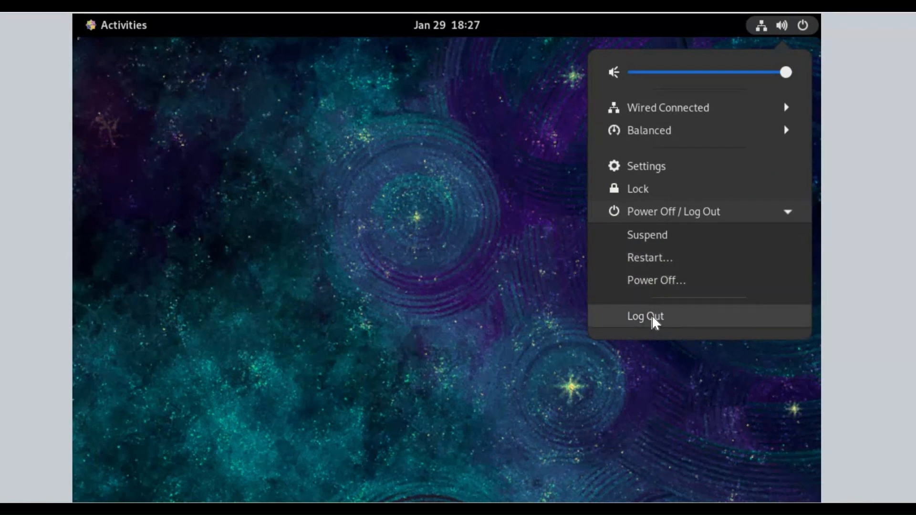
Log user4 out, confirm, and return from Not listed? to the login screen's user list
left_click(645, 316)
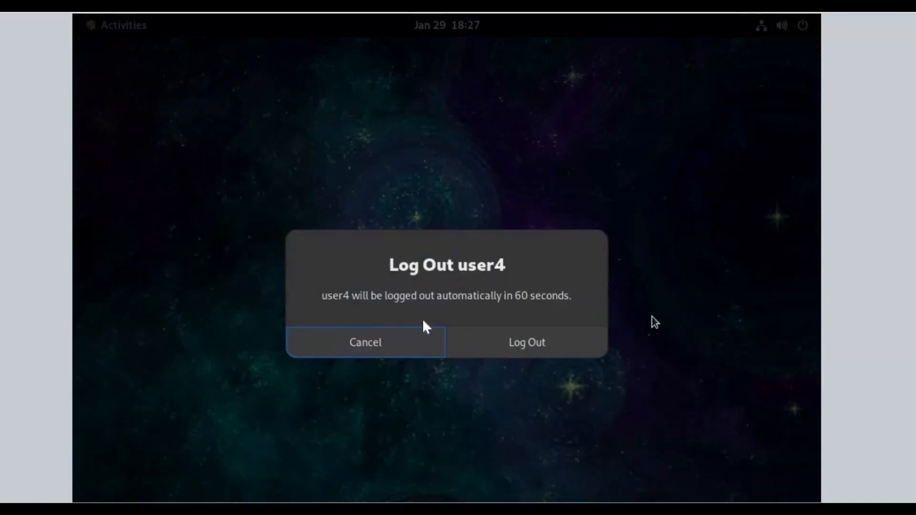
mouse_move(526, 343)
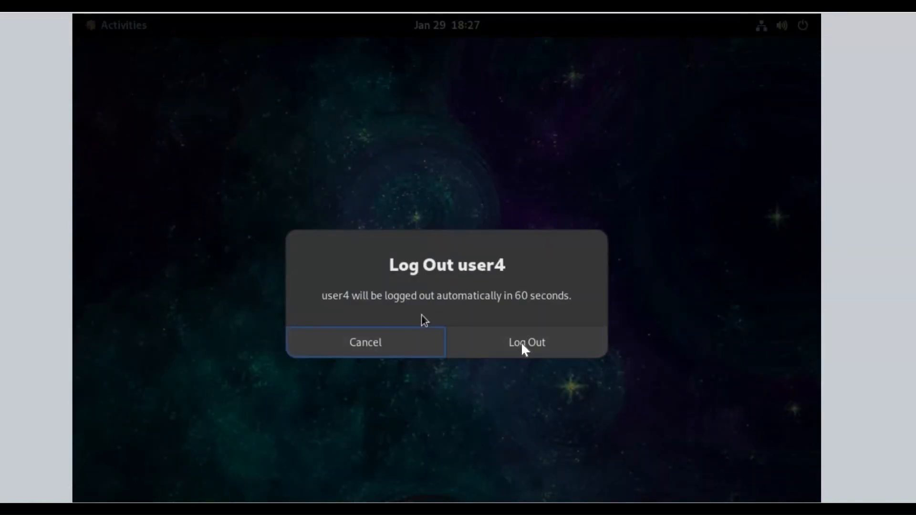
left_click(526, 342)
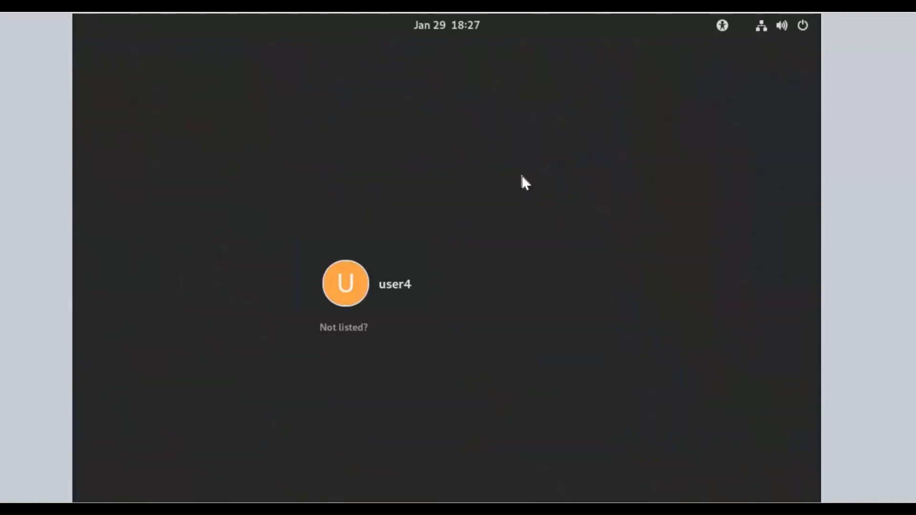
left_click(343, 328)
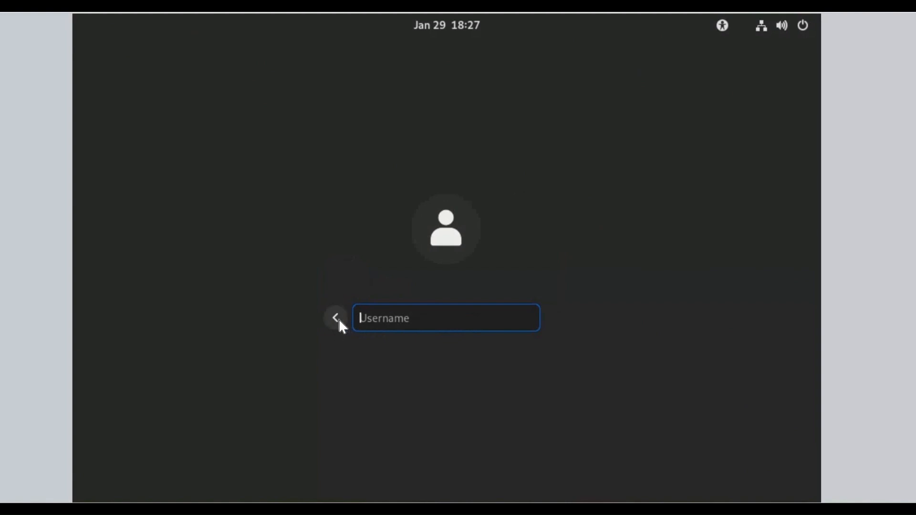
left_click(335, 318)
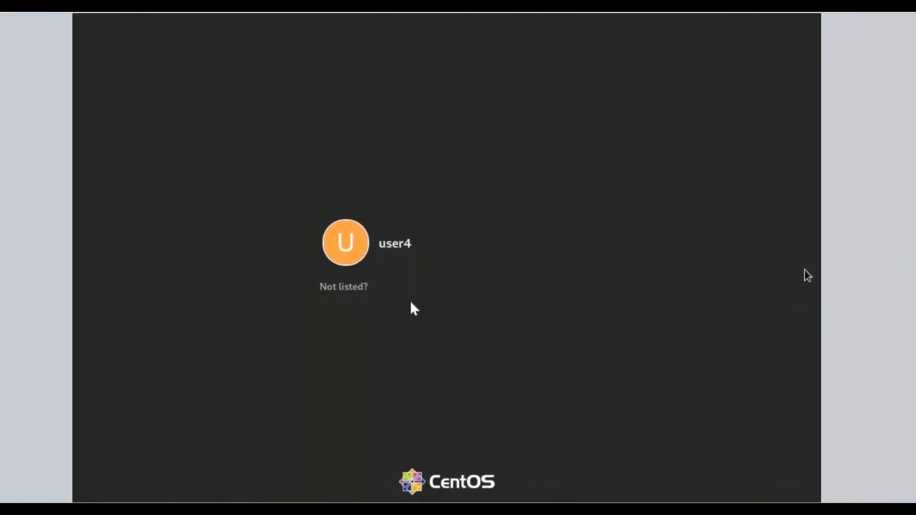
Log in as root via Not listed?, keeping the Standard (Wayland display server) session
left_click(343, 286)
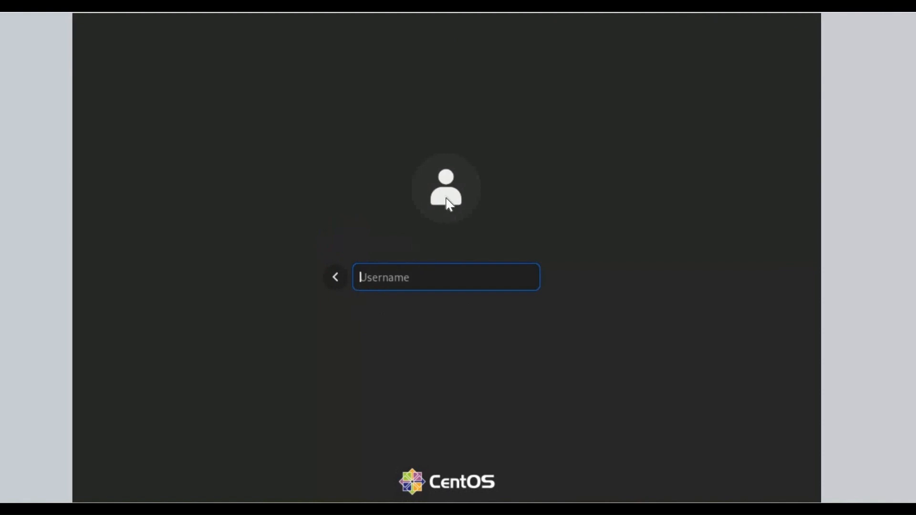
mouse_move(336, 276)
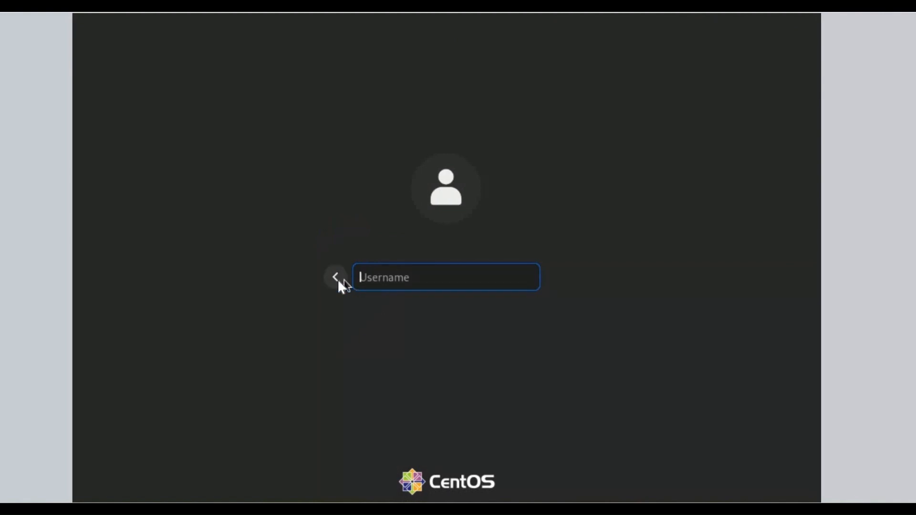
mouse_move(340, 295)
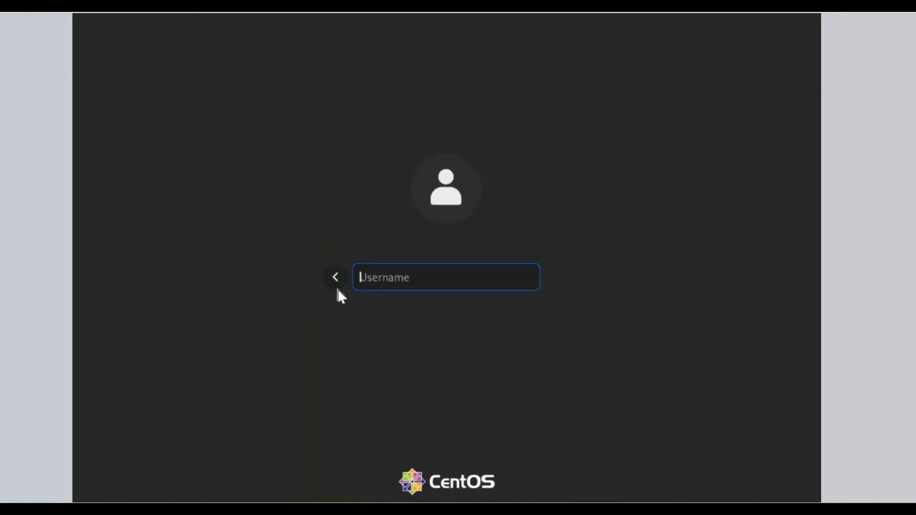
type("ro")
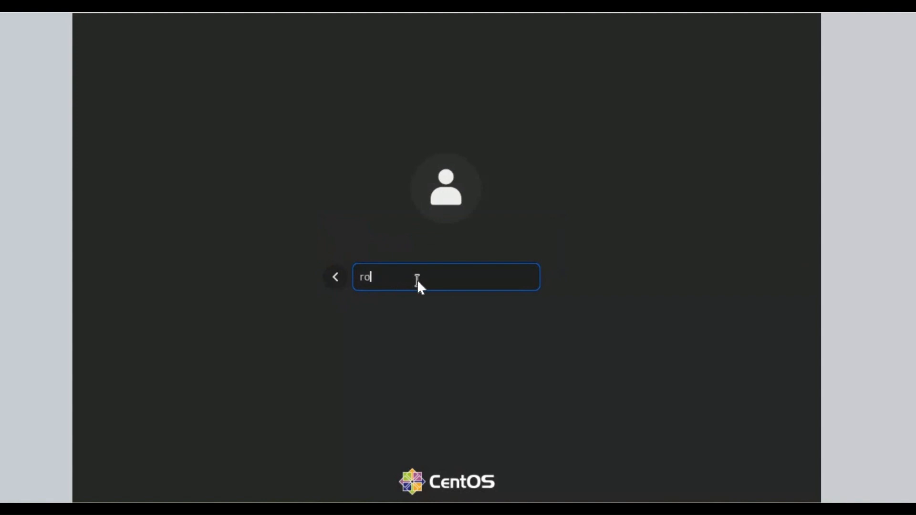
type("ot")
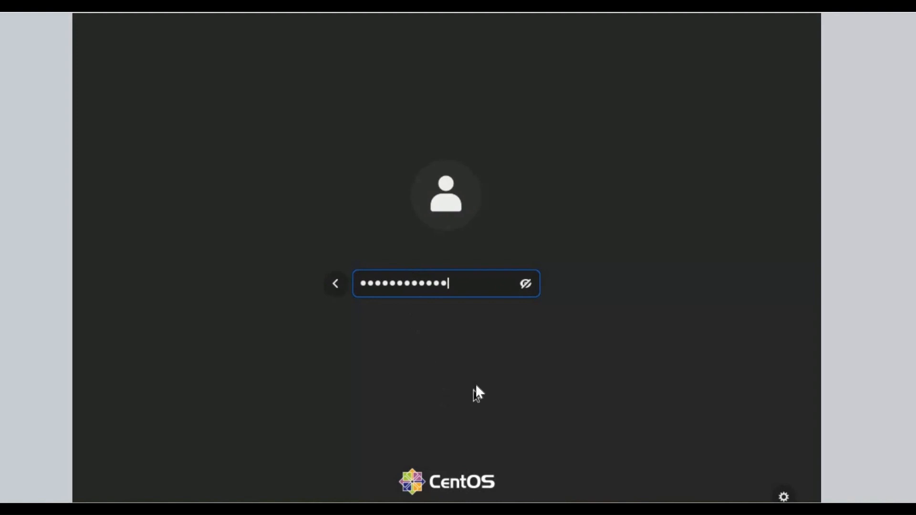
mouse_move(792, 500)
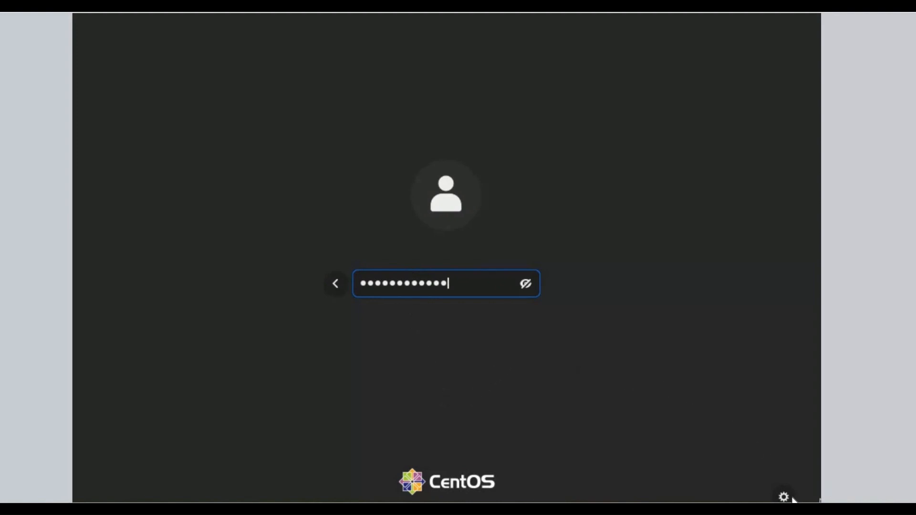
mouse_move(812, 497)
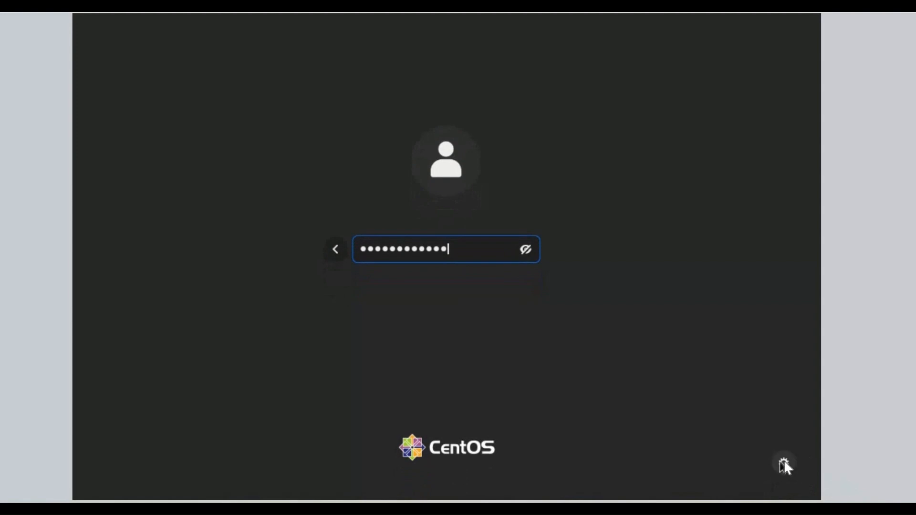
left_click(784, 463)
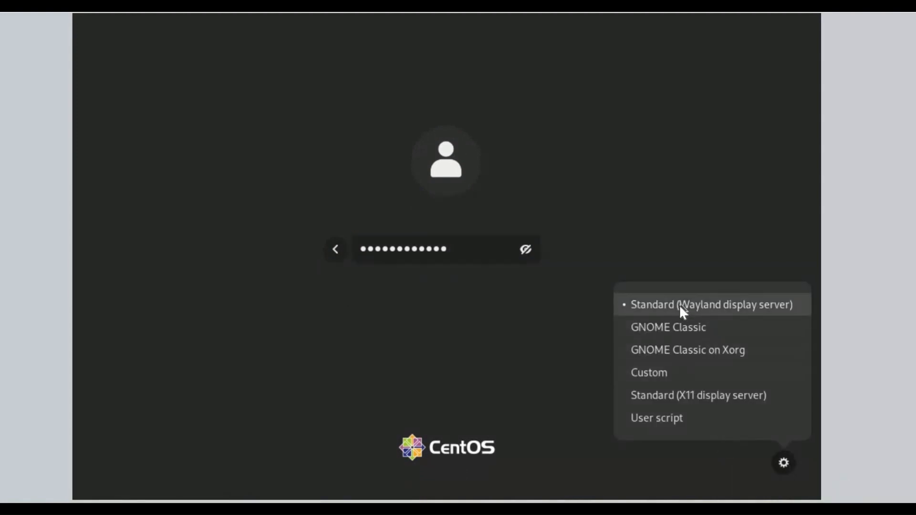
mouse_move(672, 455)
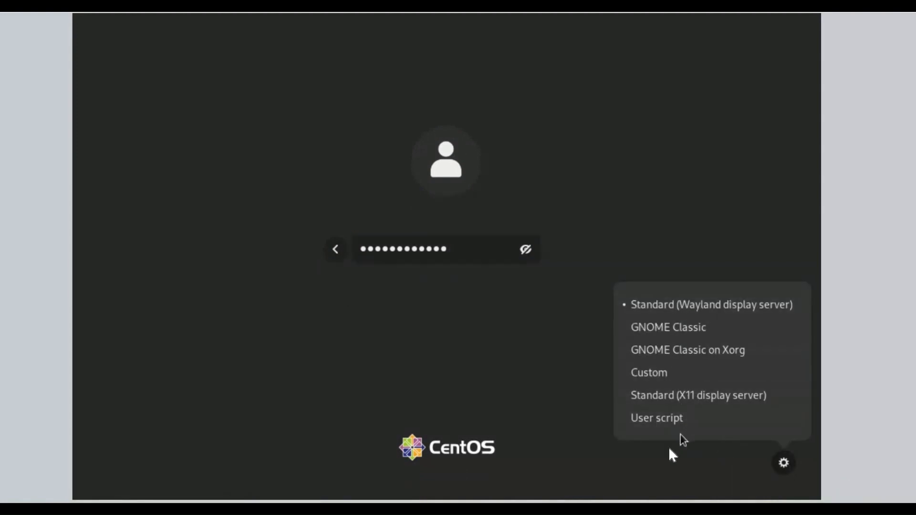
left_click(446, 249)
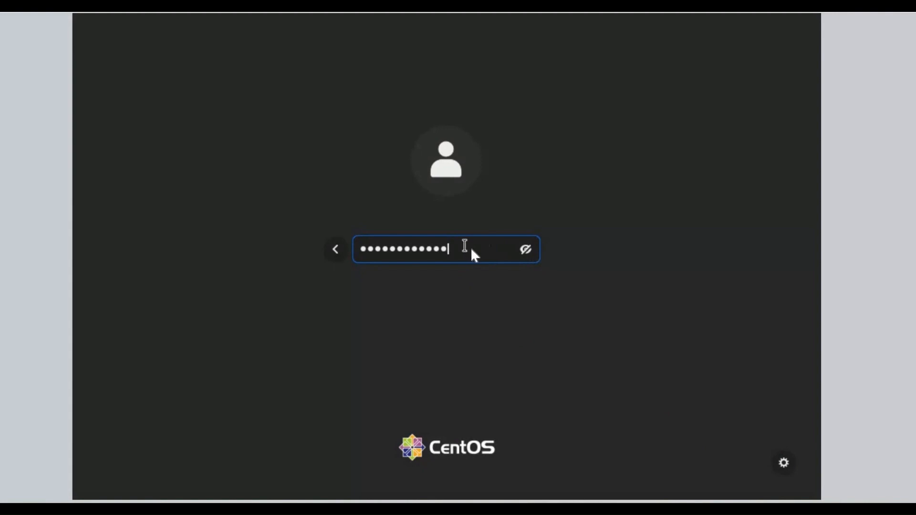
mouse_move(474, 256)
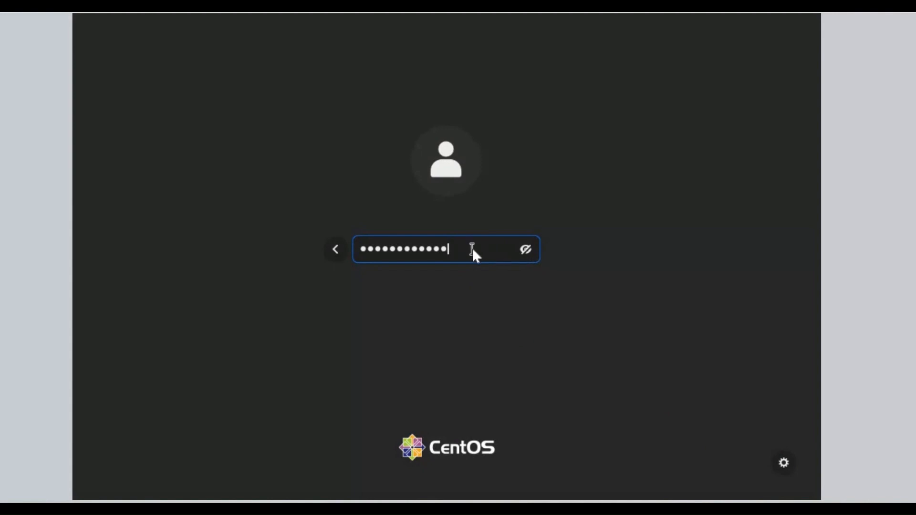
key("Return")
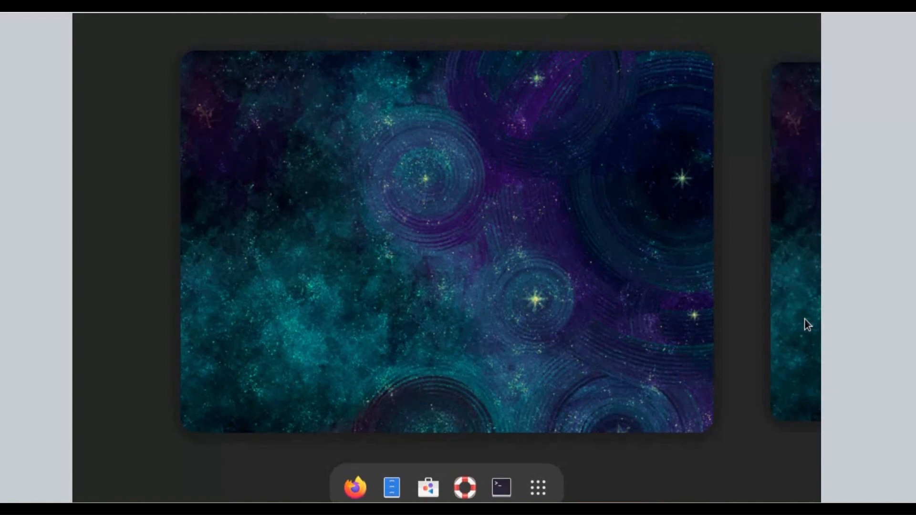
mouse_move(695, 476)
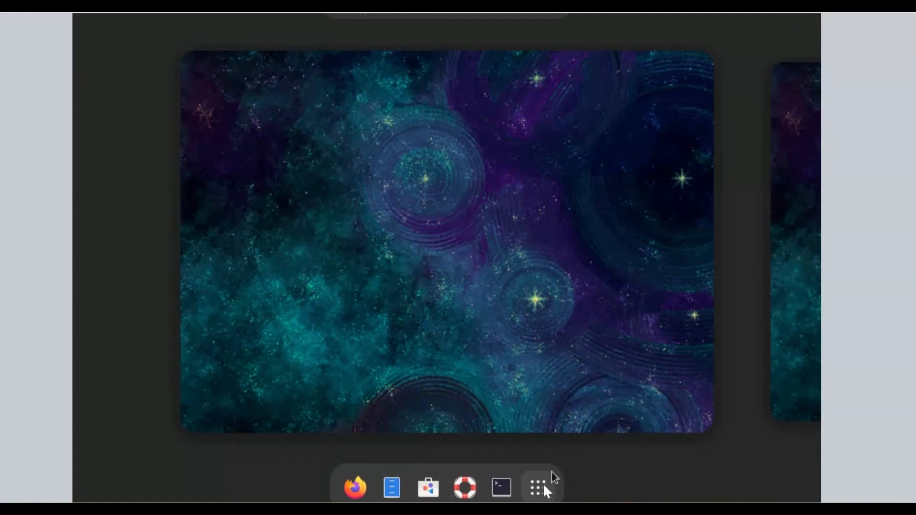
Browse the app grid, then search Activities for 't' so Terminal appears in the results
left_click(538, 487)
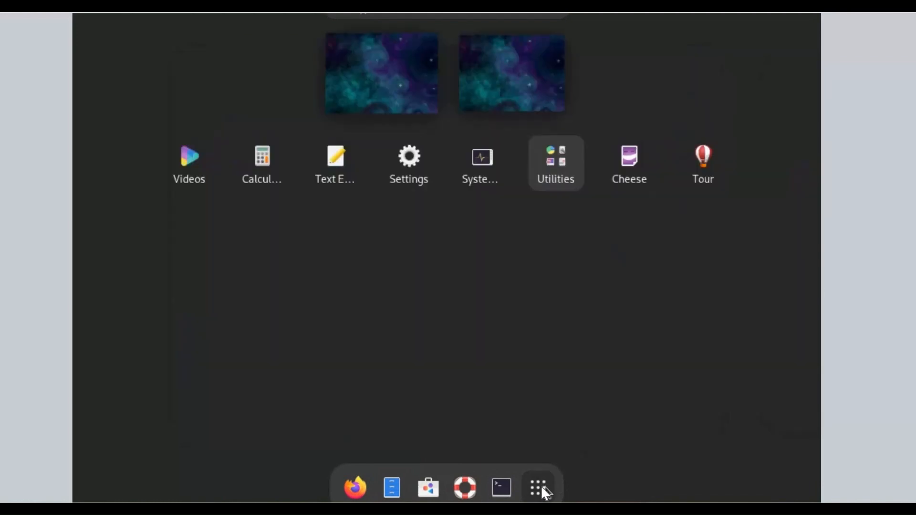
mouse_move(482, 164)
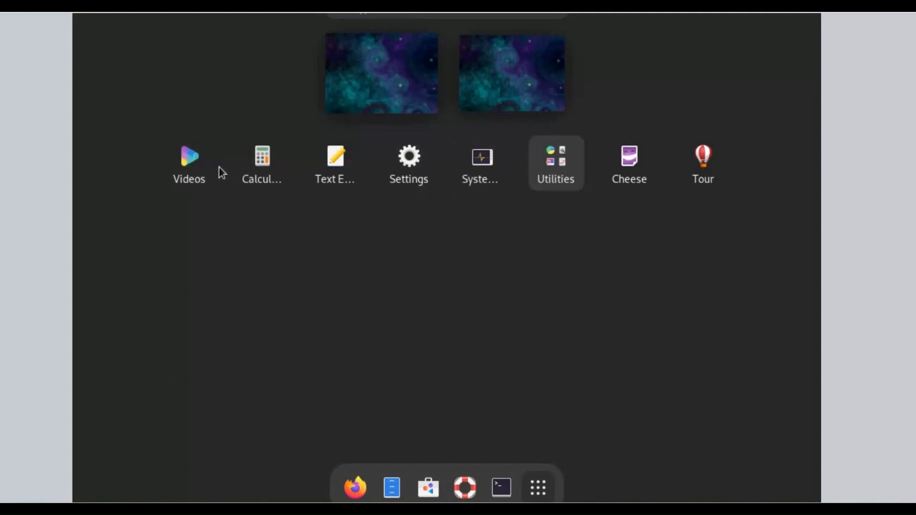
mouse_move(817, 251)
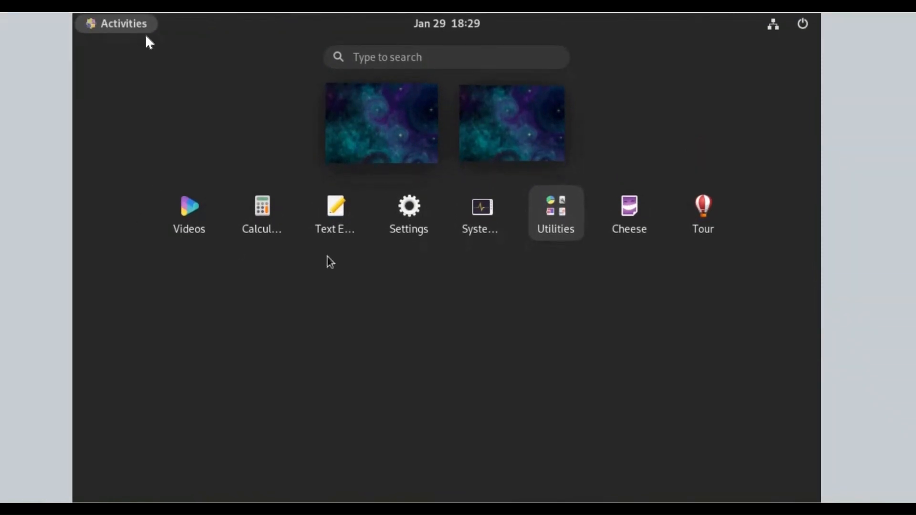
left_click(116, 23)
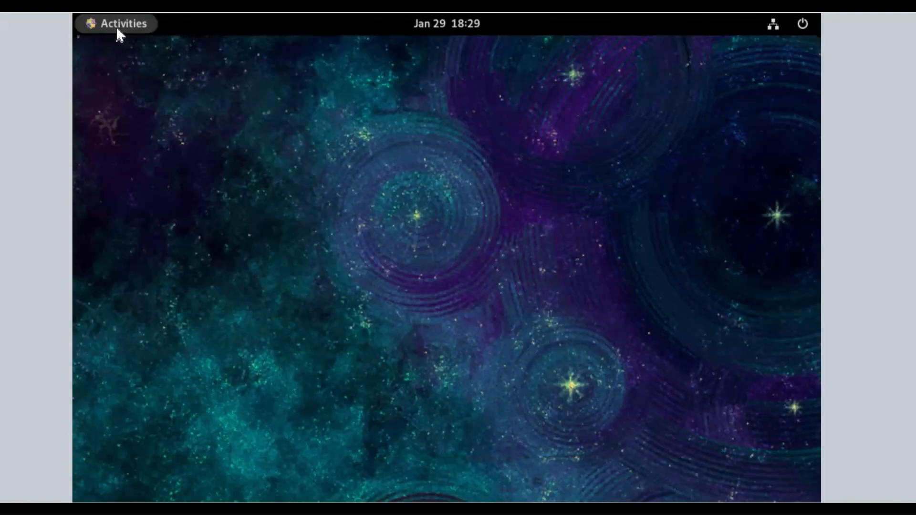
left_click(123, 24)
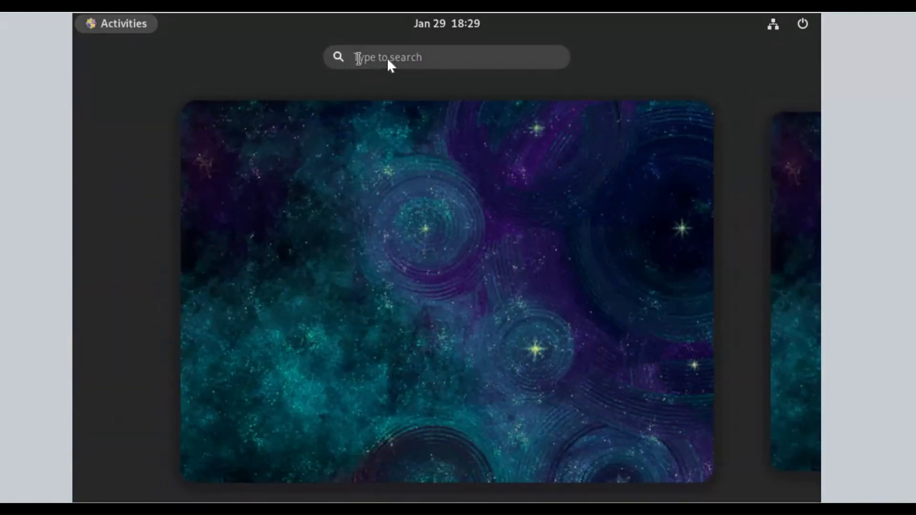
type("t")
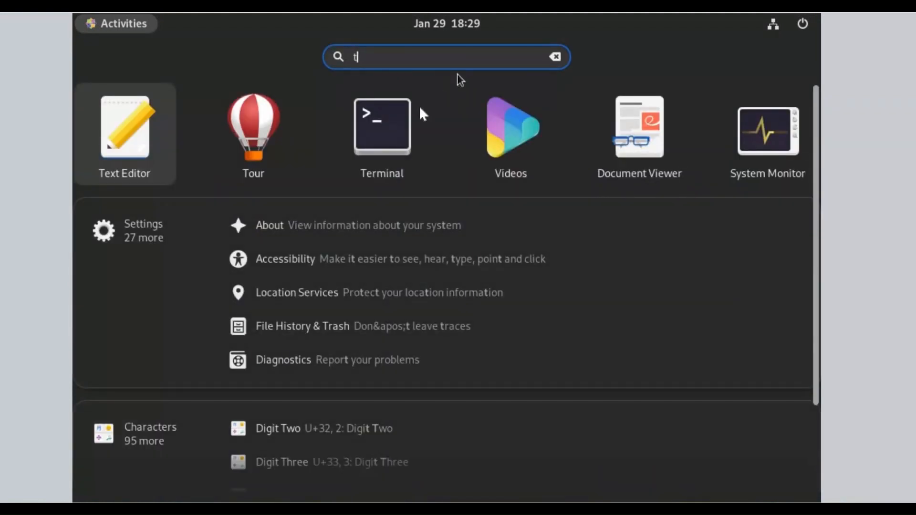
mouse_move(382, 134)
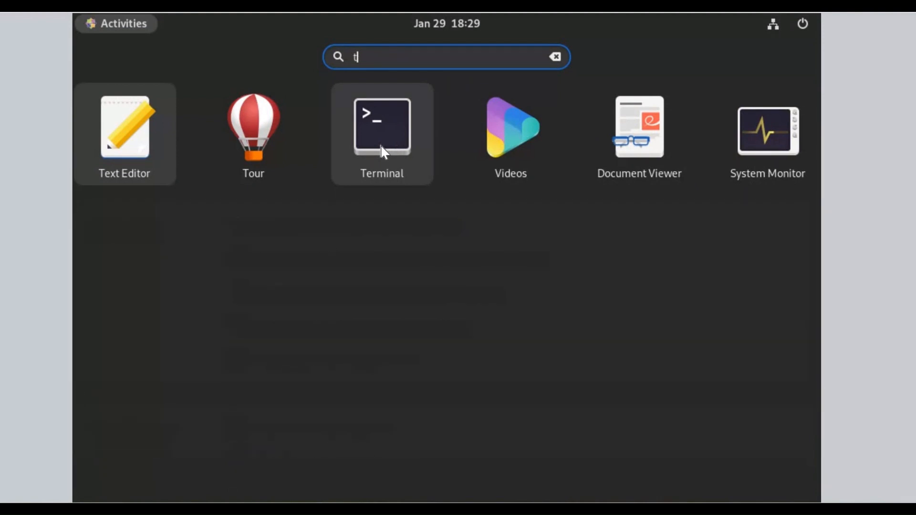
Launch Terminal and enter 'uname -a' at the root prompt
left_click(382, 126)
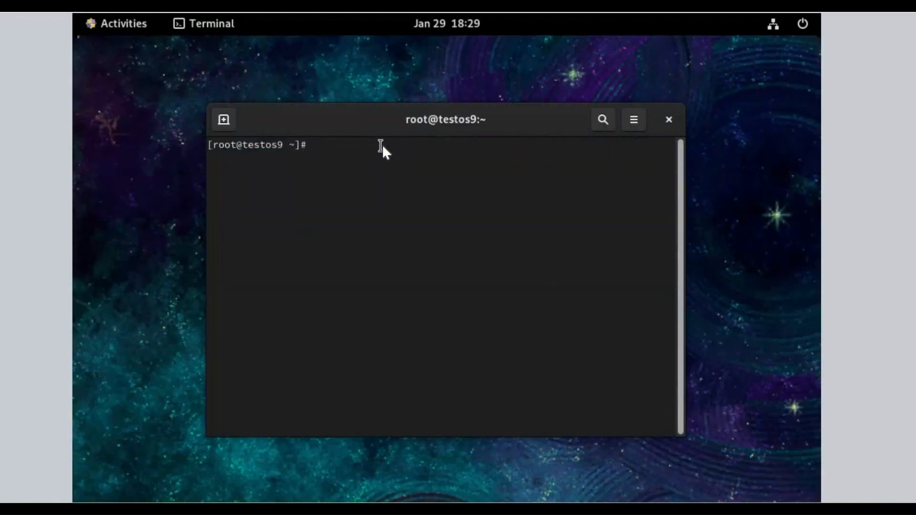
type("u")
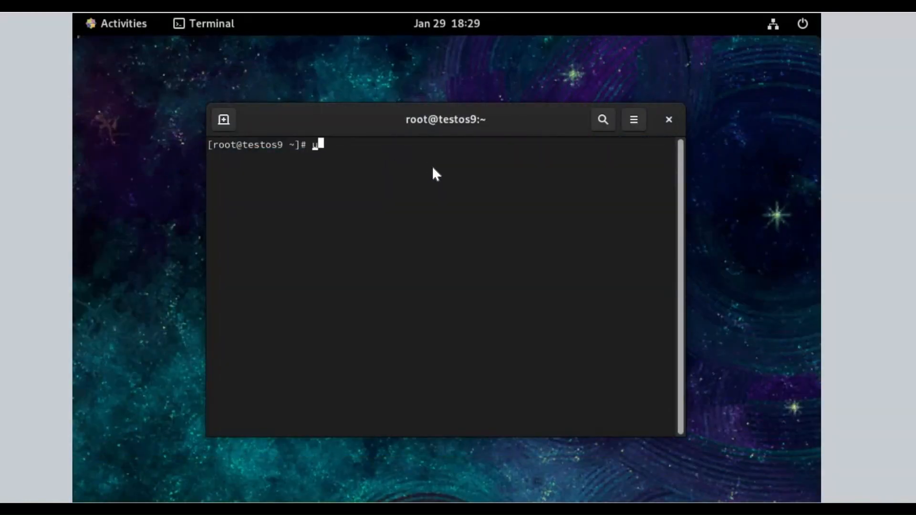
type("name -")
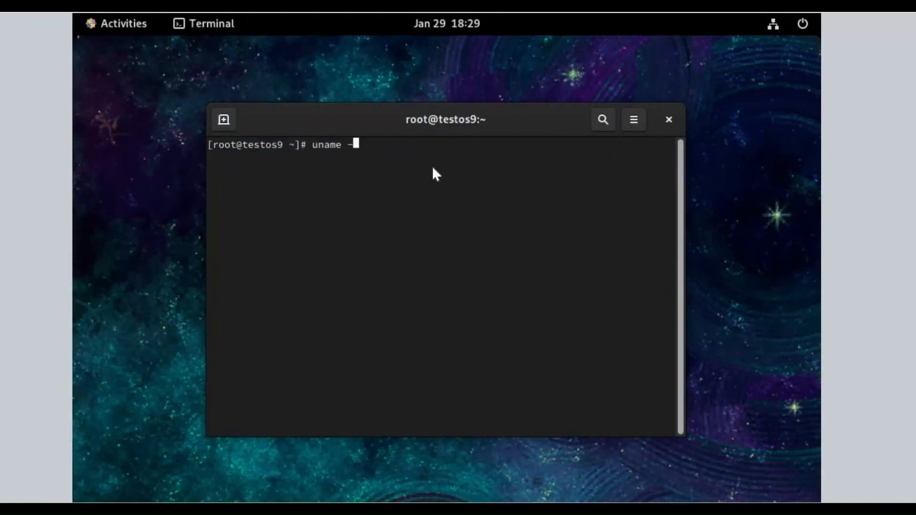
type("a")
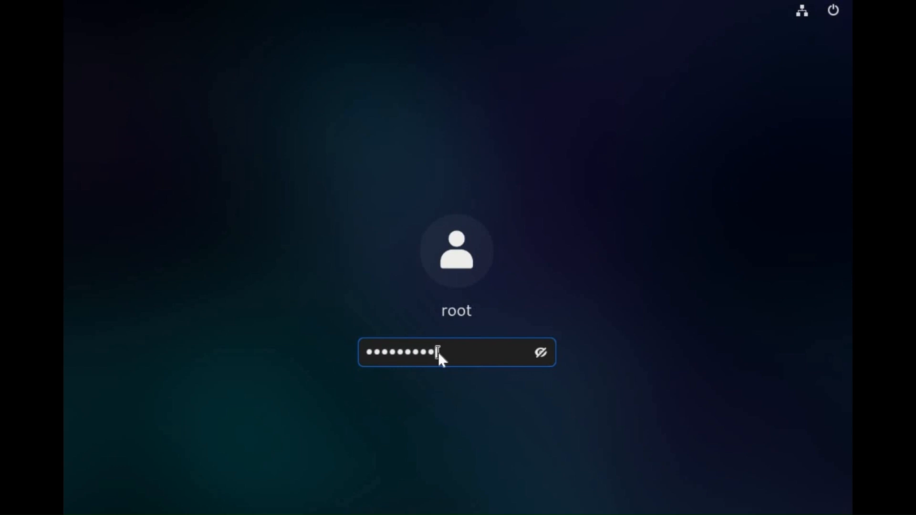
Sign back in as root and choose Power Off from the system menu's Power Off / Log Out group
key("Return")
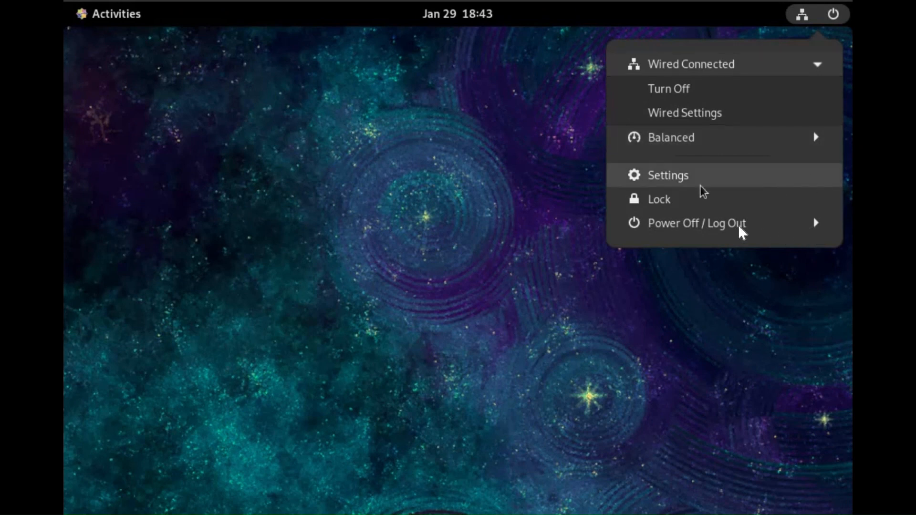
mouse_move(676, 205)
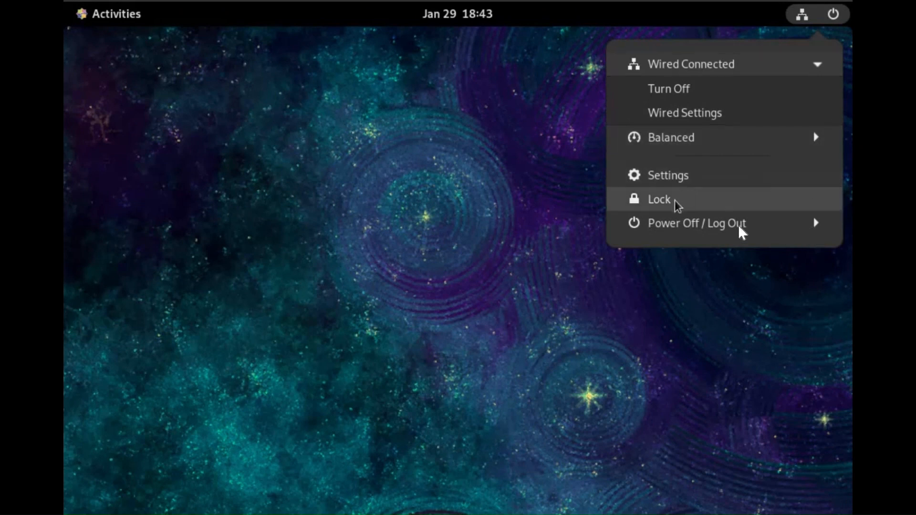
mouse_move(760, 233)
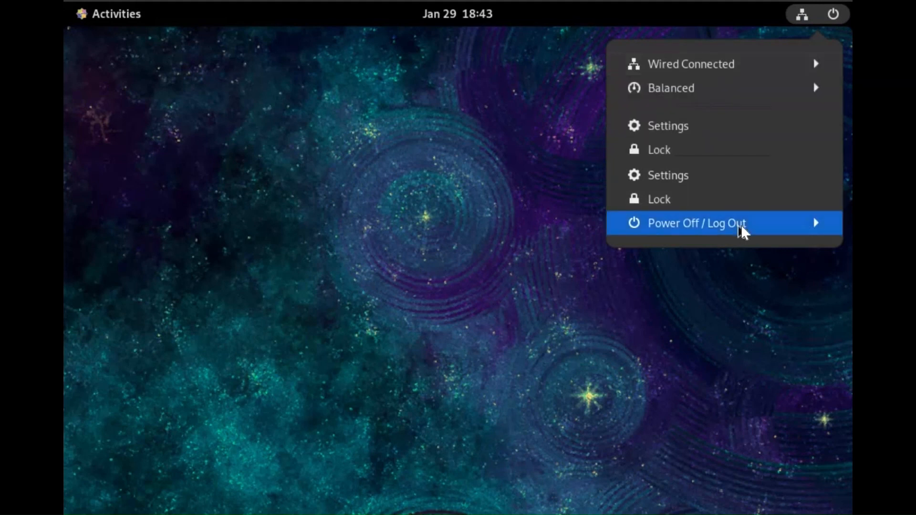
left_click(696, 223)
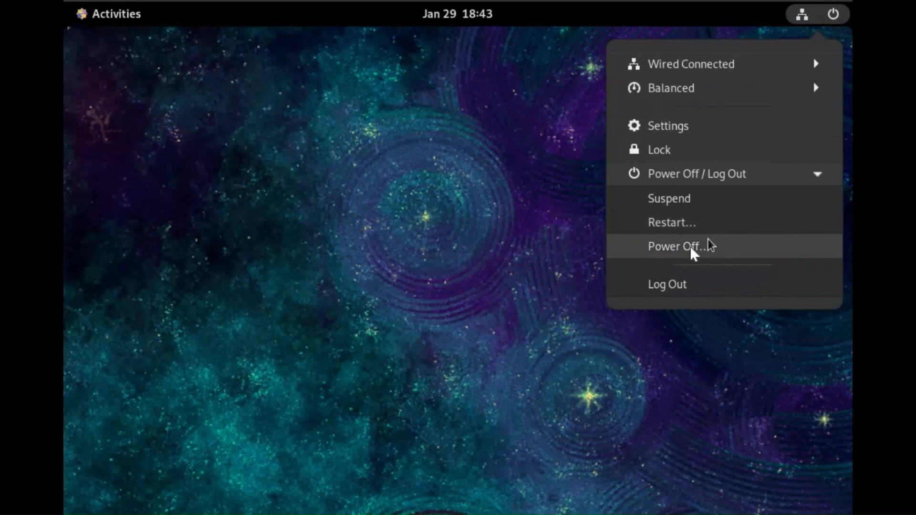
mouse_move(698, 245)
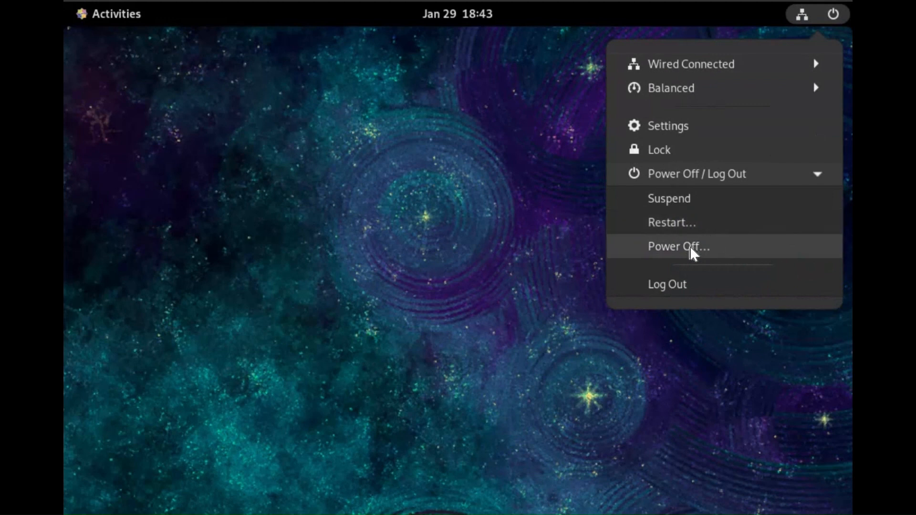
mouse_move(690, 234)
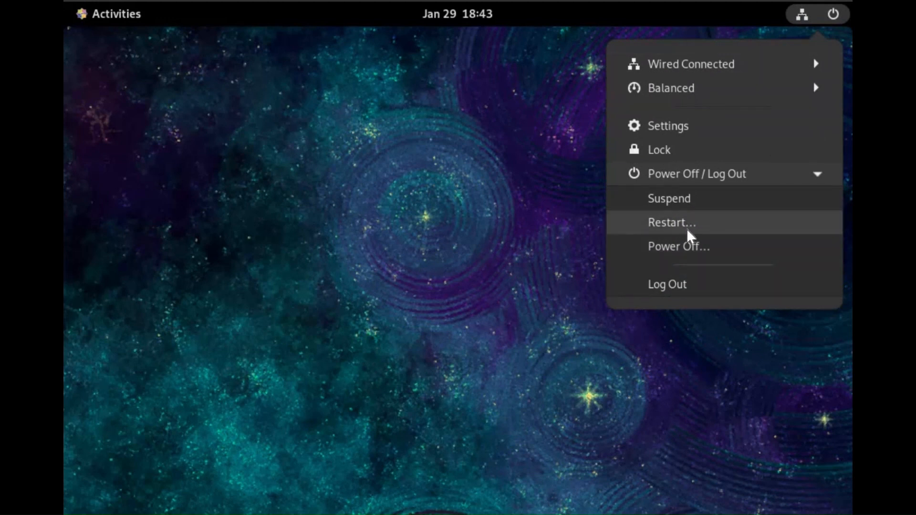
mouse_move(688, 256)
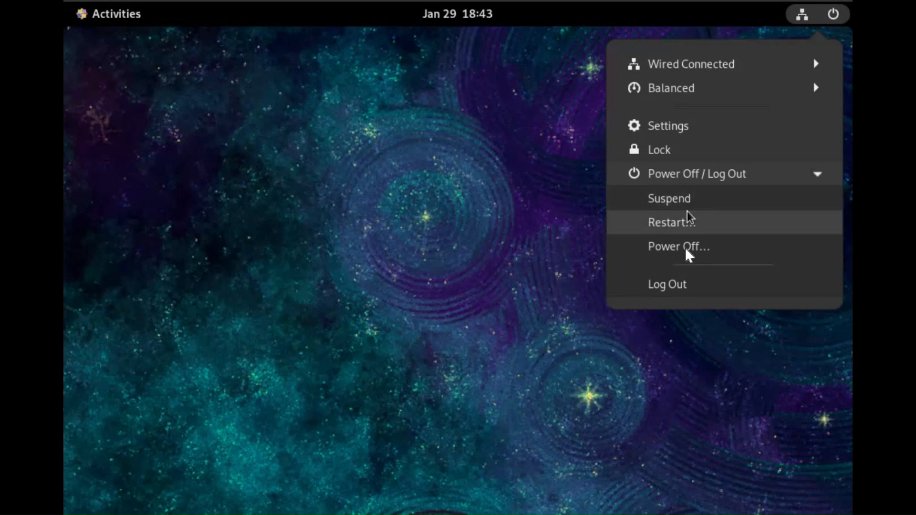
left_click(679, 246)
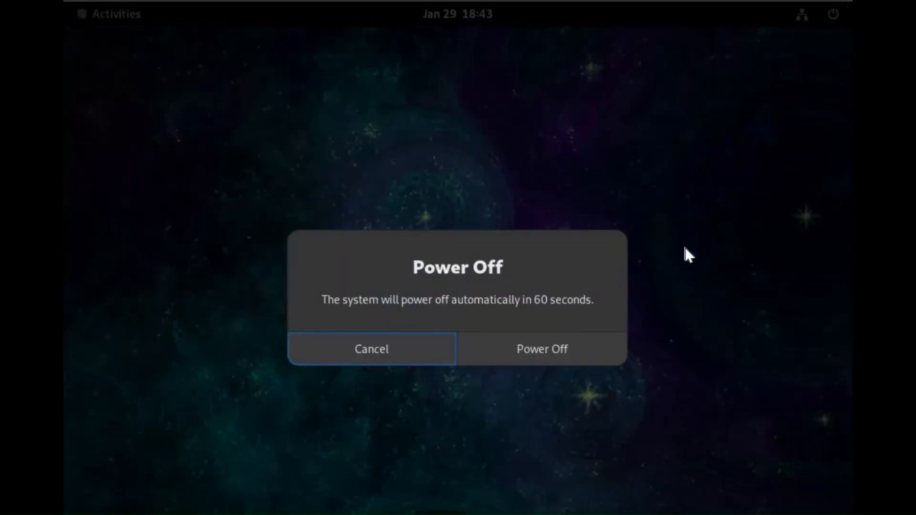